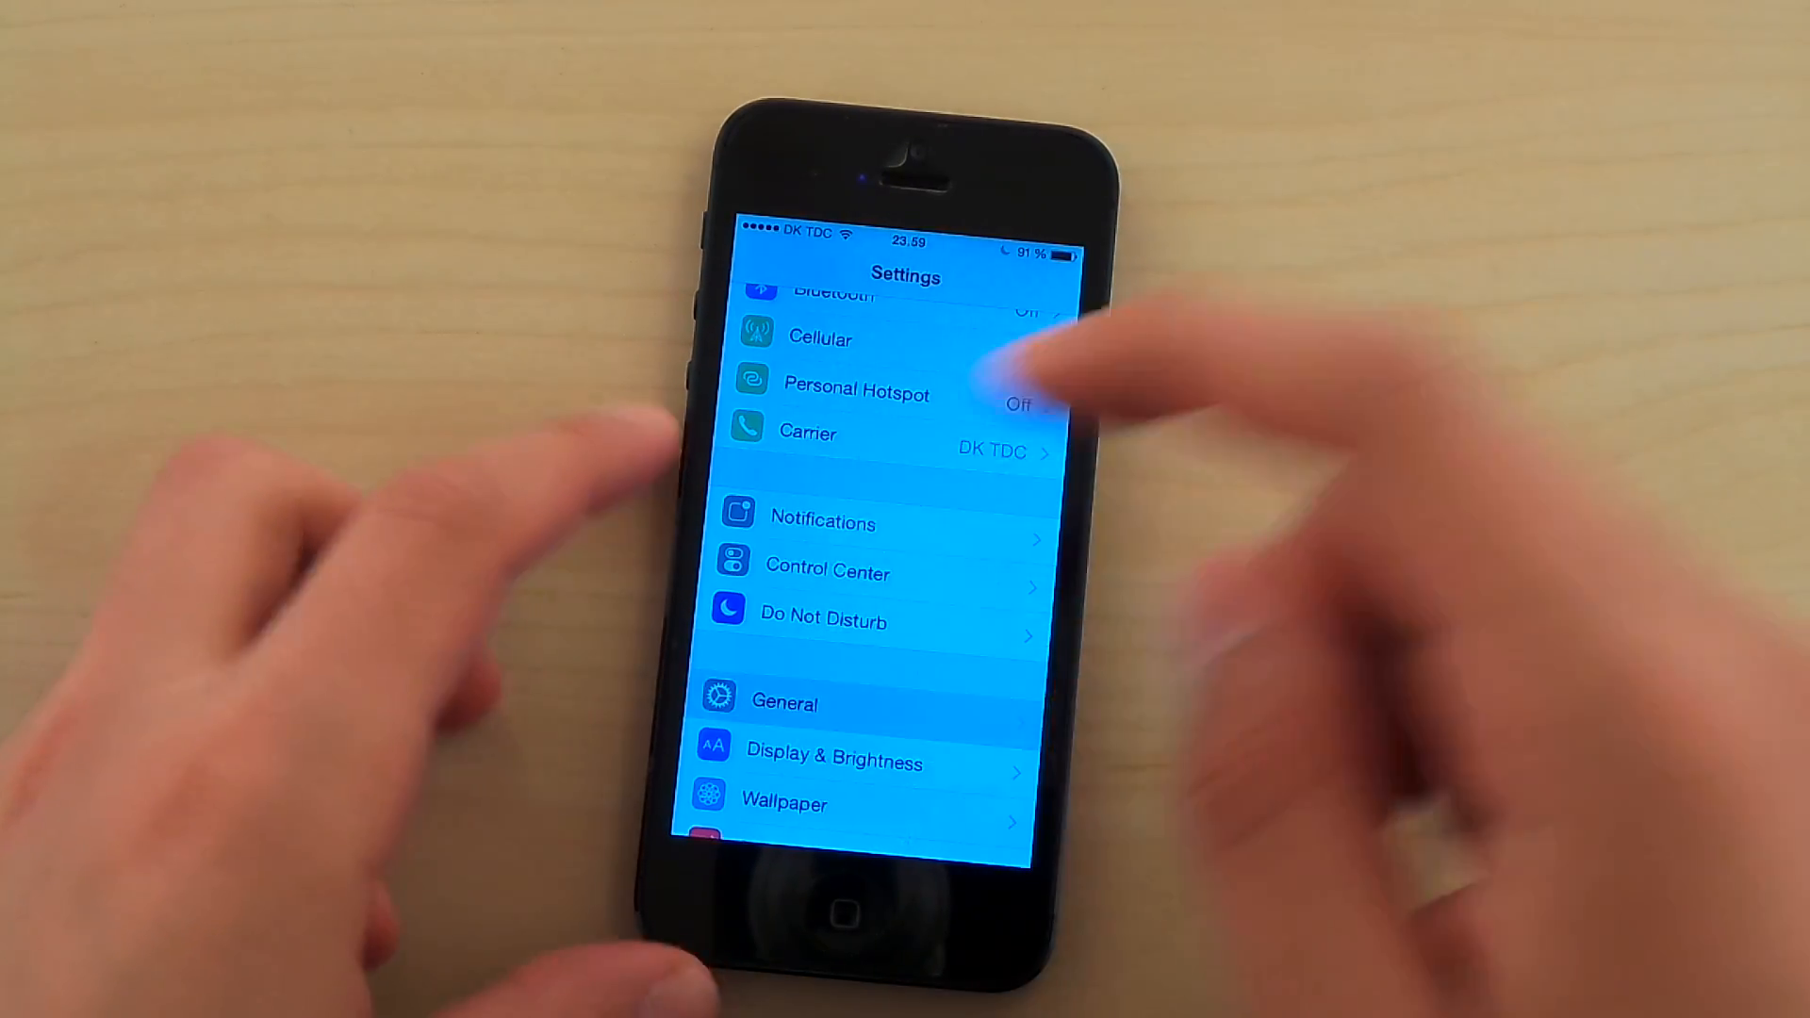
Step: Check that About shows Version 8.3 (12F70), then go back into General settings
left_click(783, 701)
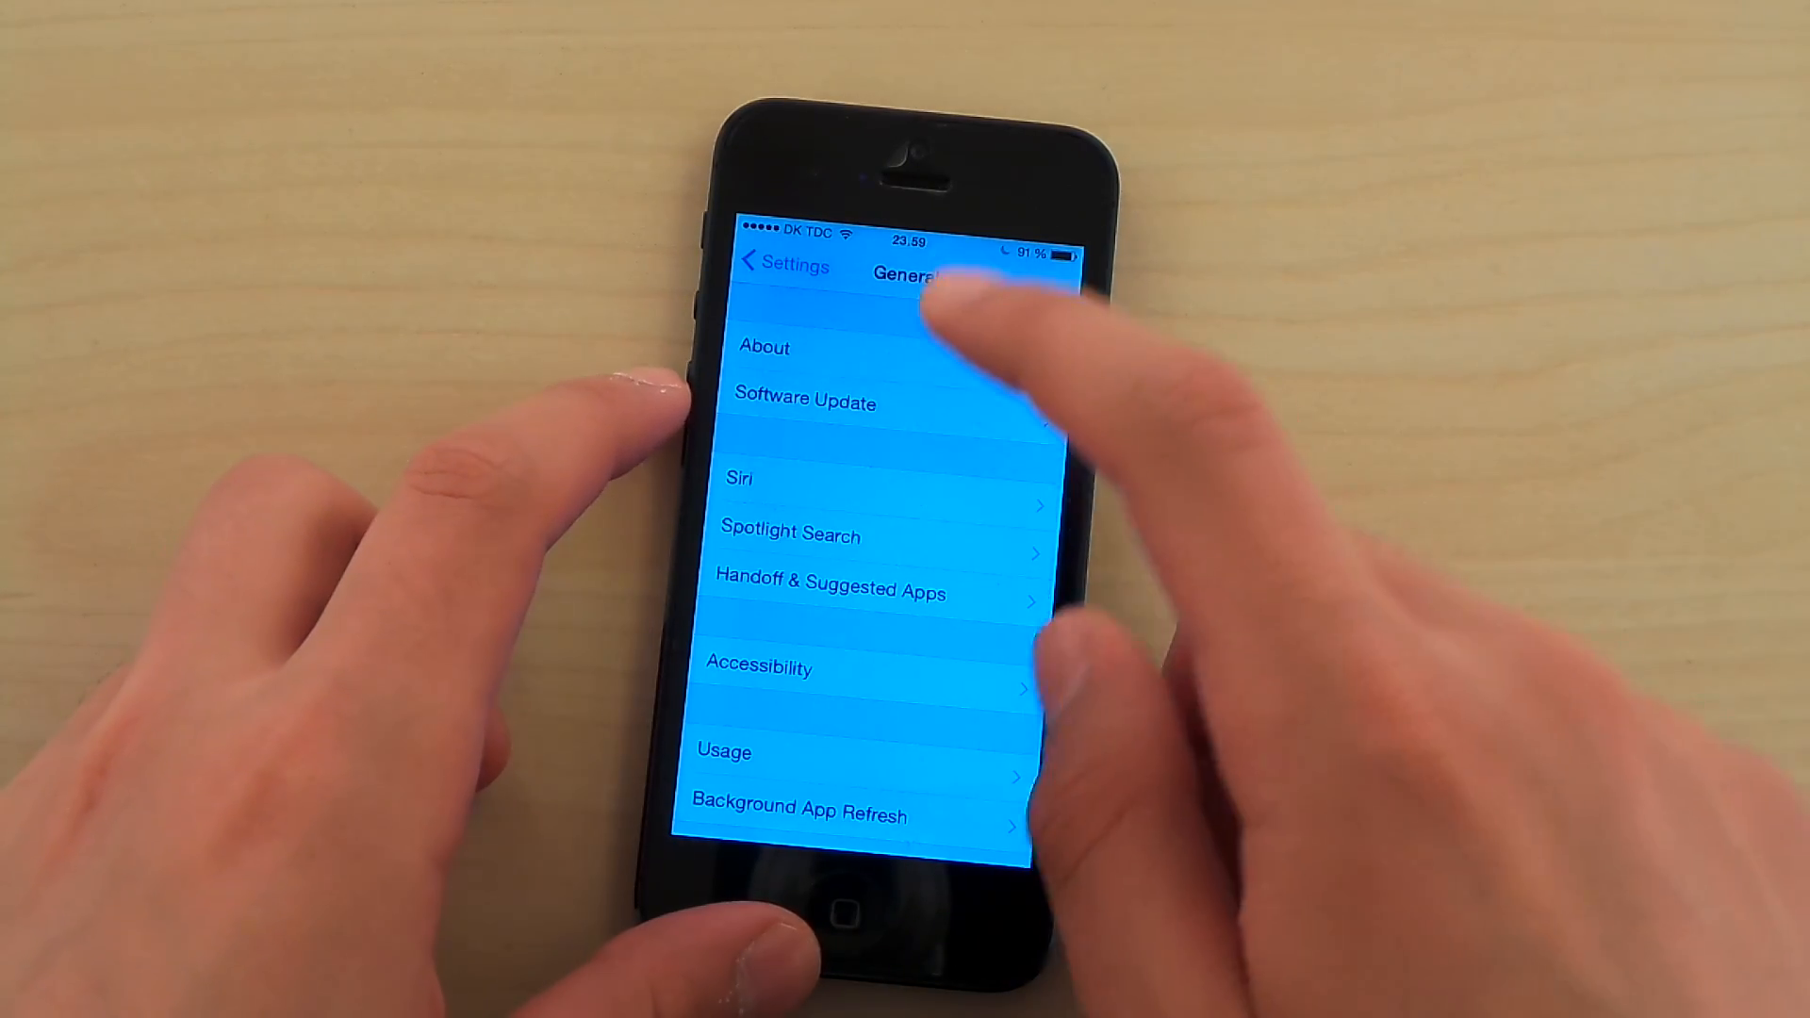
left_click(806, 402)
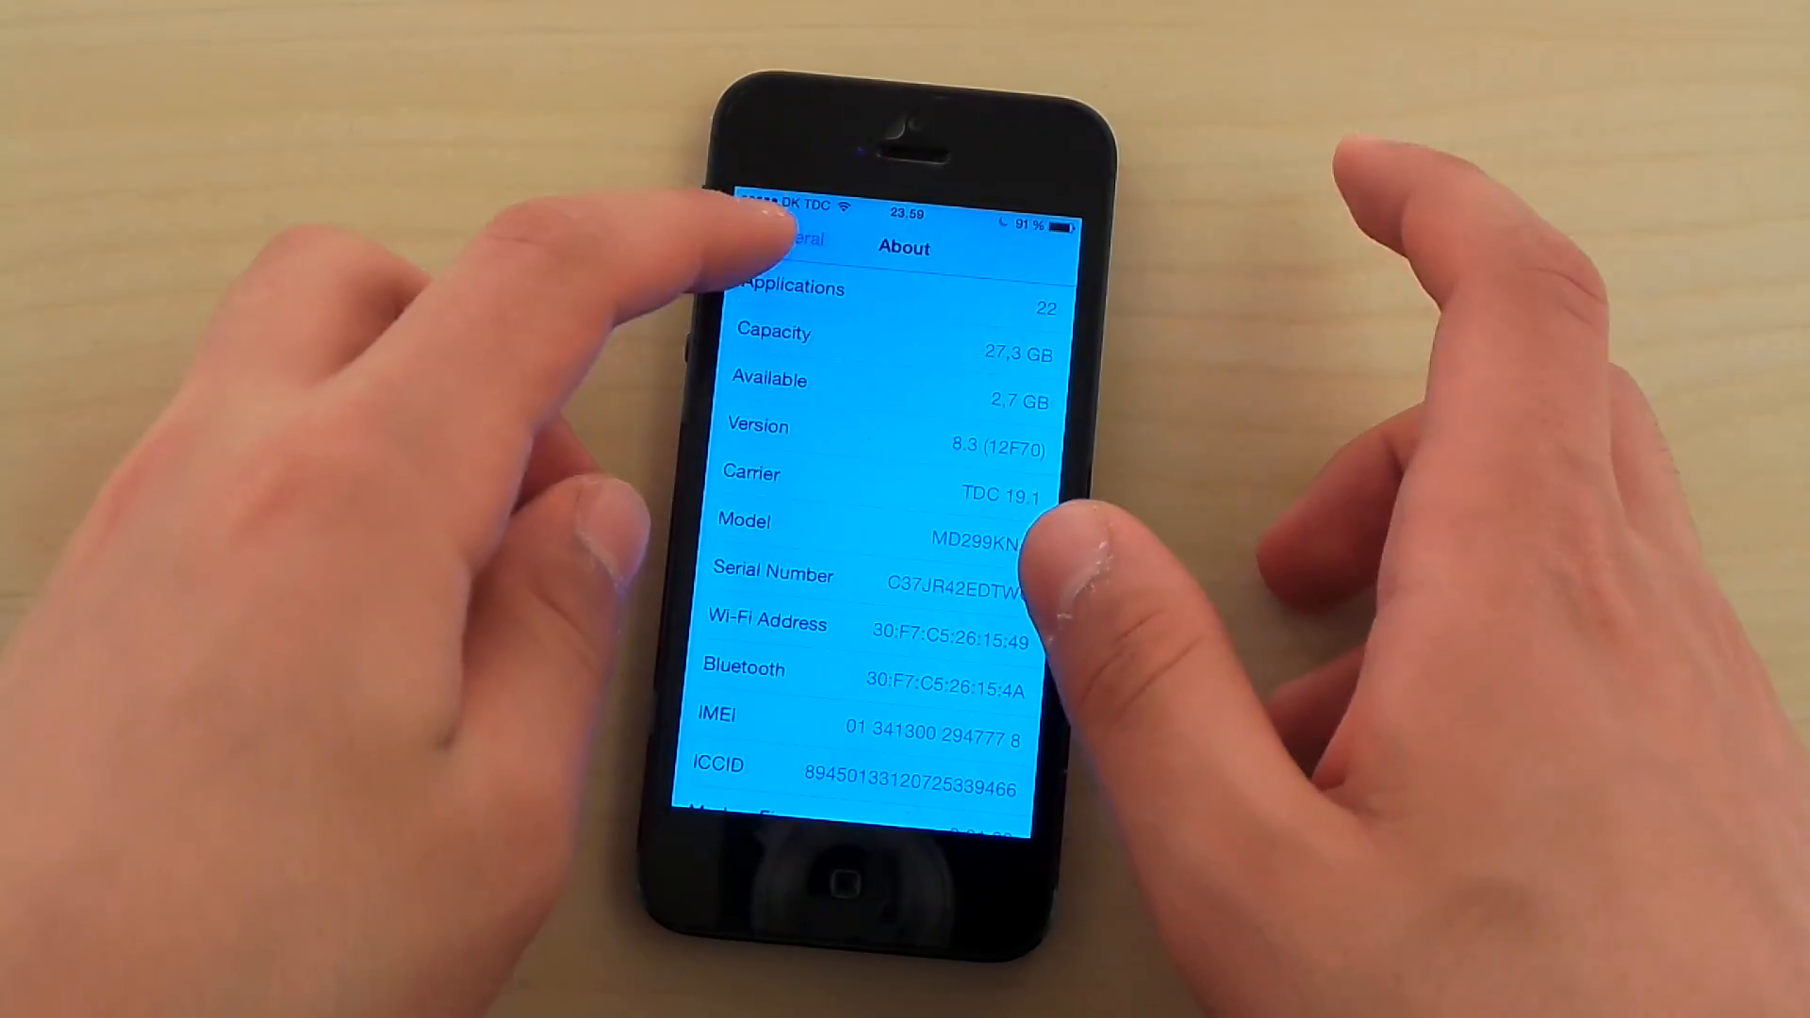
left_click(781, 236)
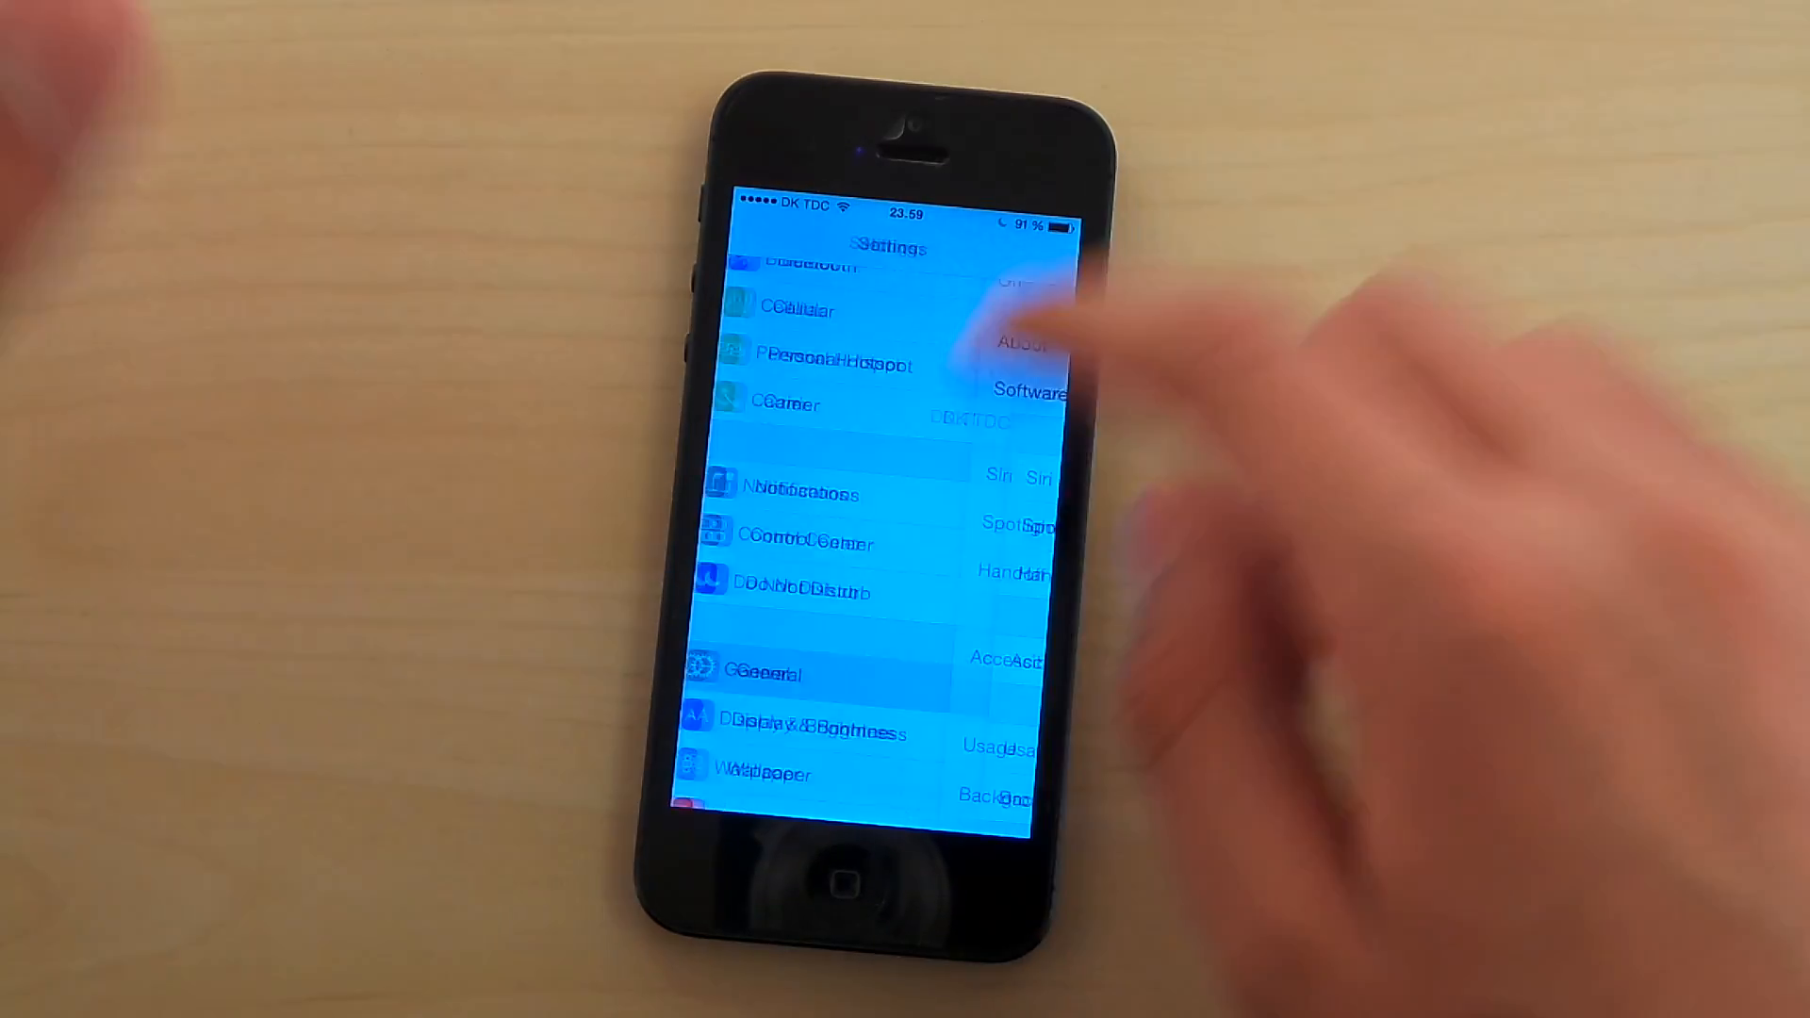
left_click(762, 672)
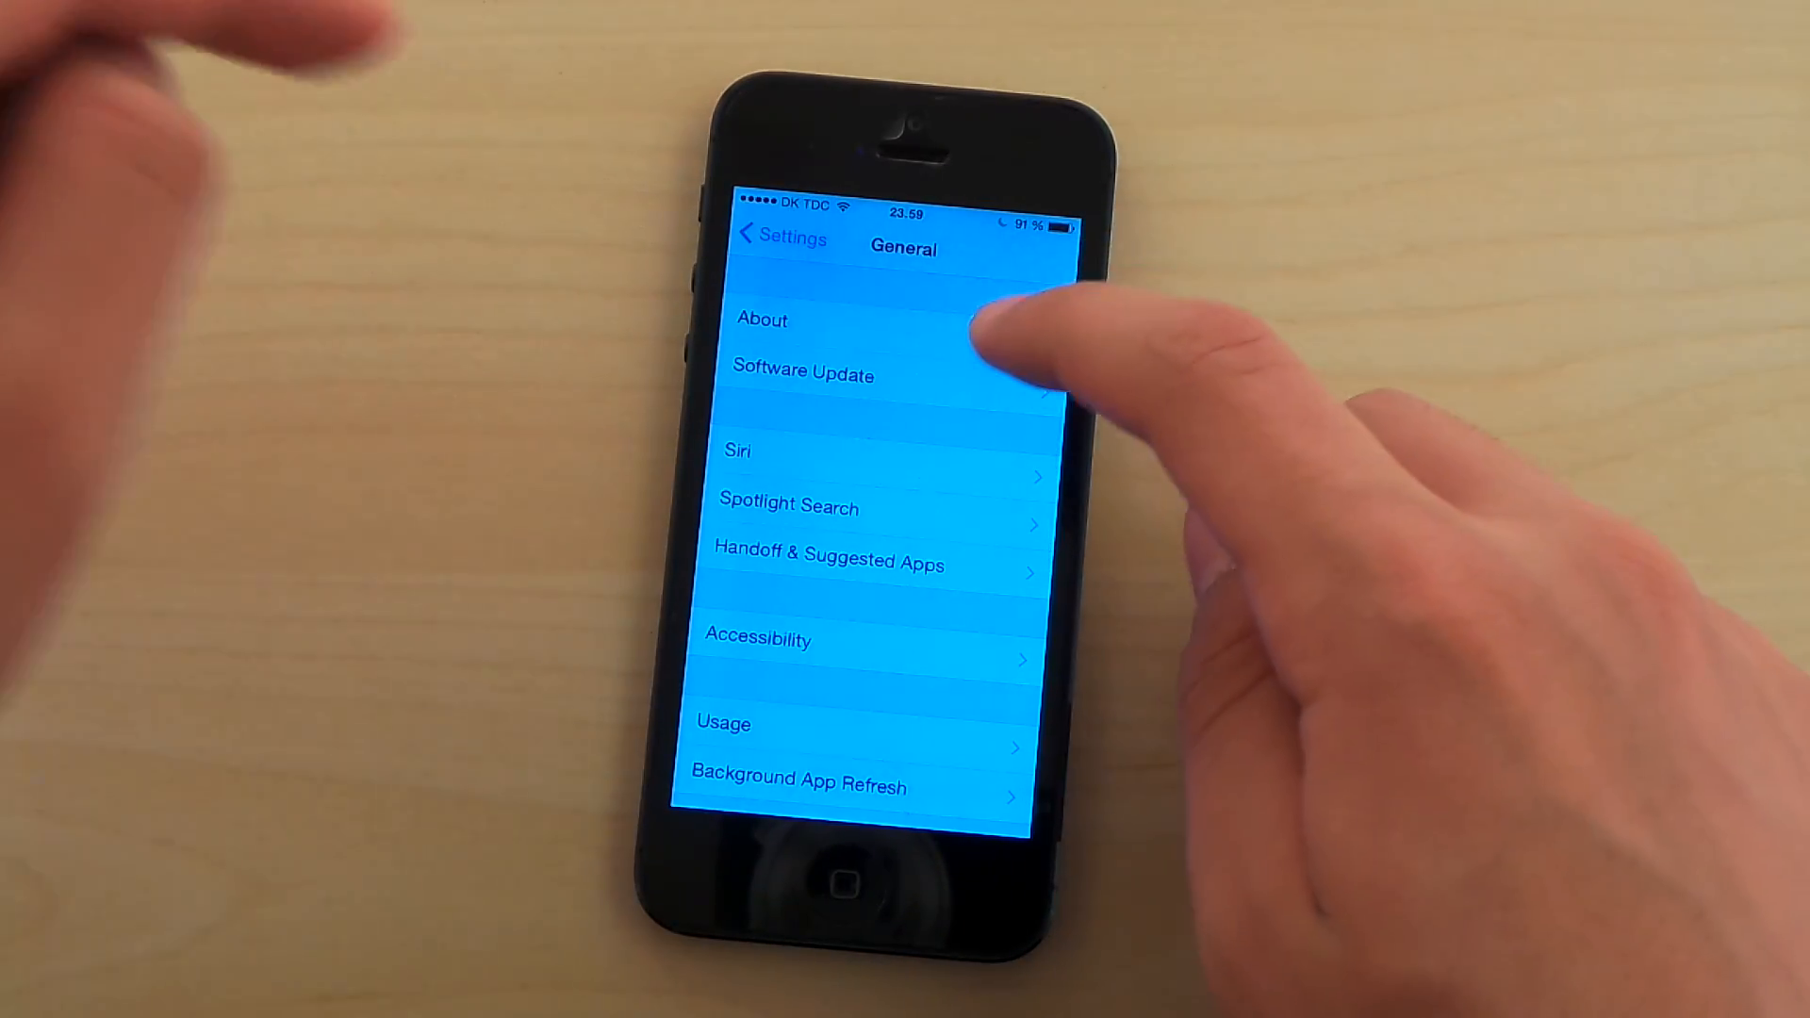
left_click(803, 374)
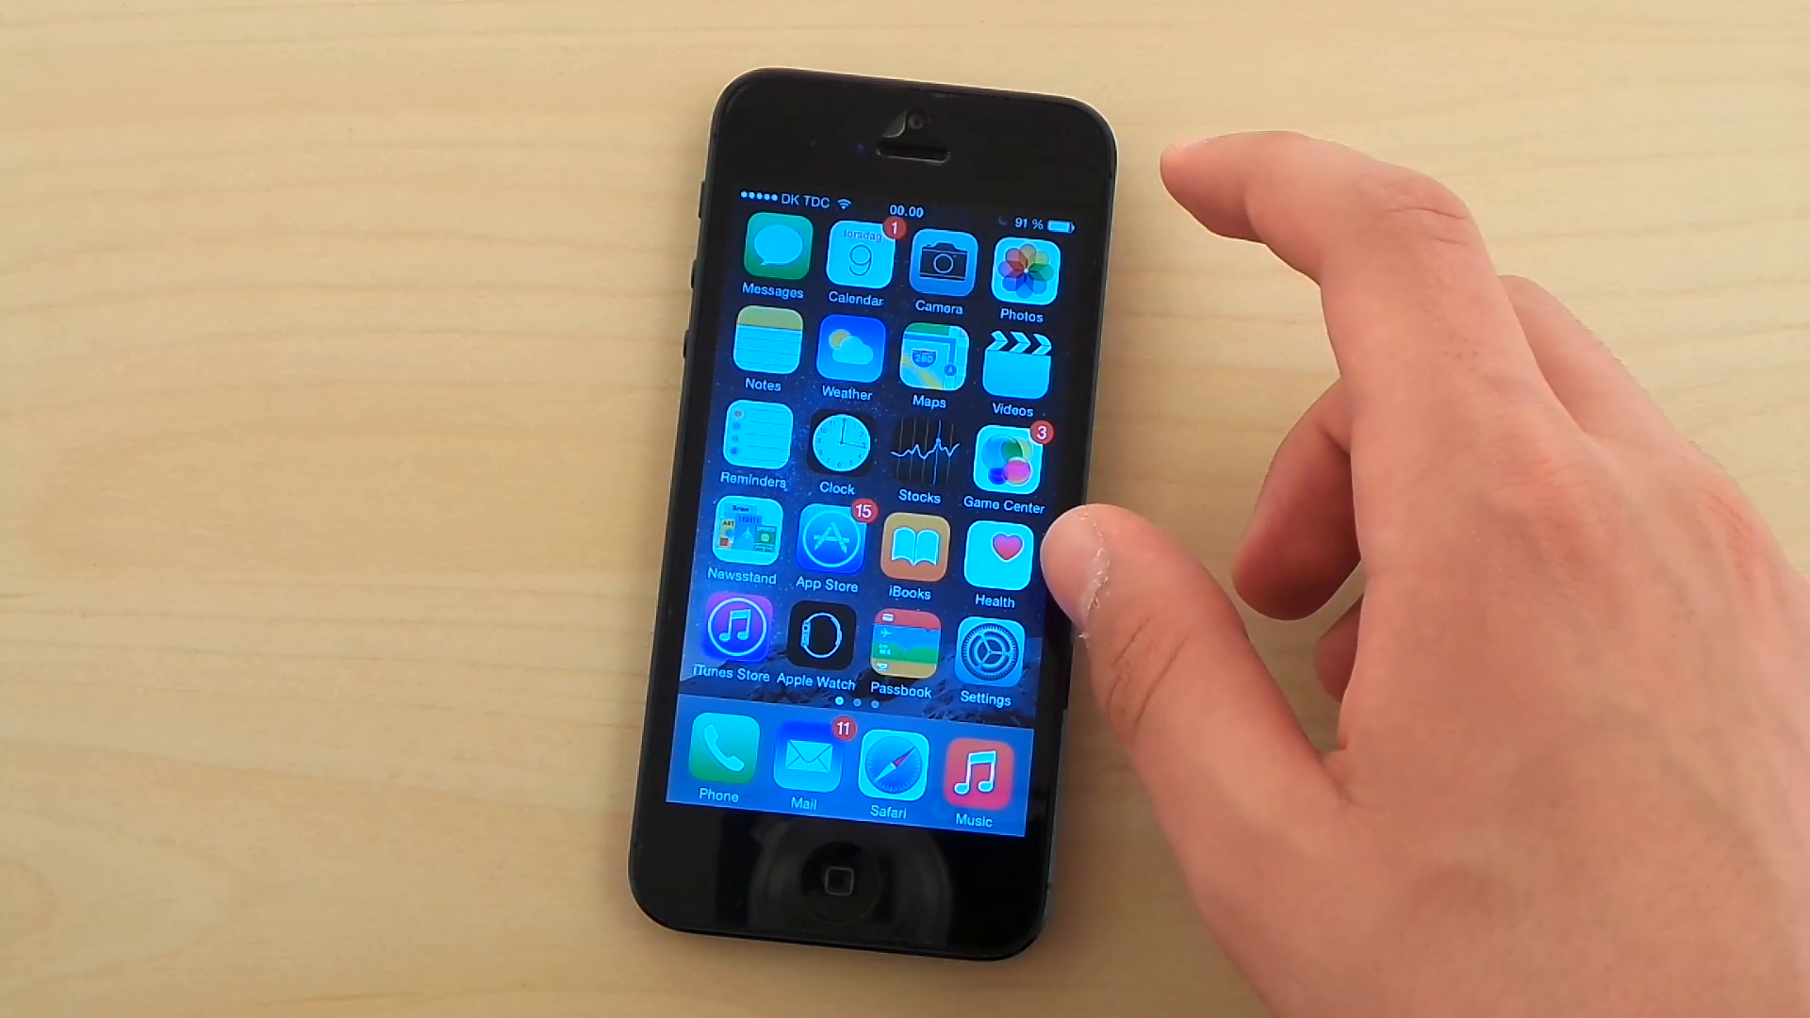
mouse_move(1062, 543)
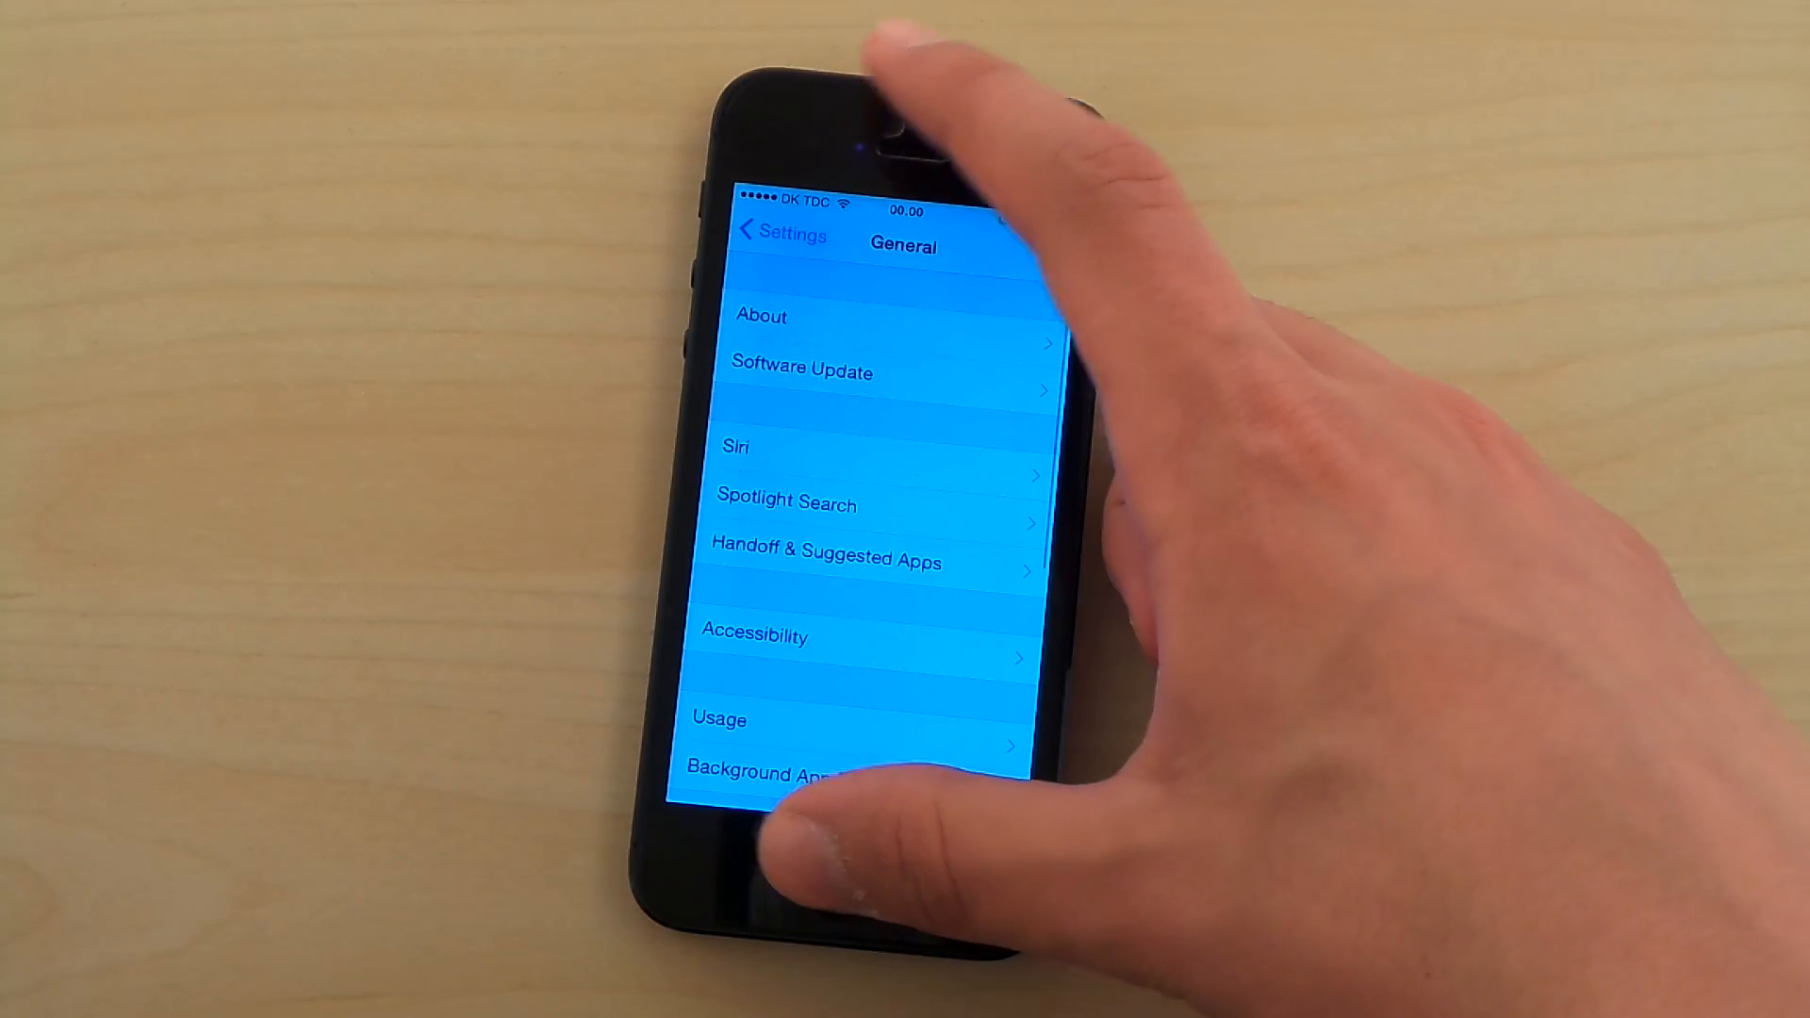
Step: Press the Home button to exit General settings to the home screen
key("home")
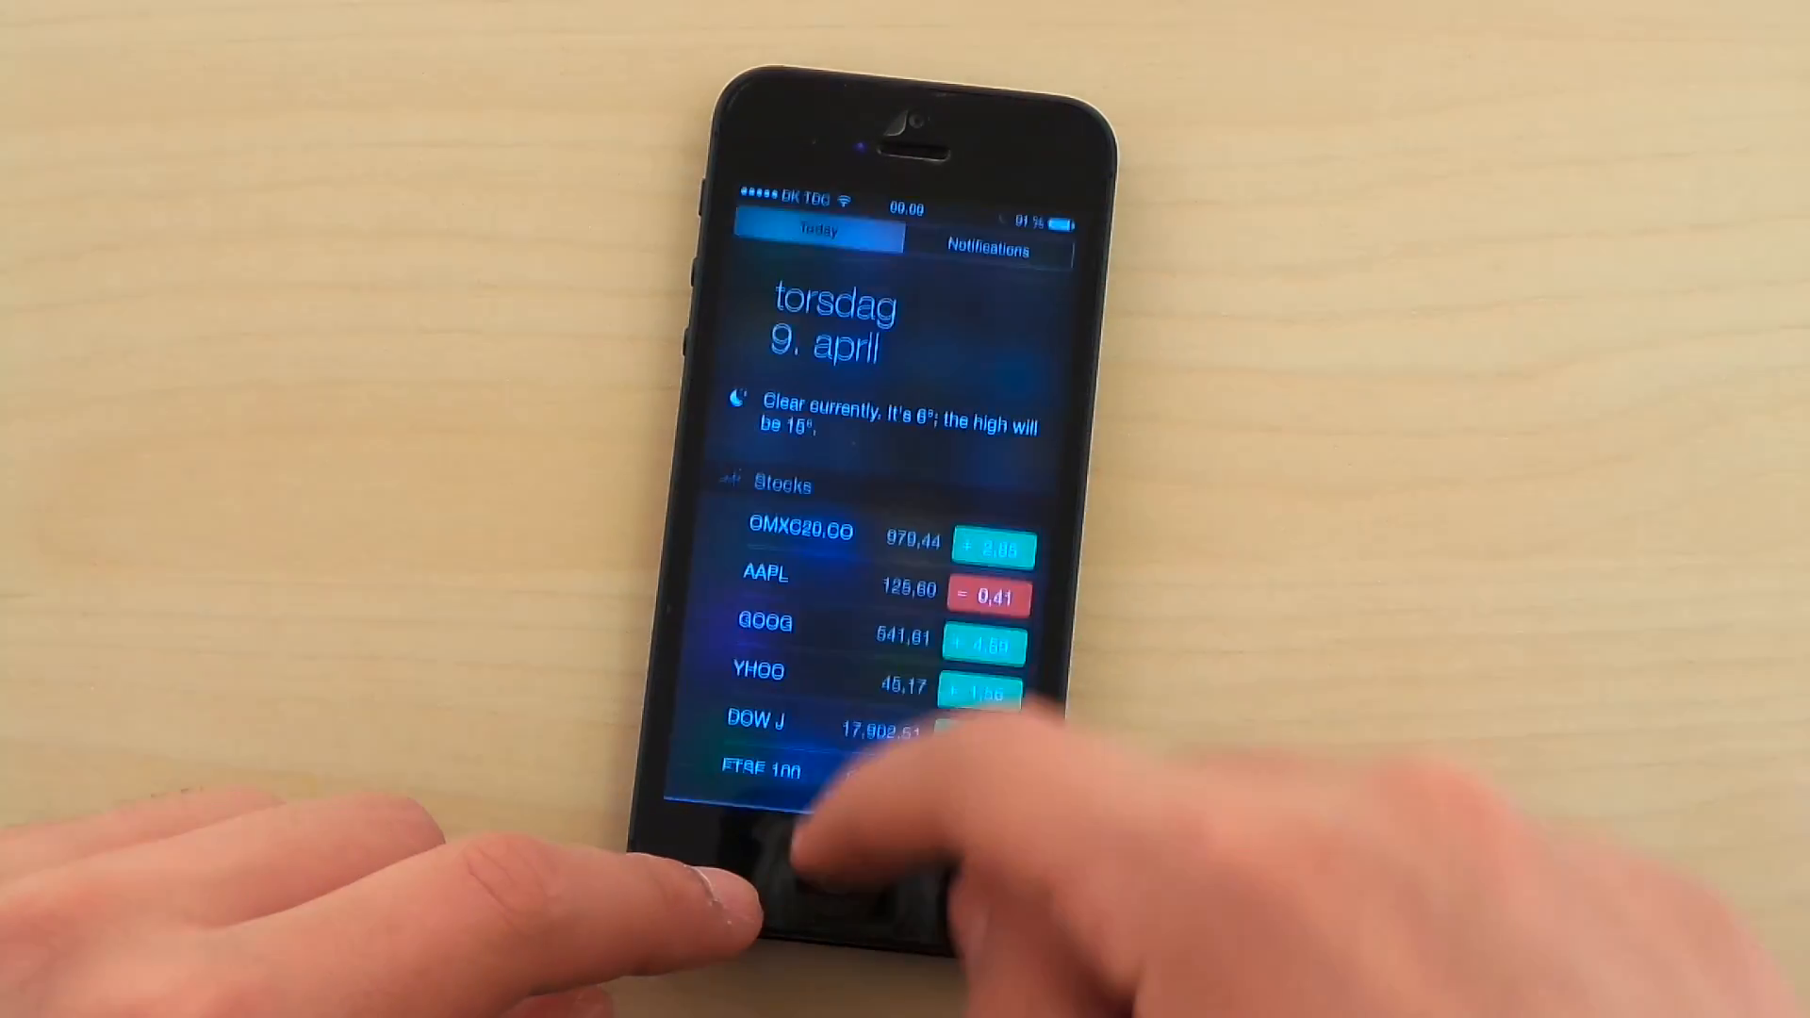
left_click(838, 885)
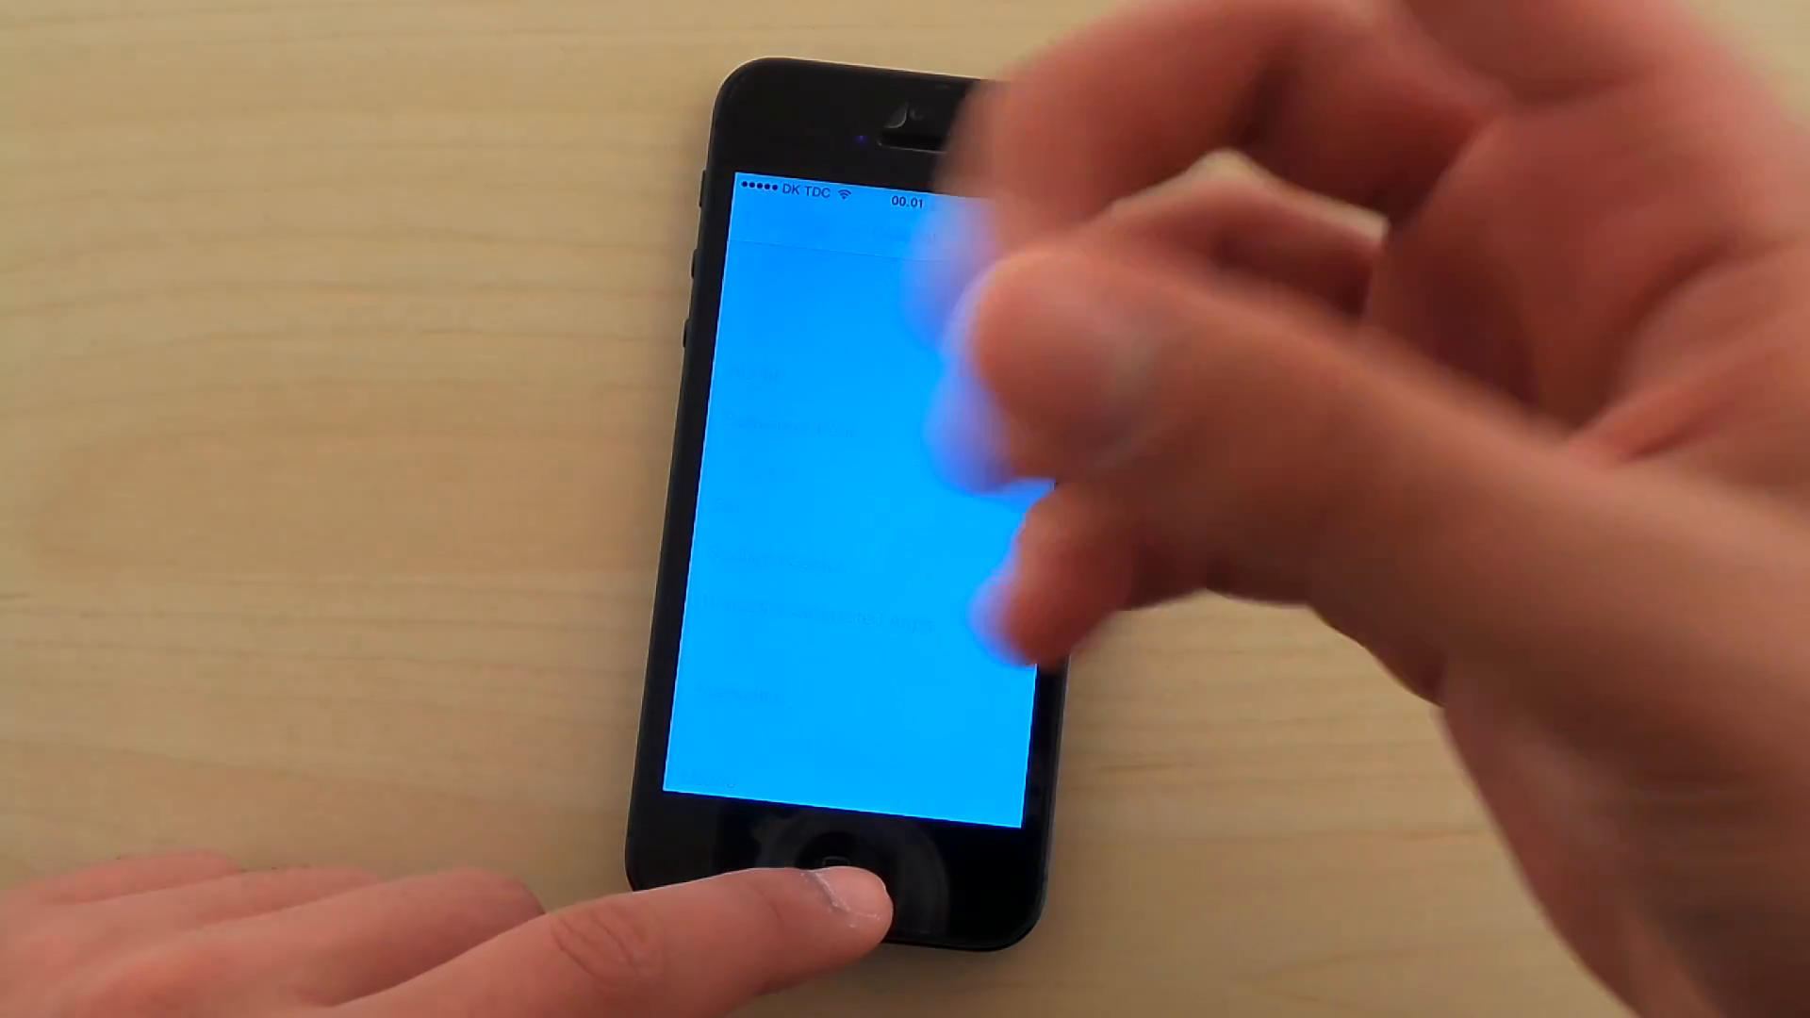
left_click(826, 860)
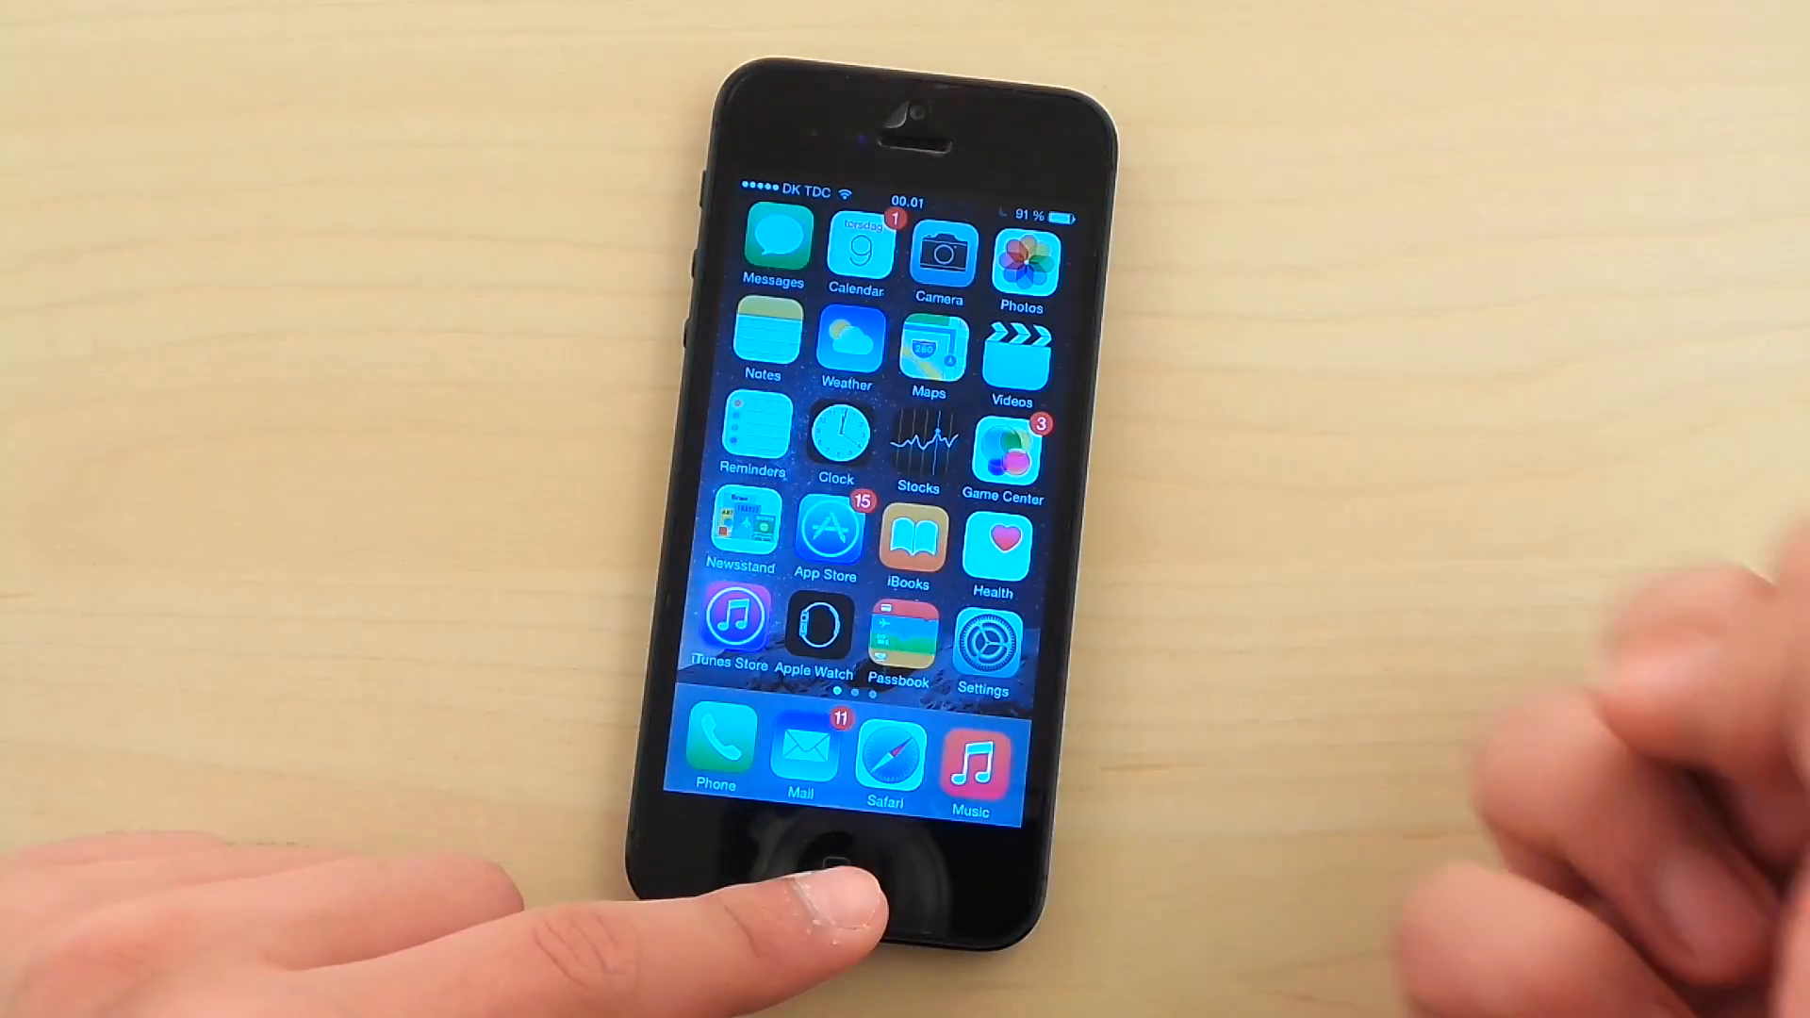
left_click(888, 756)
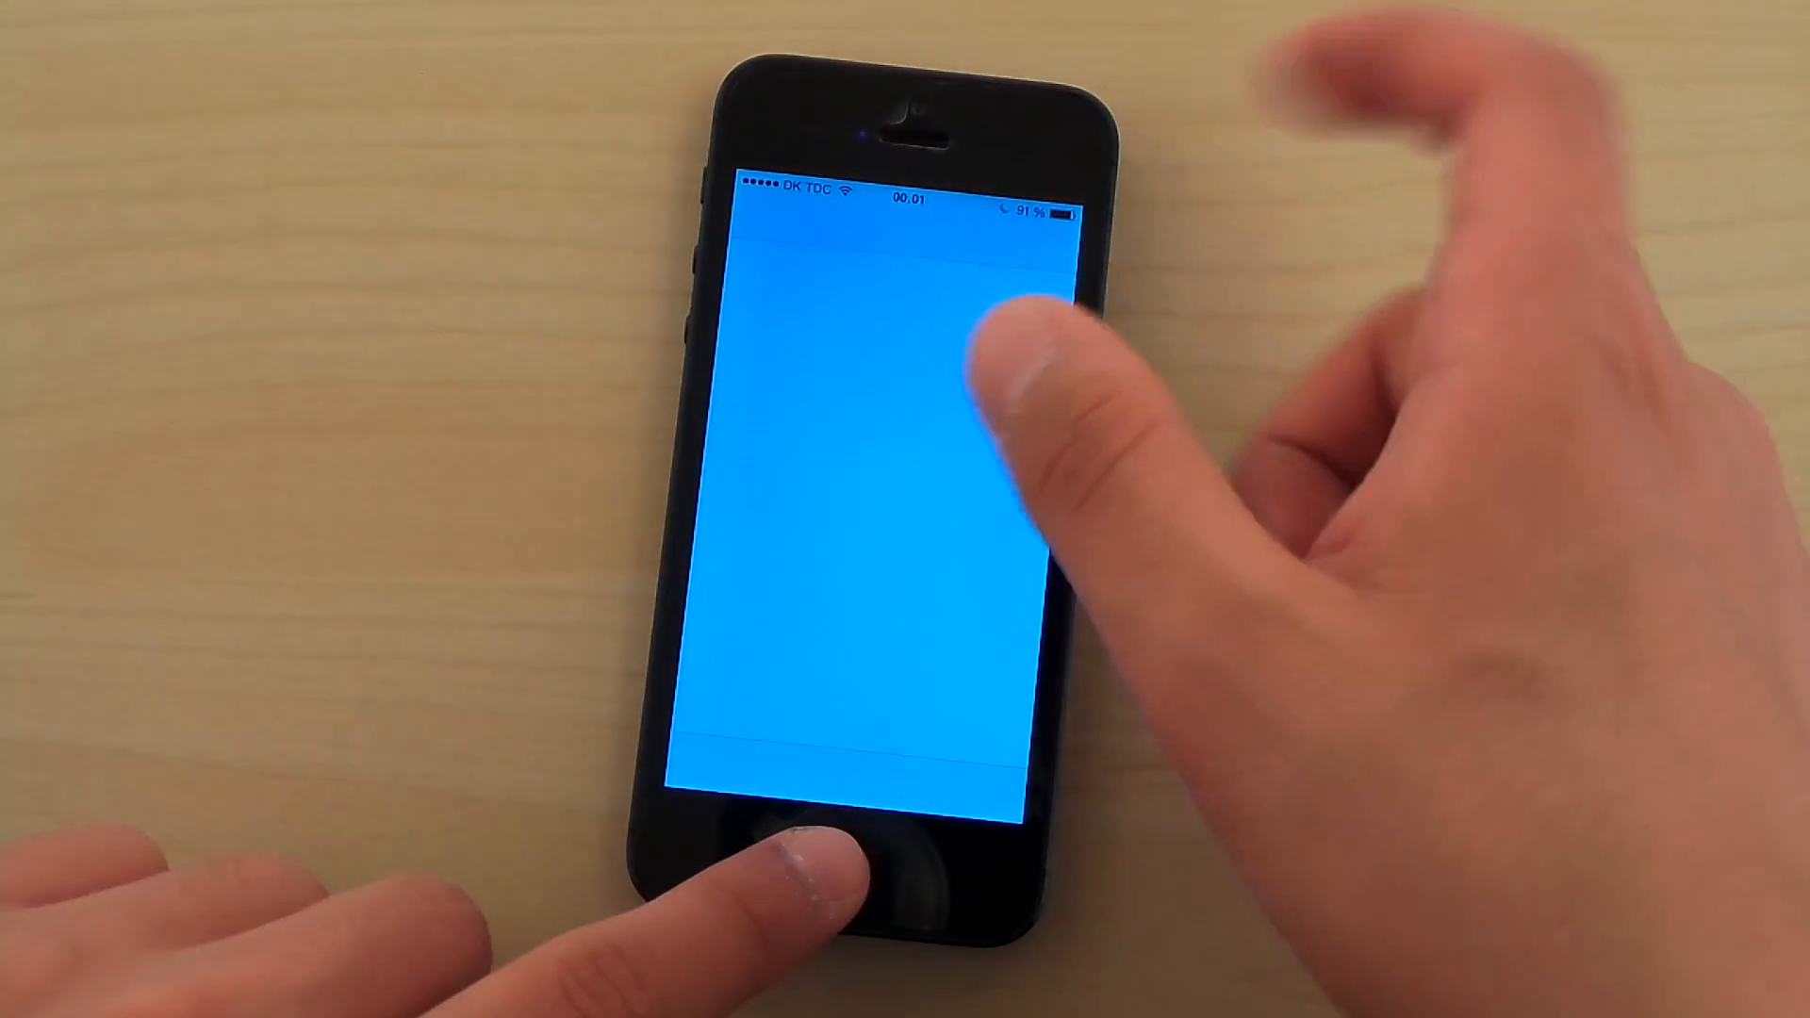
left_click(832, 854)
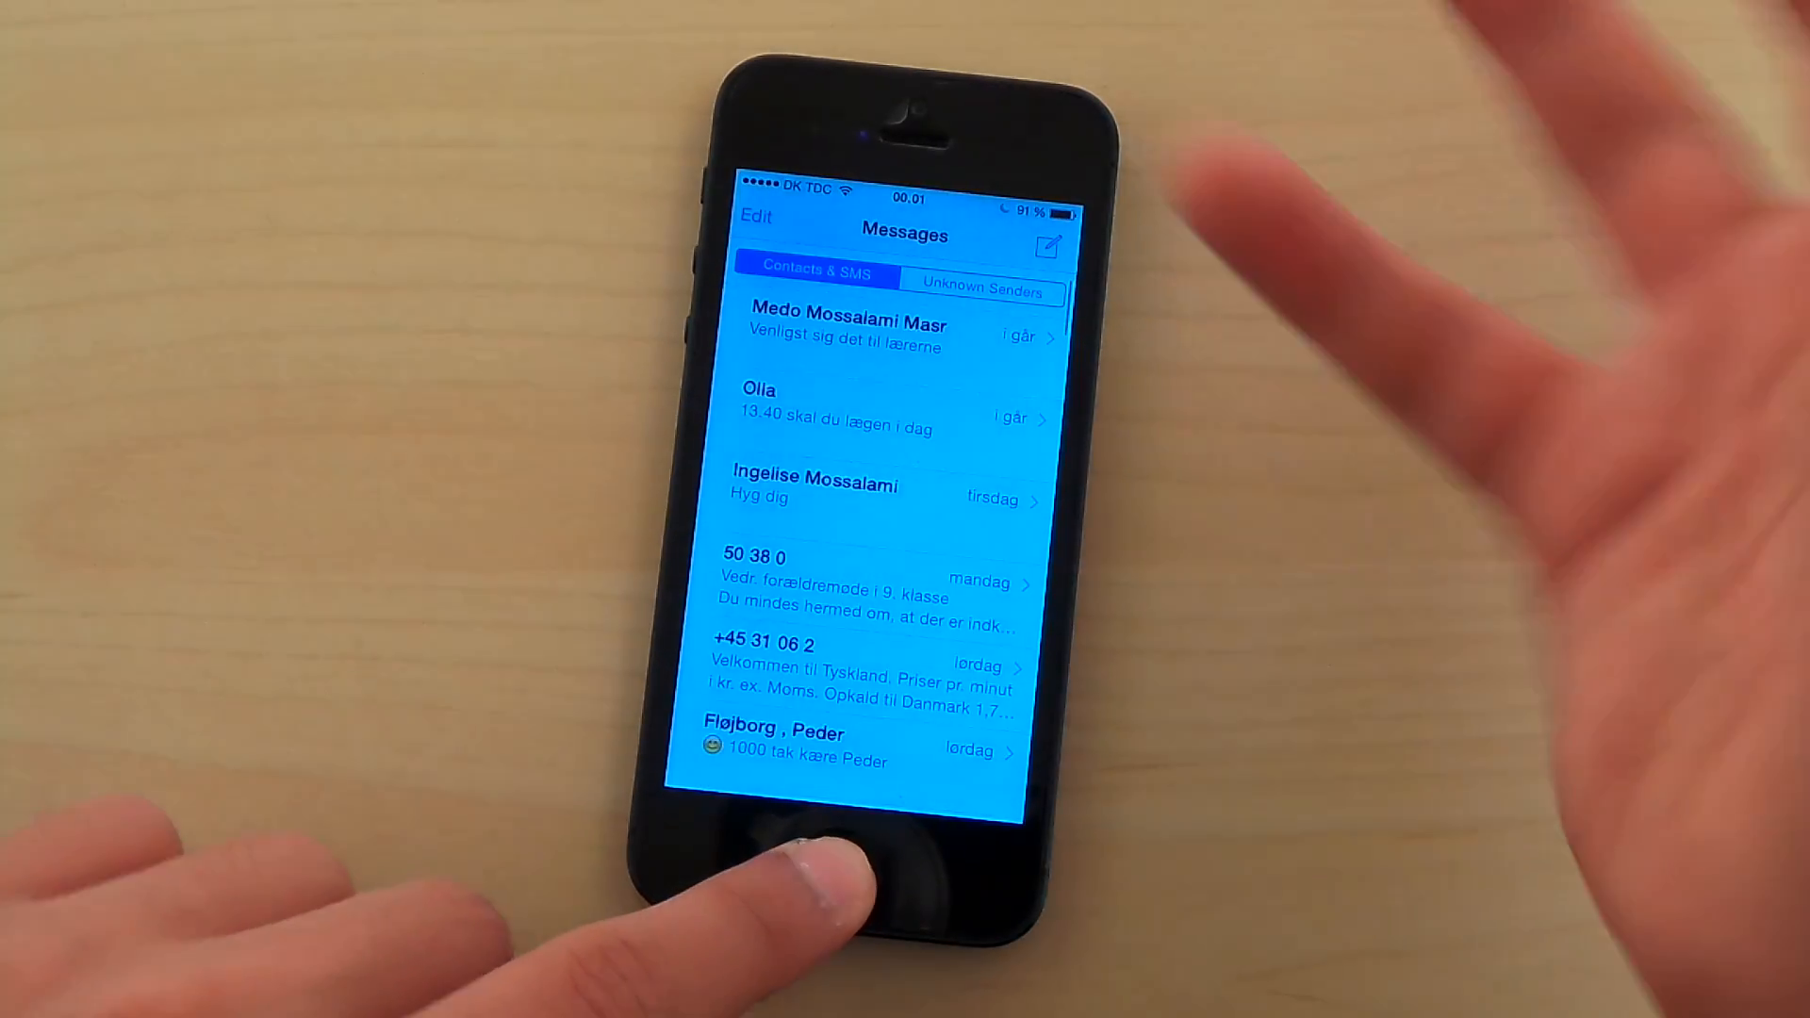
left_click(842, 871)
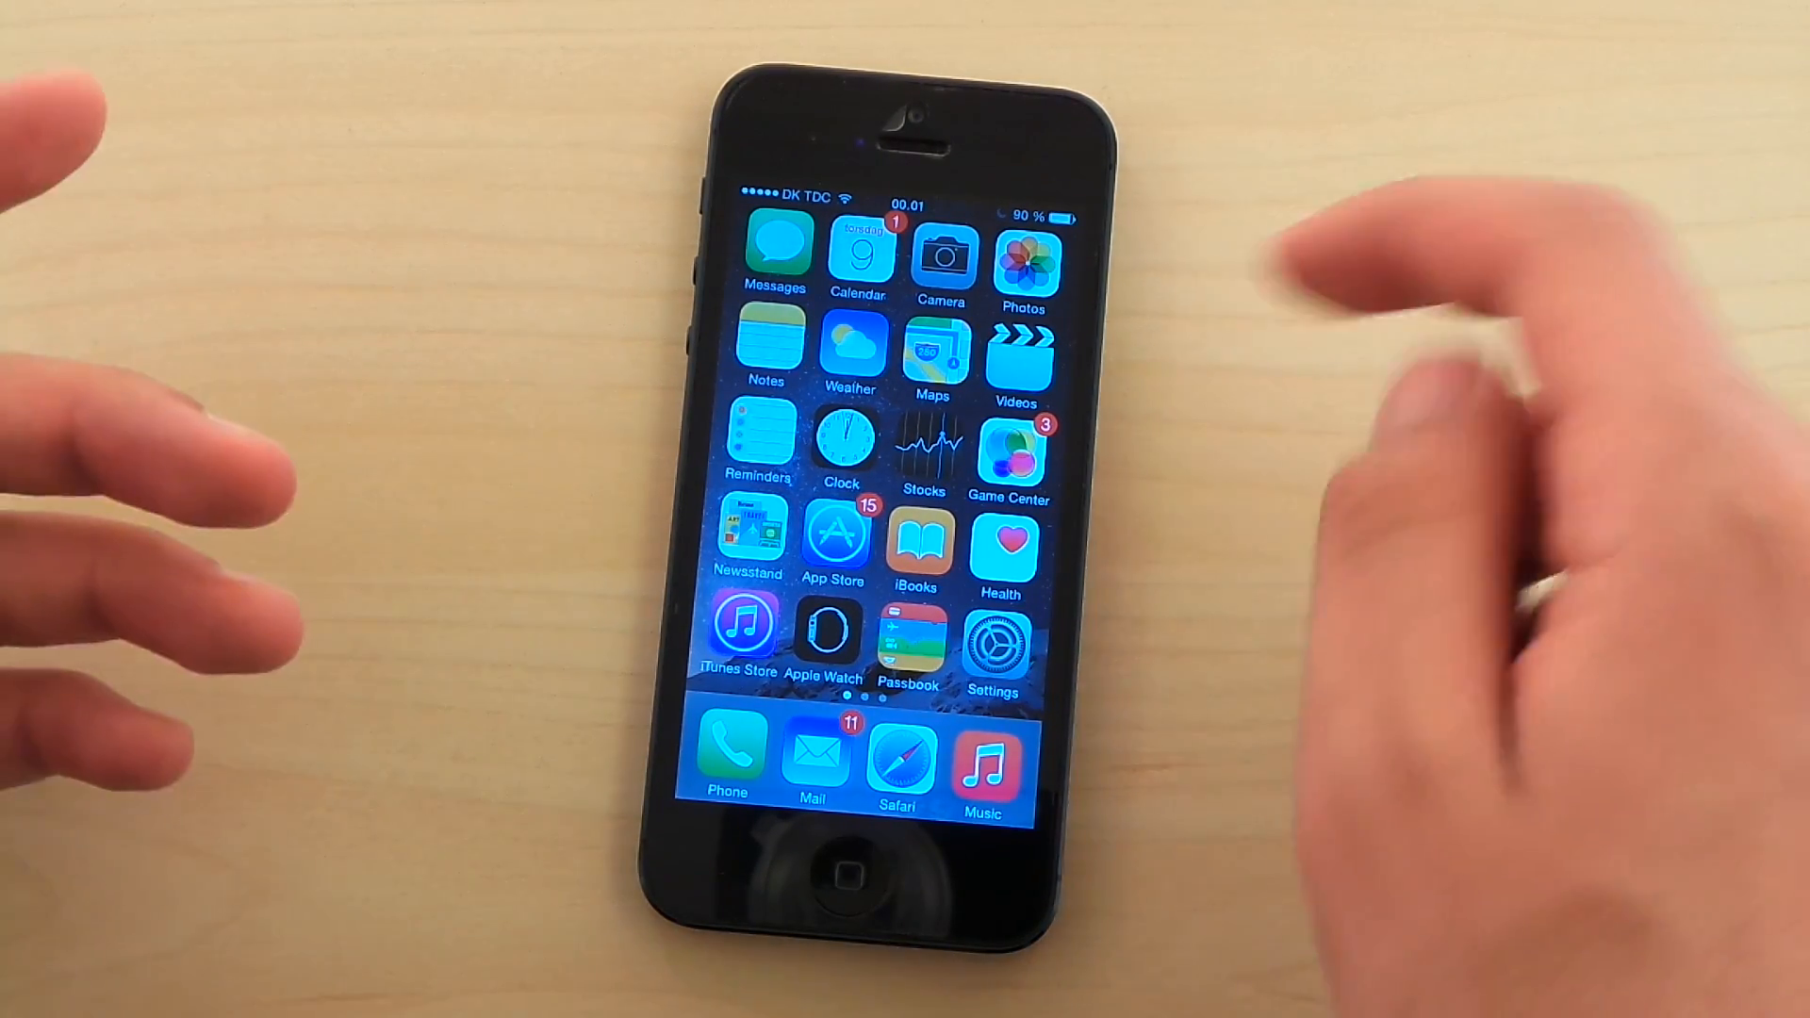
Step: Scroll through Siri's Language list, with Danish checked
scroll("left", 3)
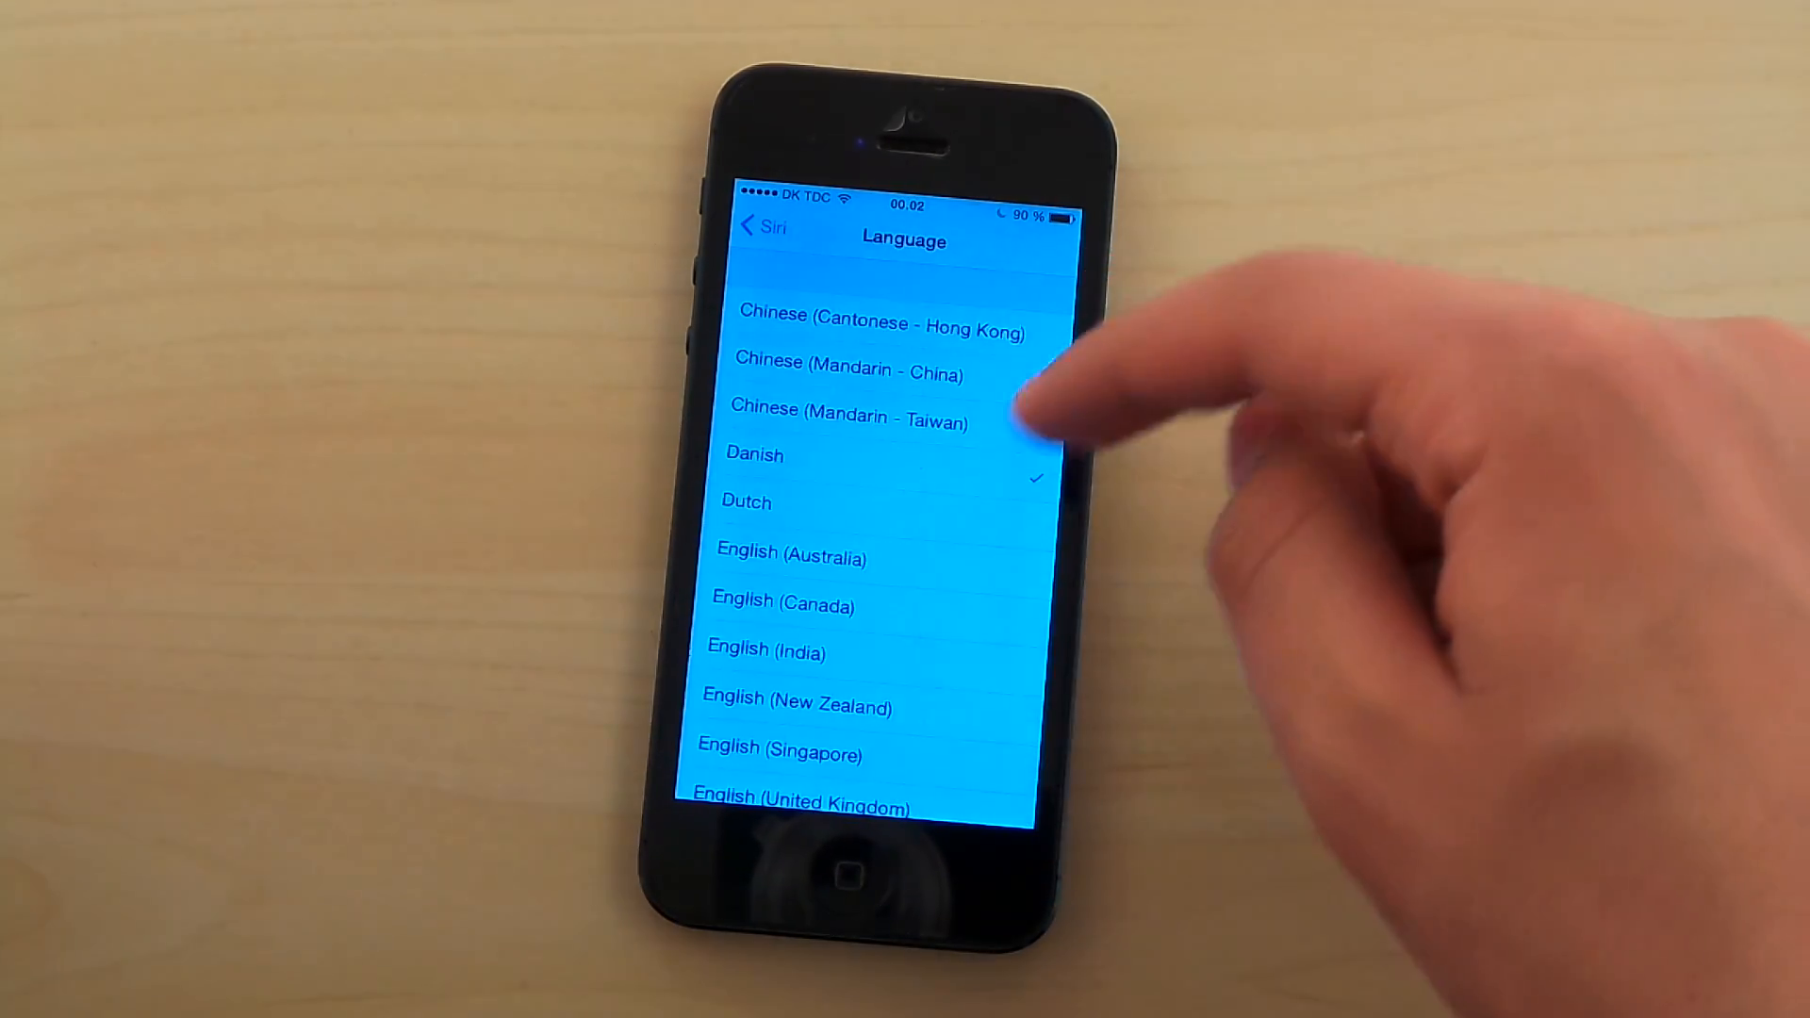
scroll("down", 3)
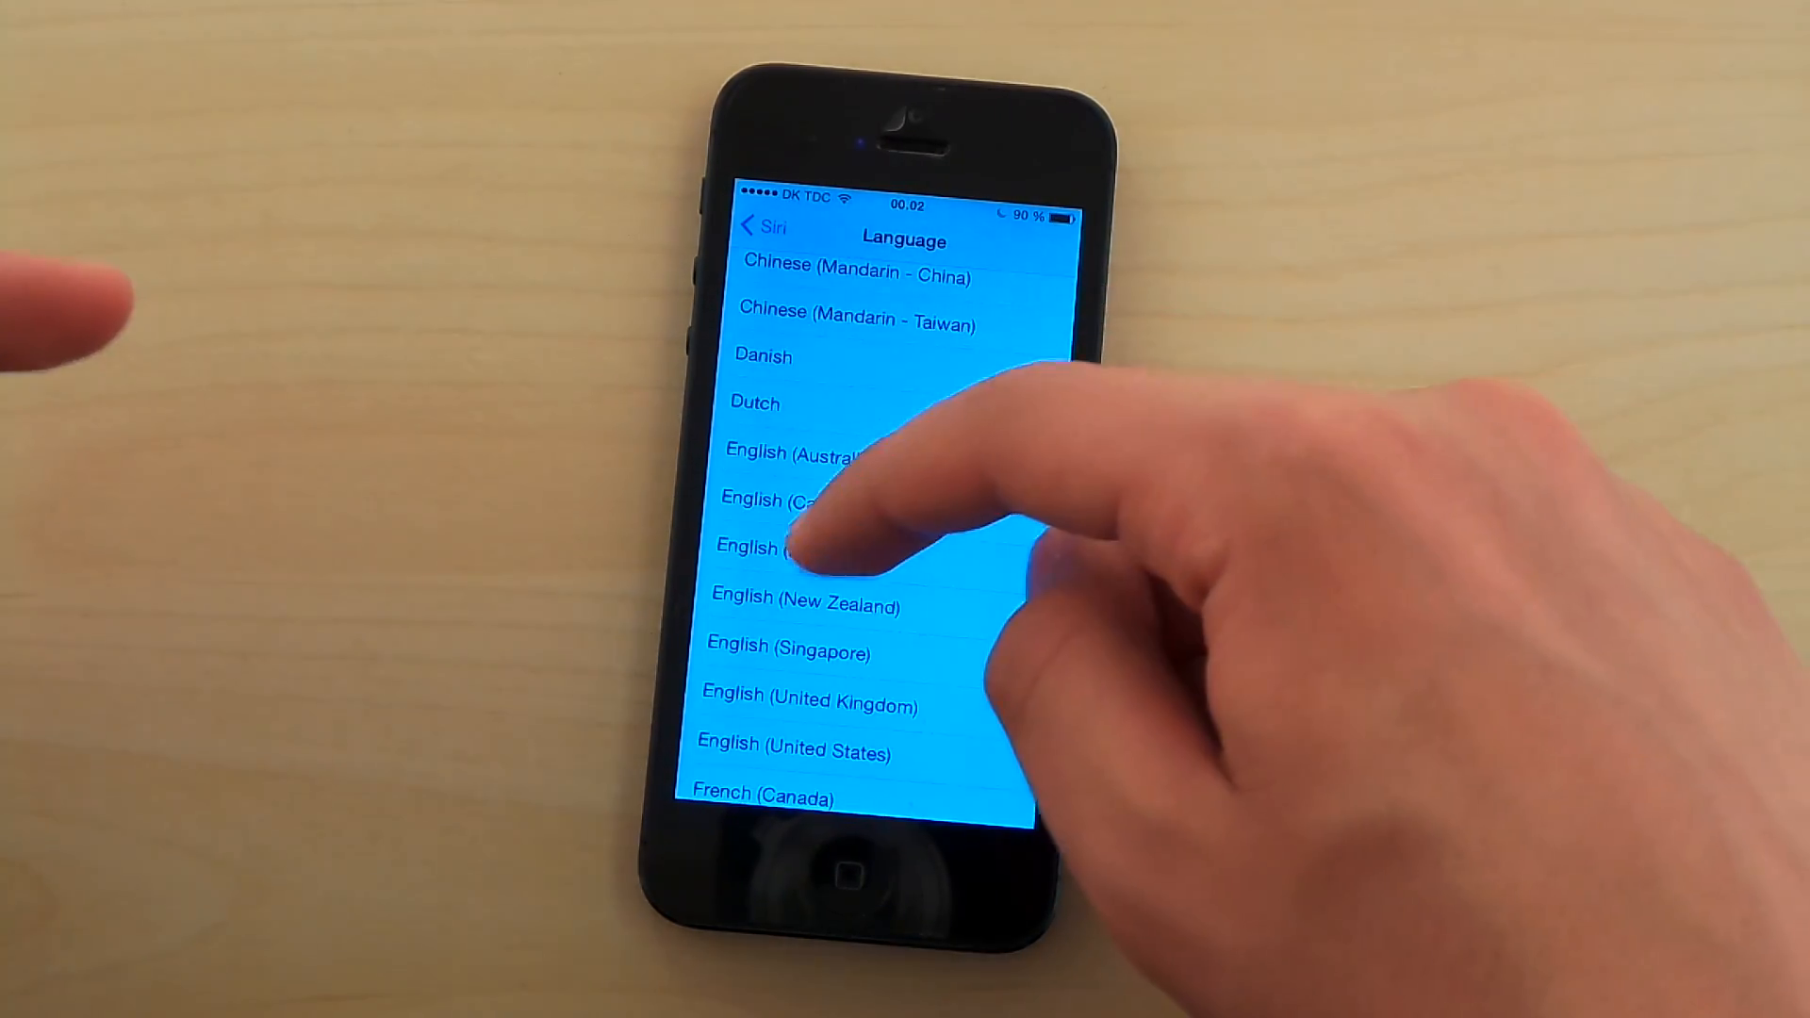
scroll("down", 3)
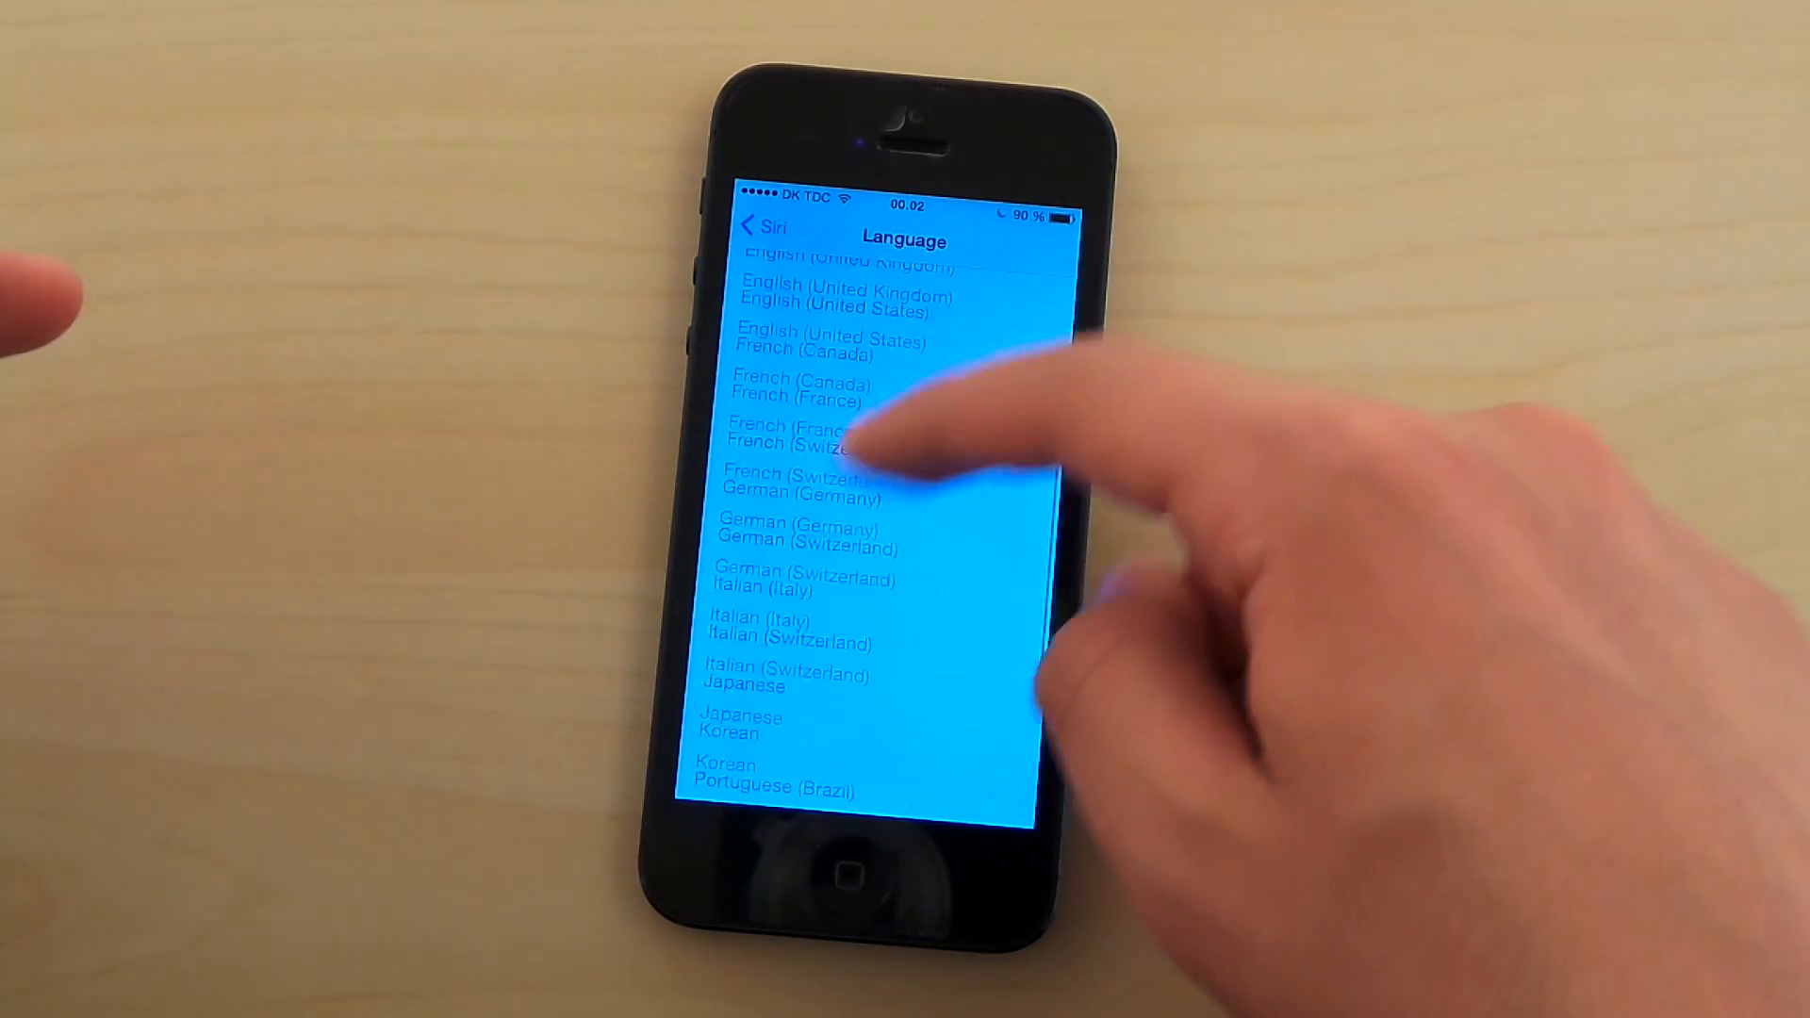
scroll("down", 3)
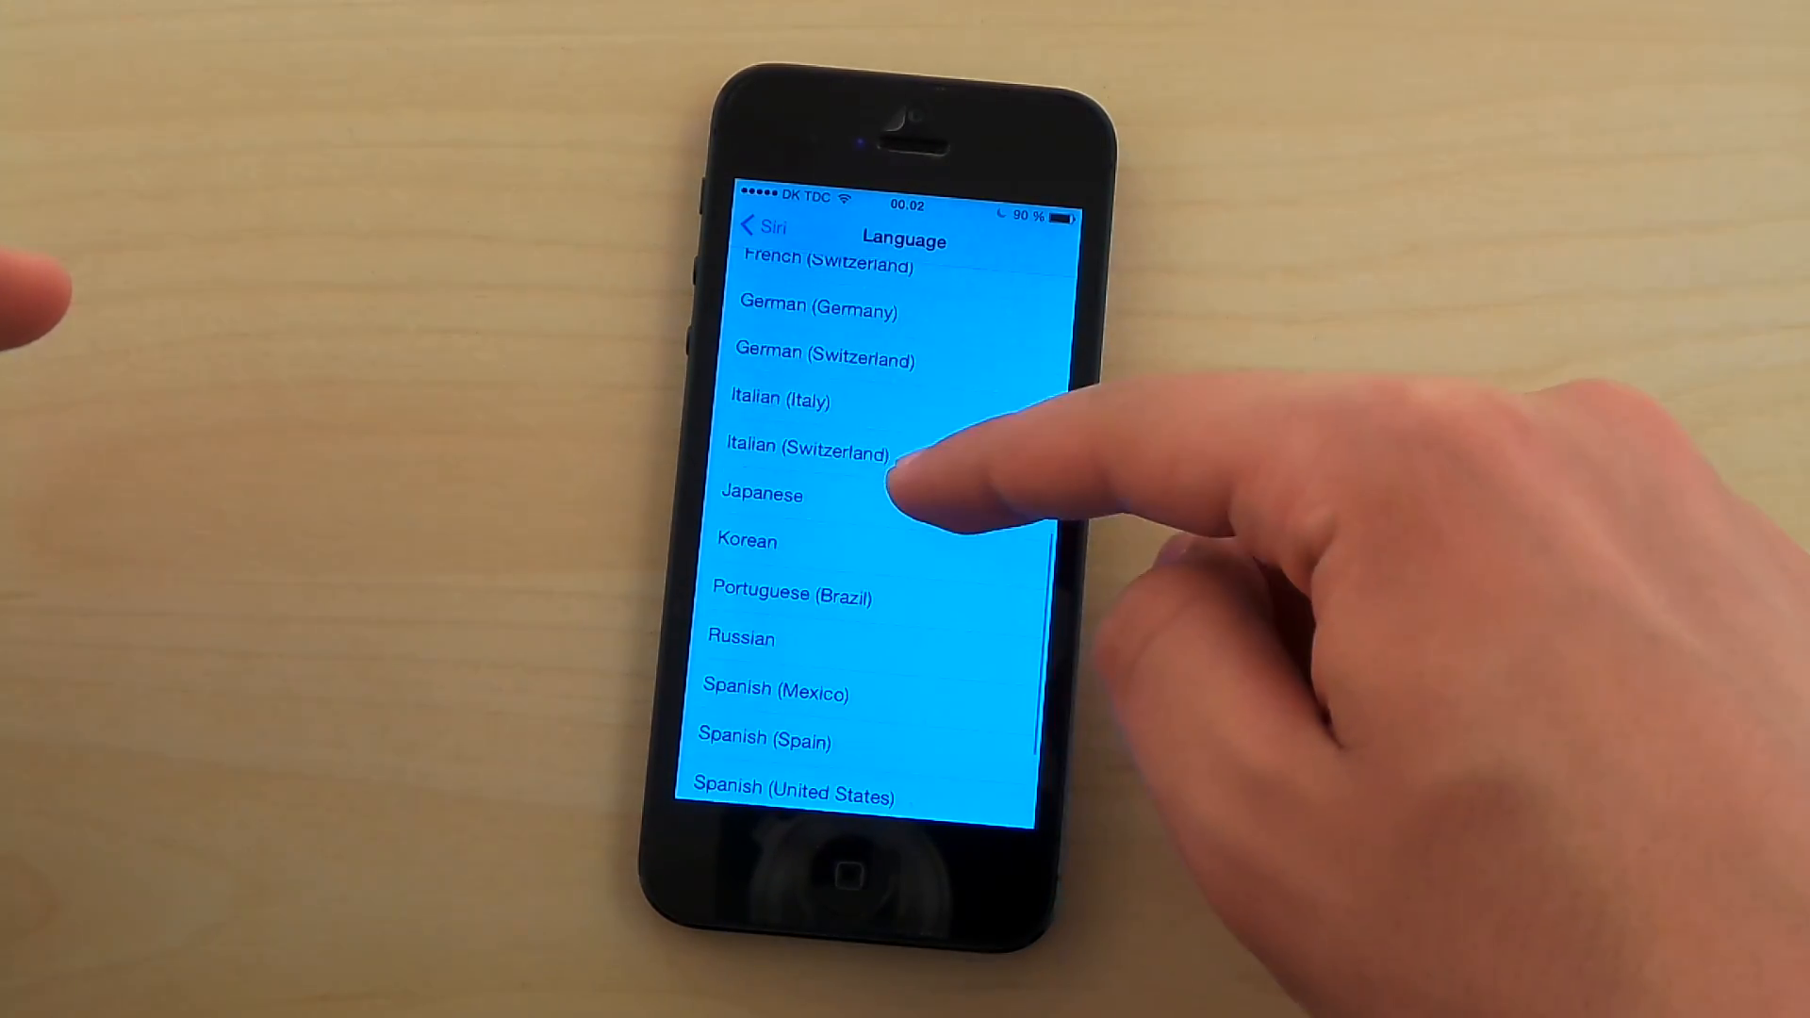
scroll("up", 3)
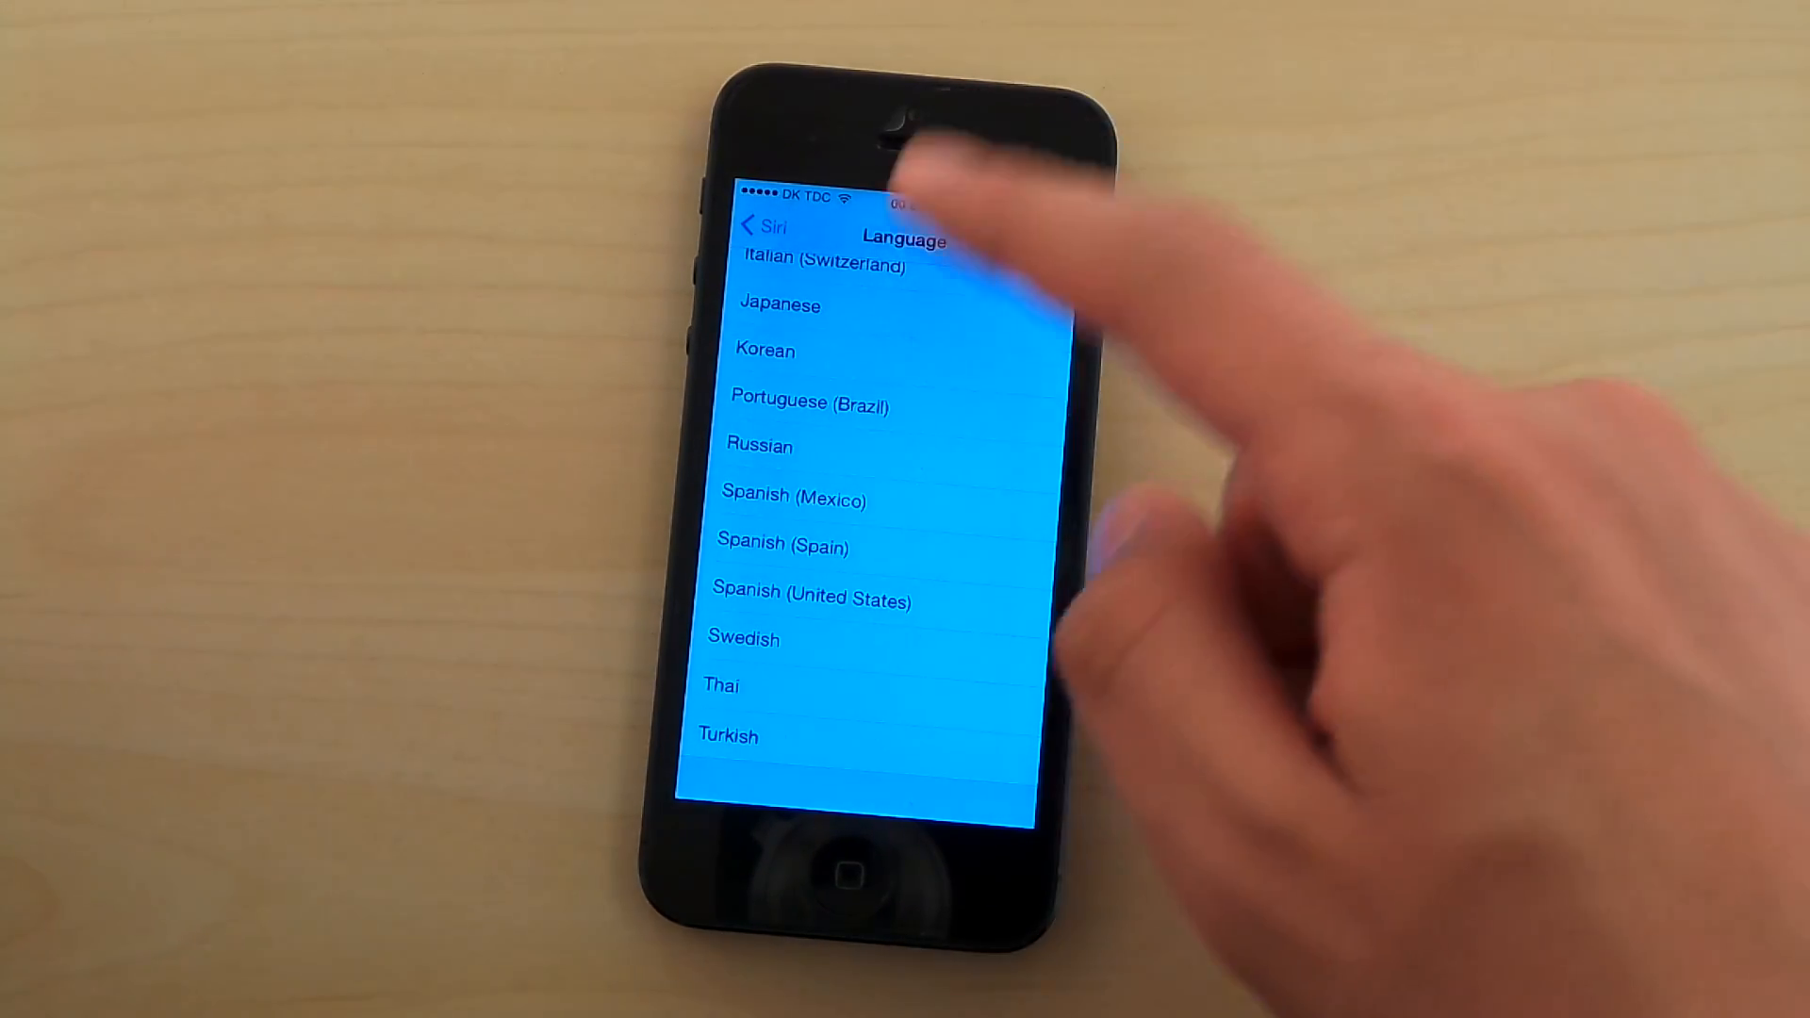
scroll("down", 3)
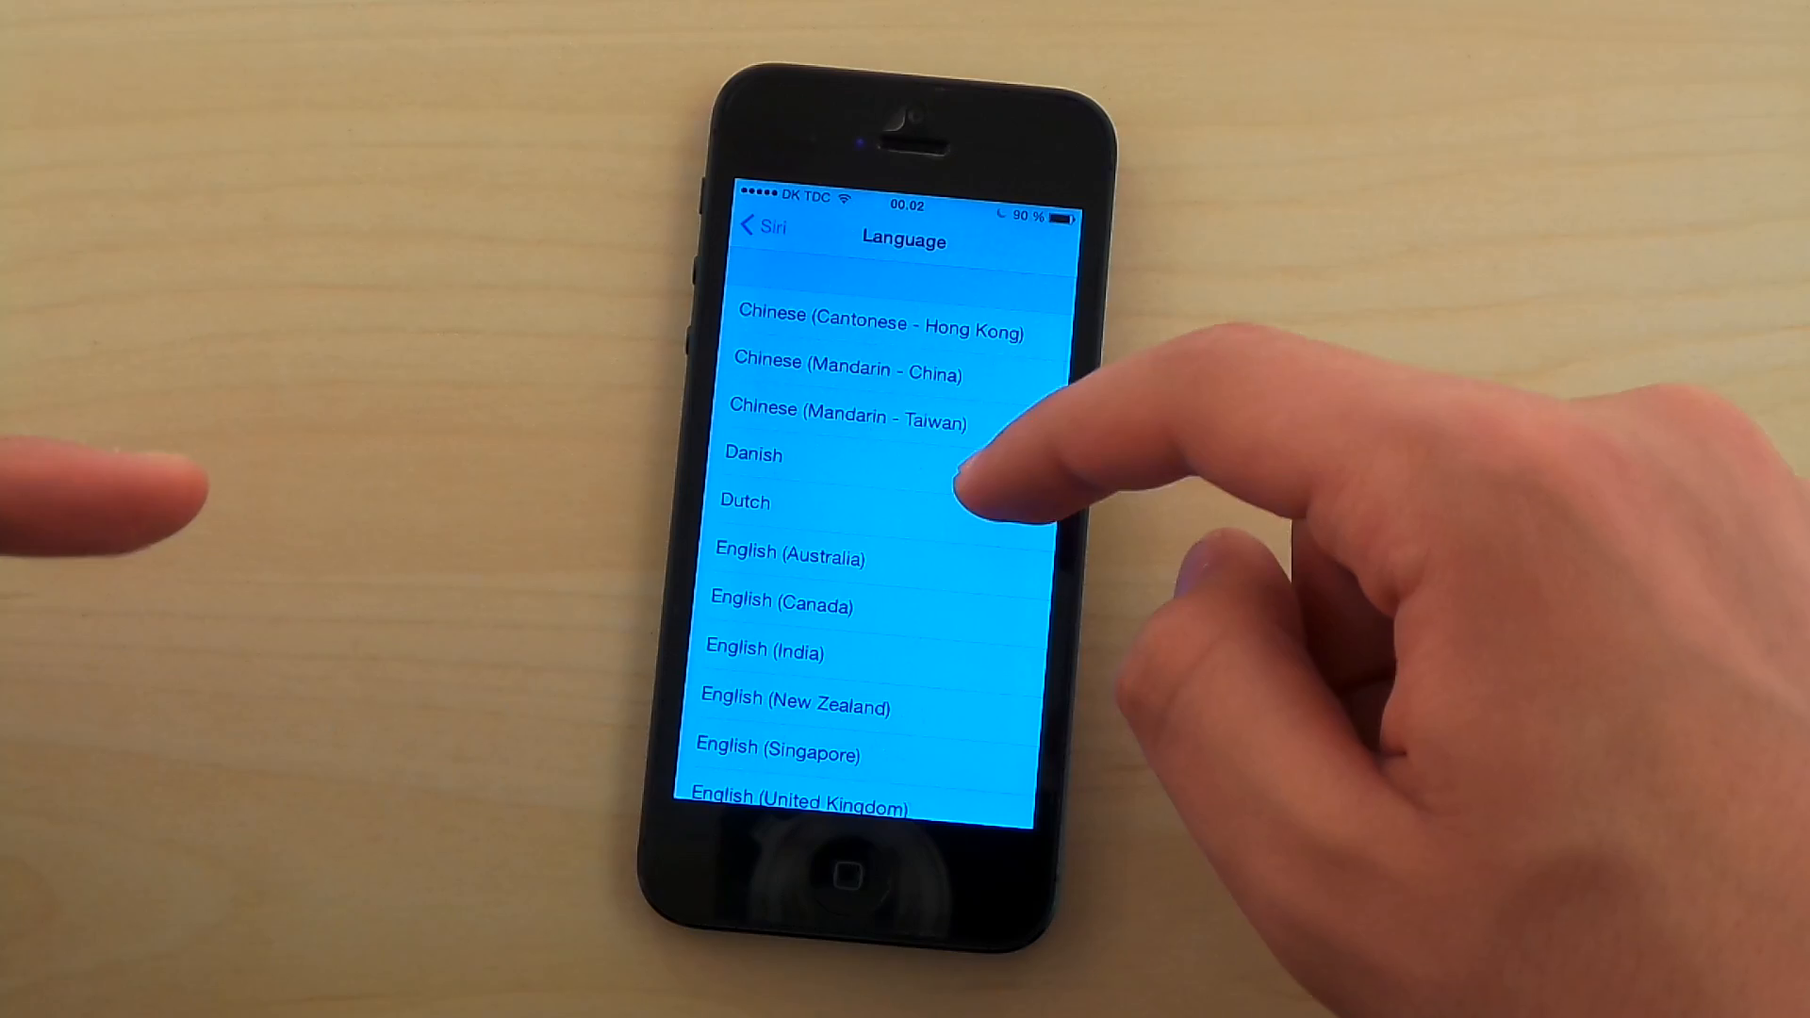
Step: Ask Siri several spoken questions in Danish, including one that triggers a Danish web search
left_click(752, 454)
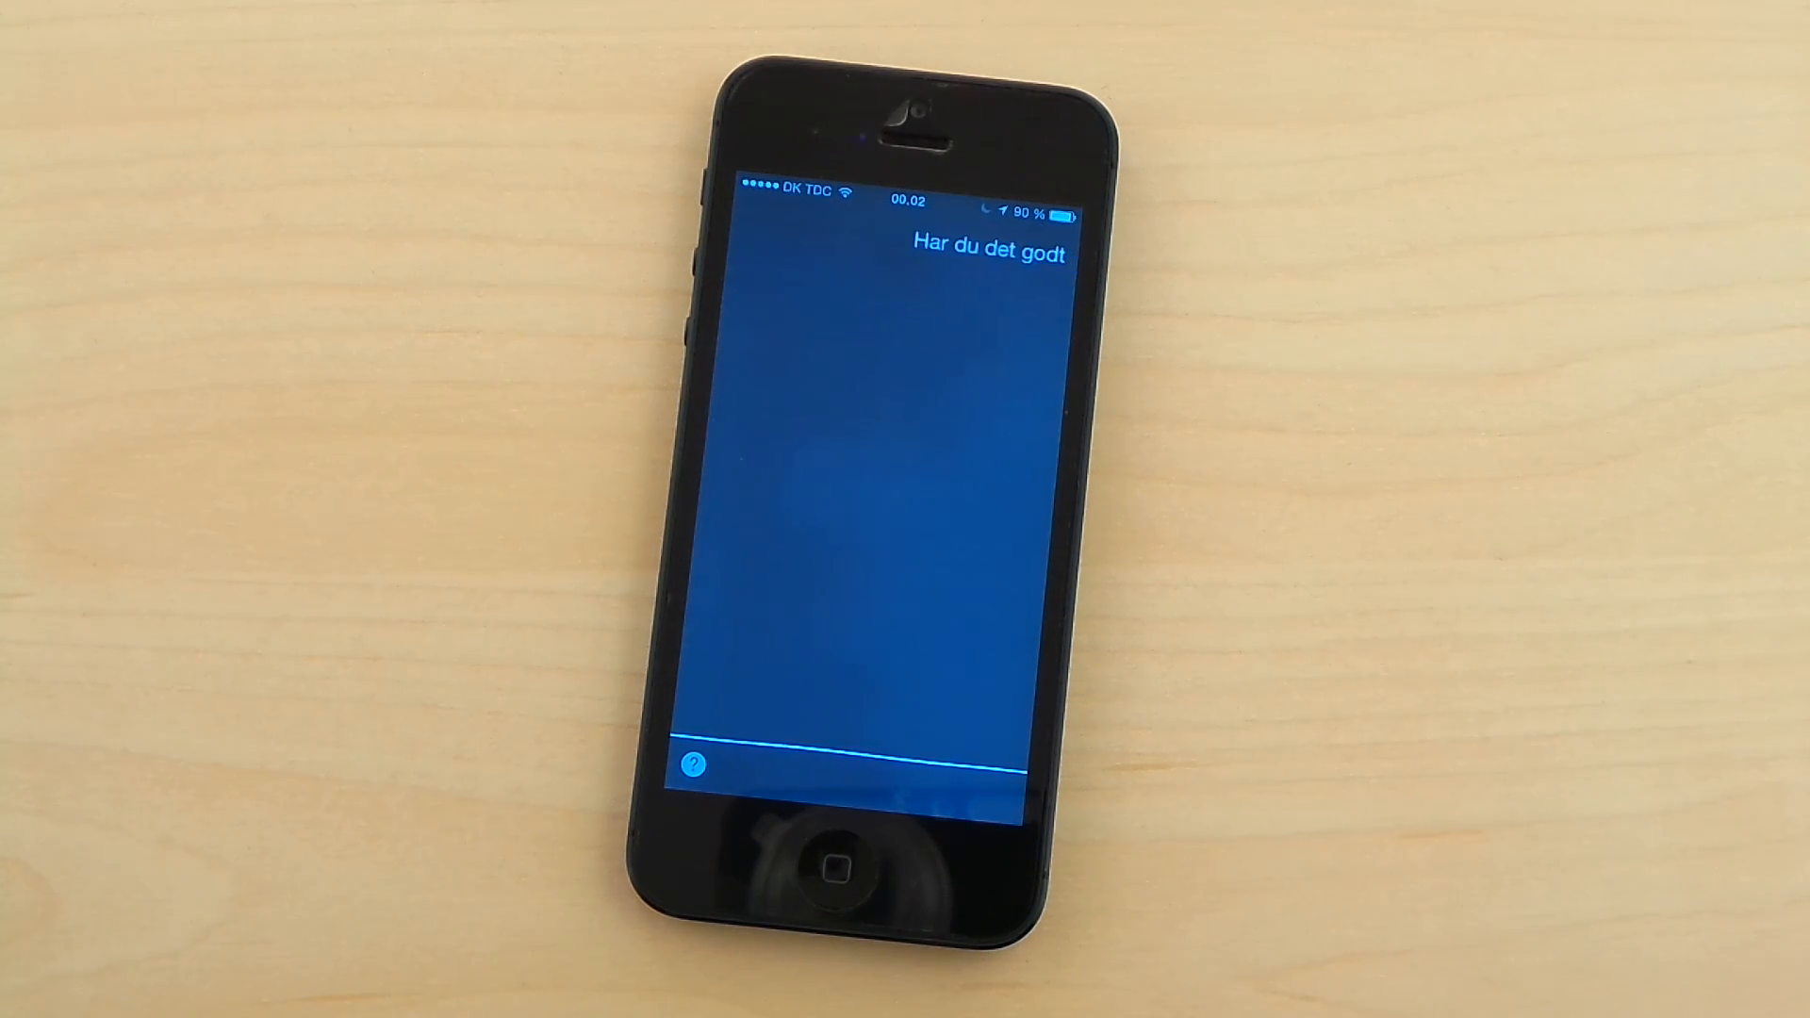
left_click(844, 751)
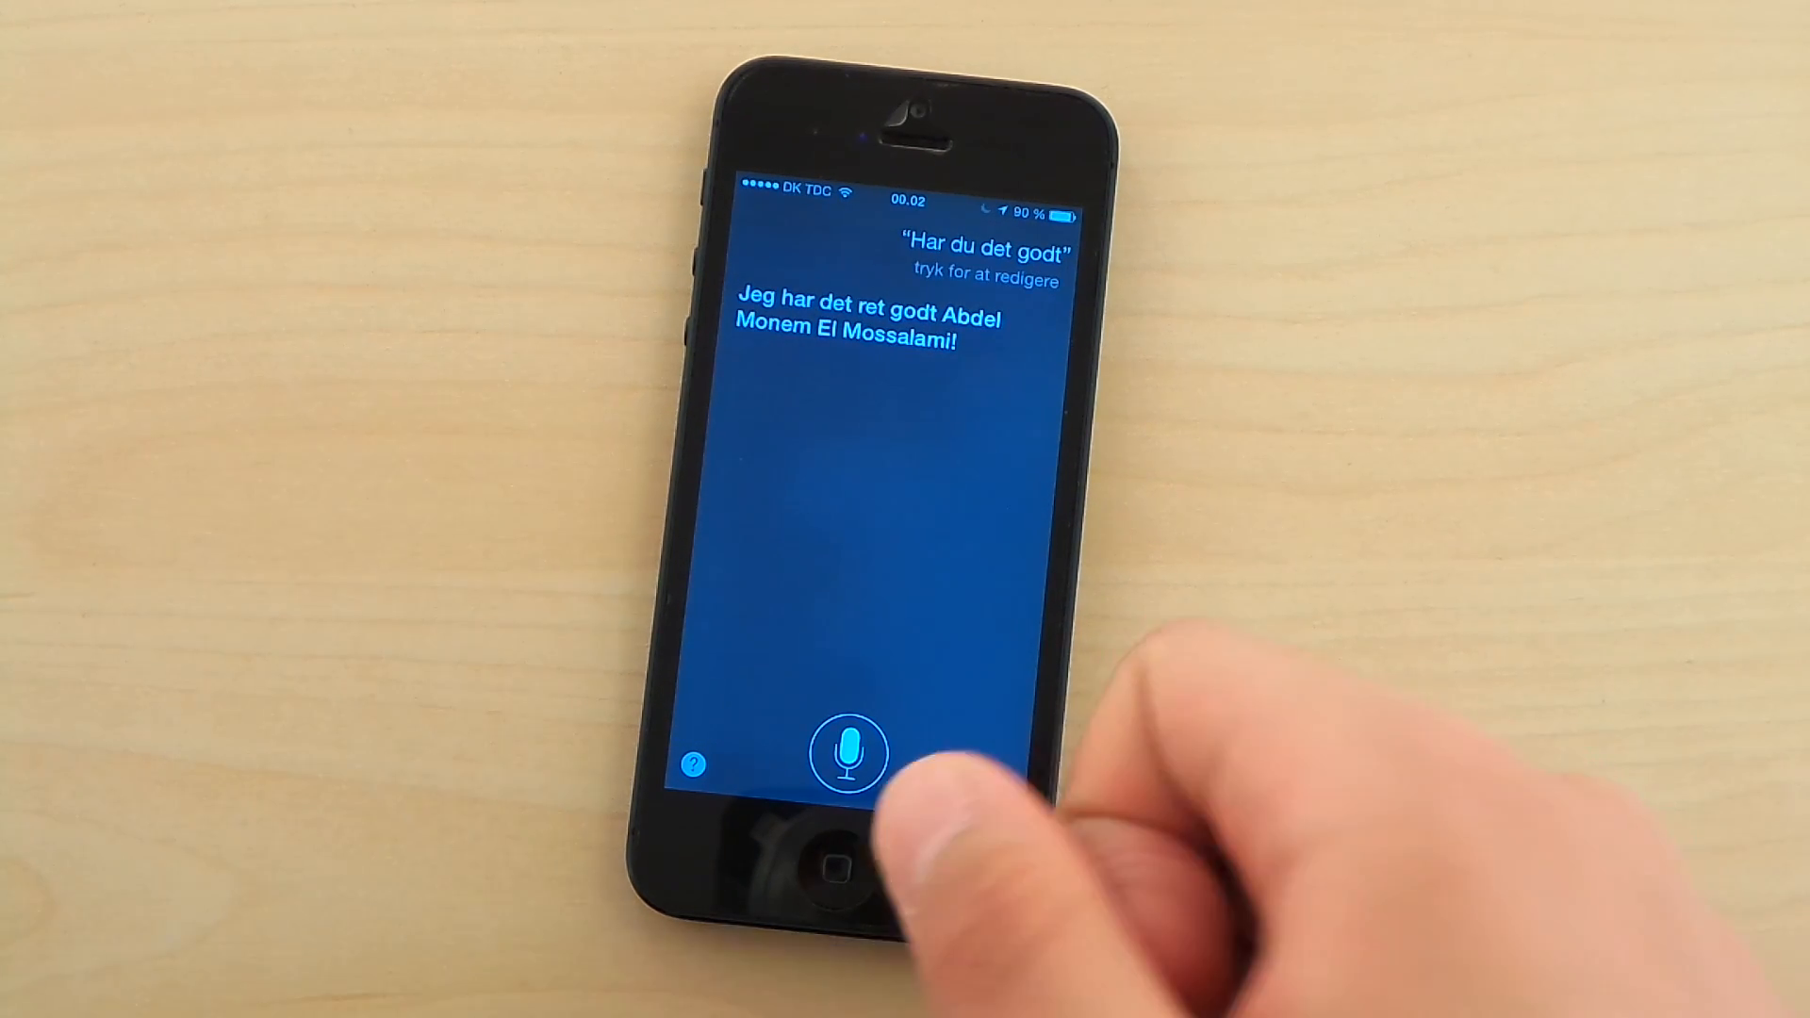
left_click(846, 751)
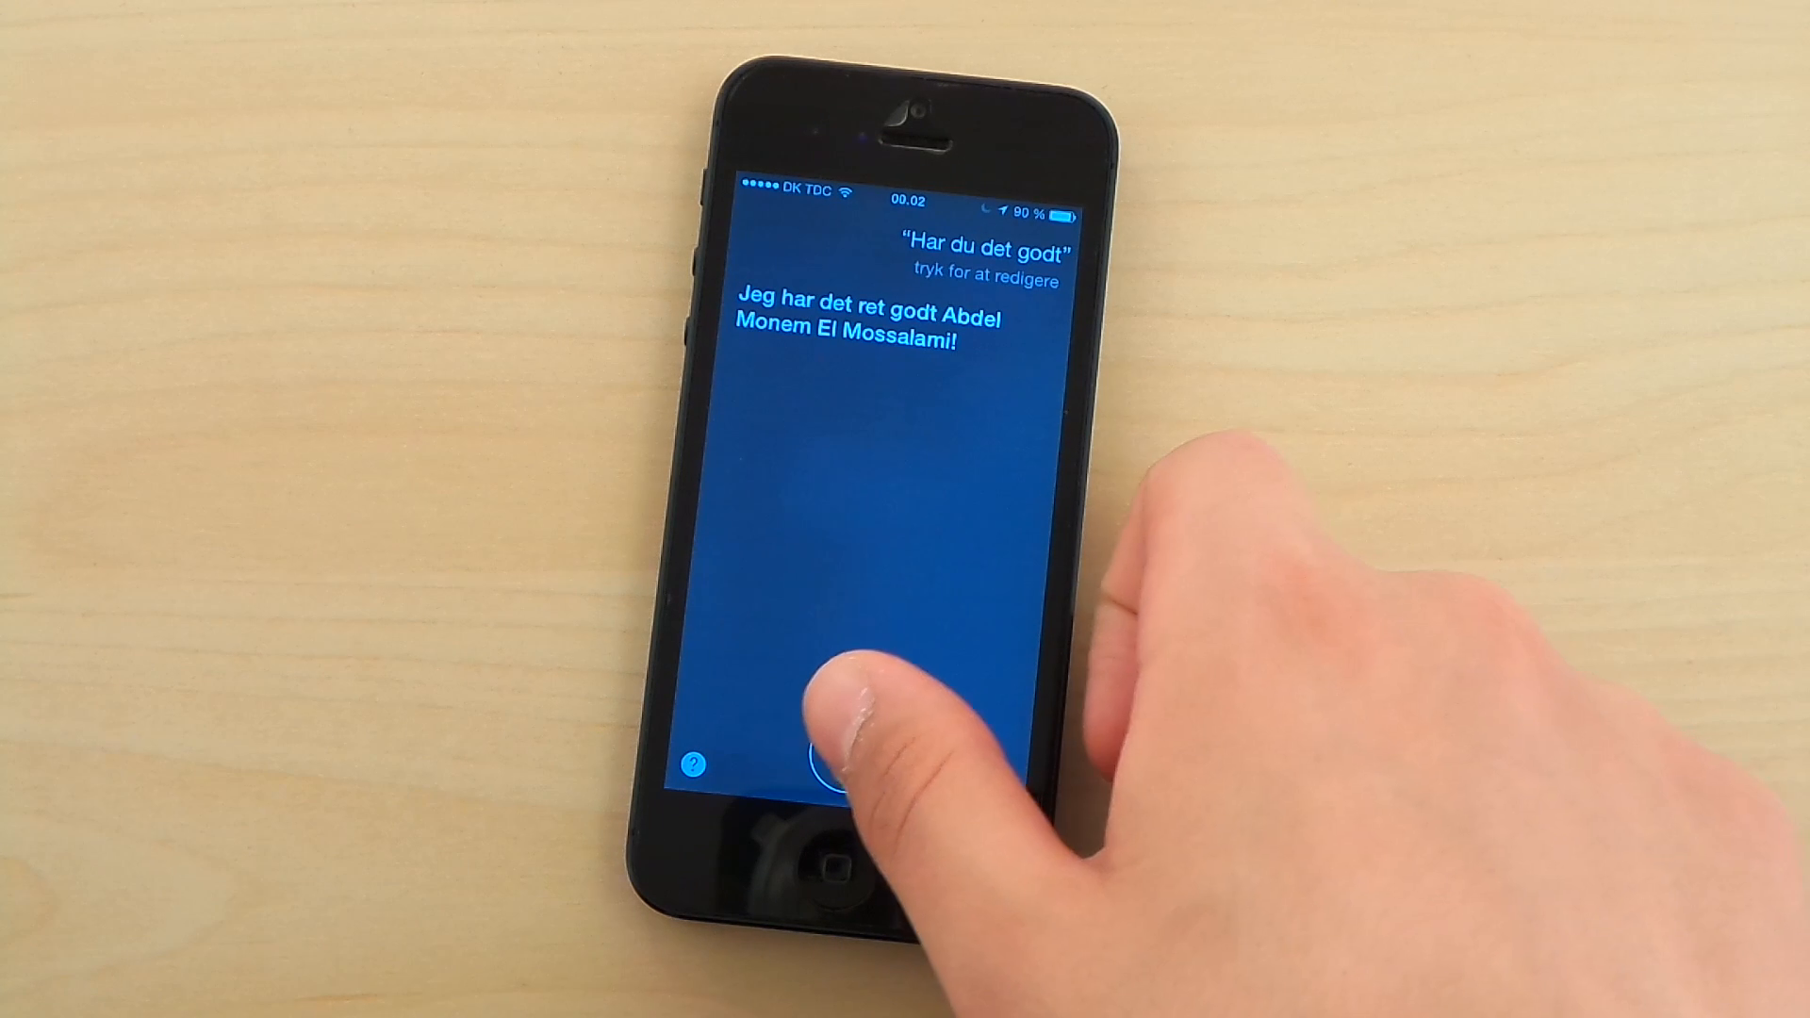
left_click(837, 768)
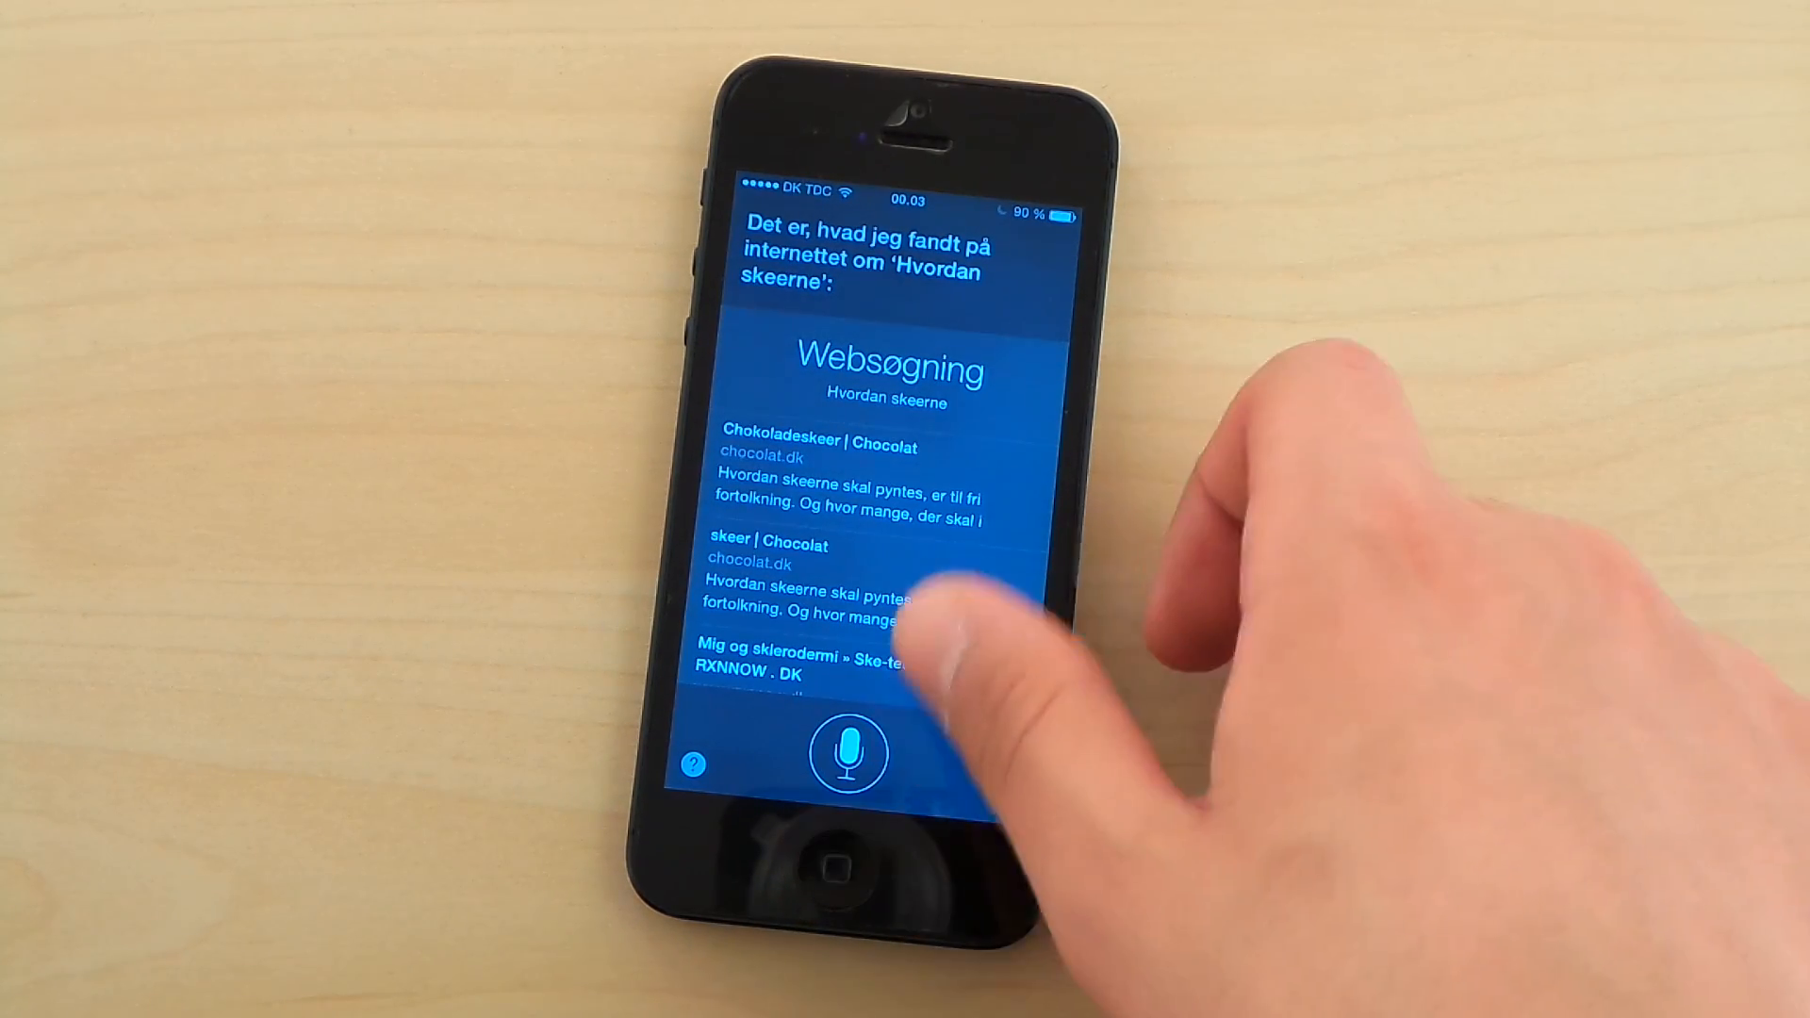
left_click(849, 752)
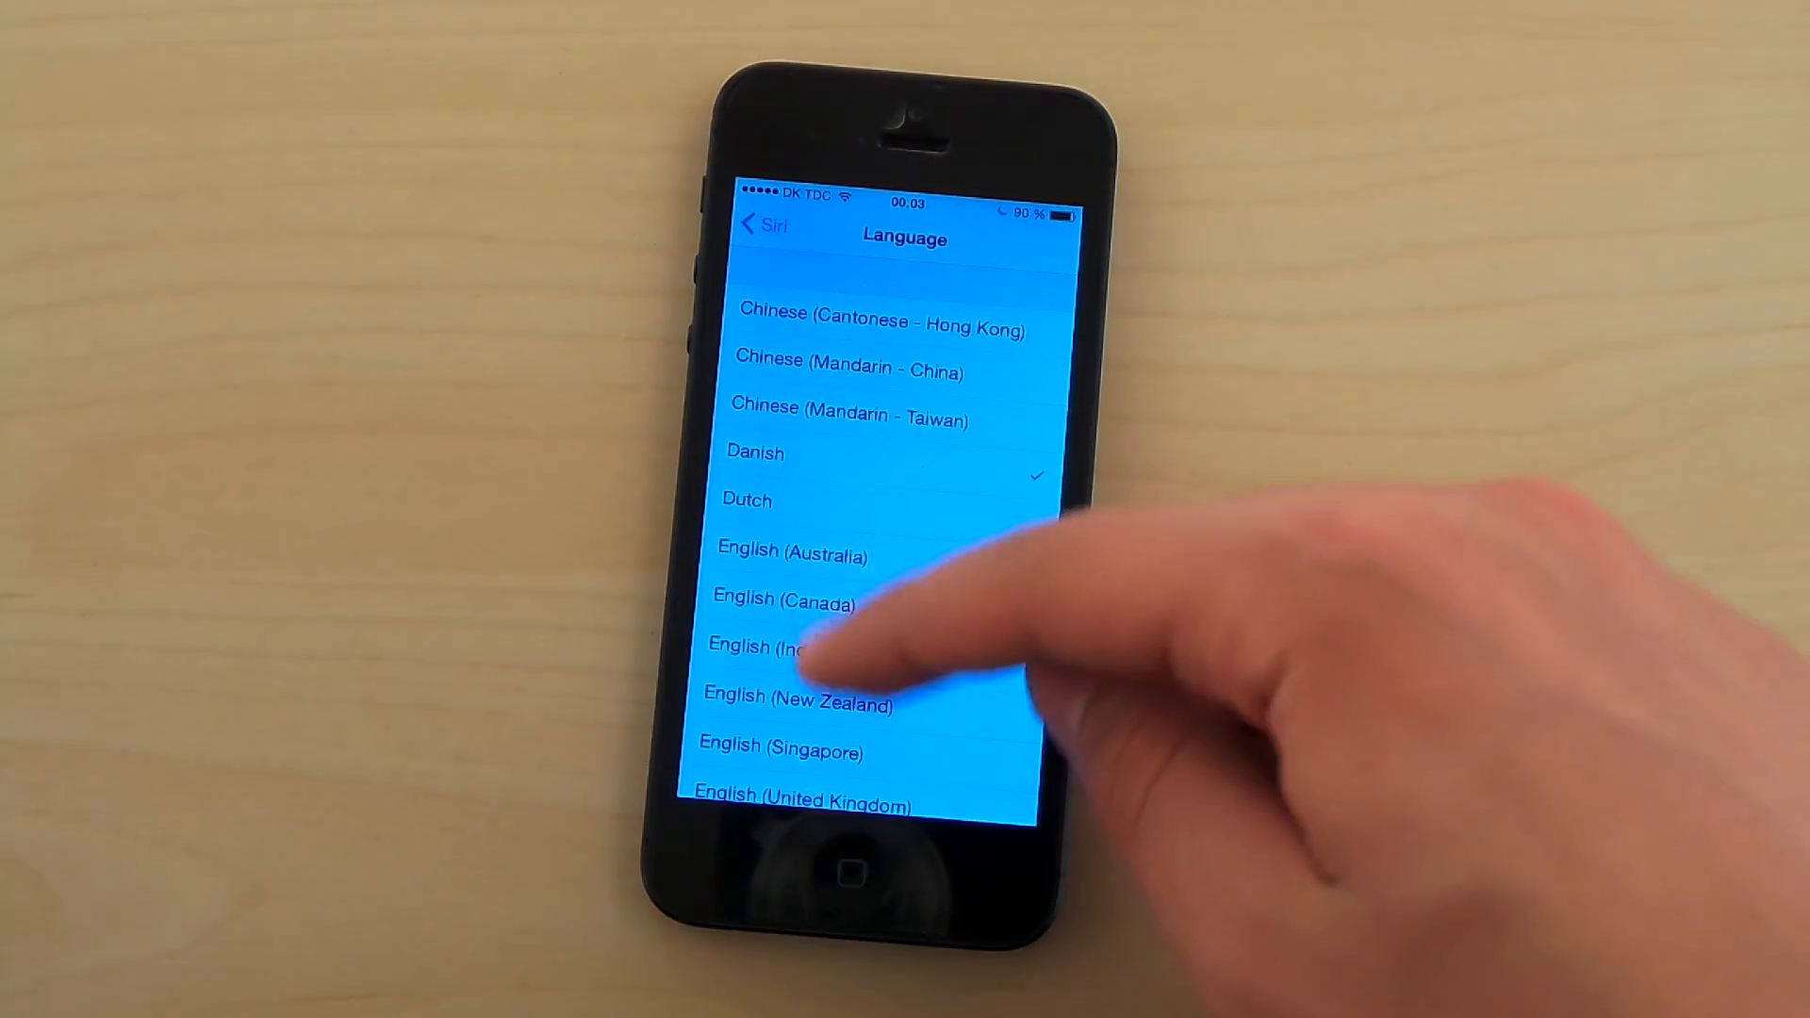
Step: Scroll Siri's language list to choose English (United States) instead of Danish
scroll("down", 3)
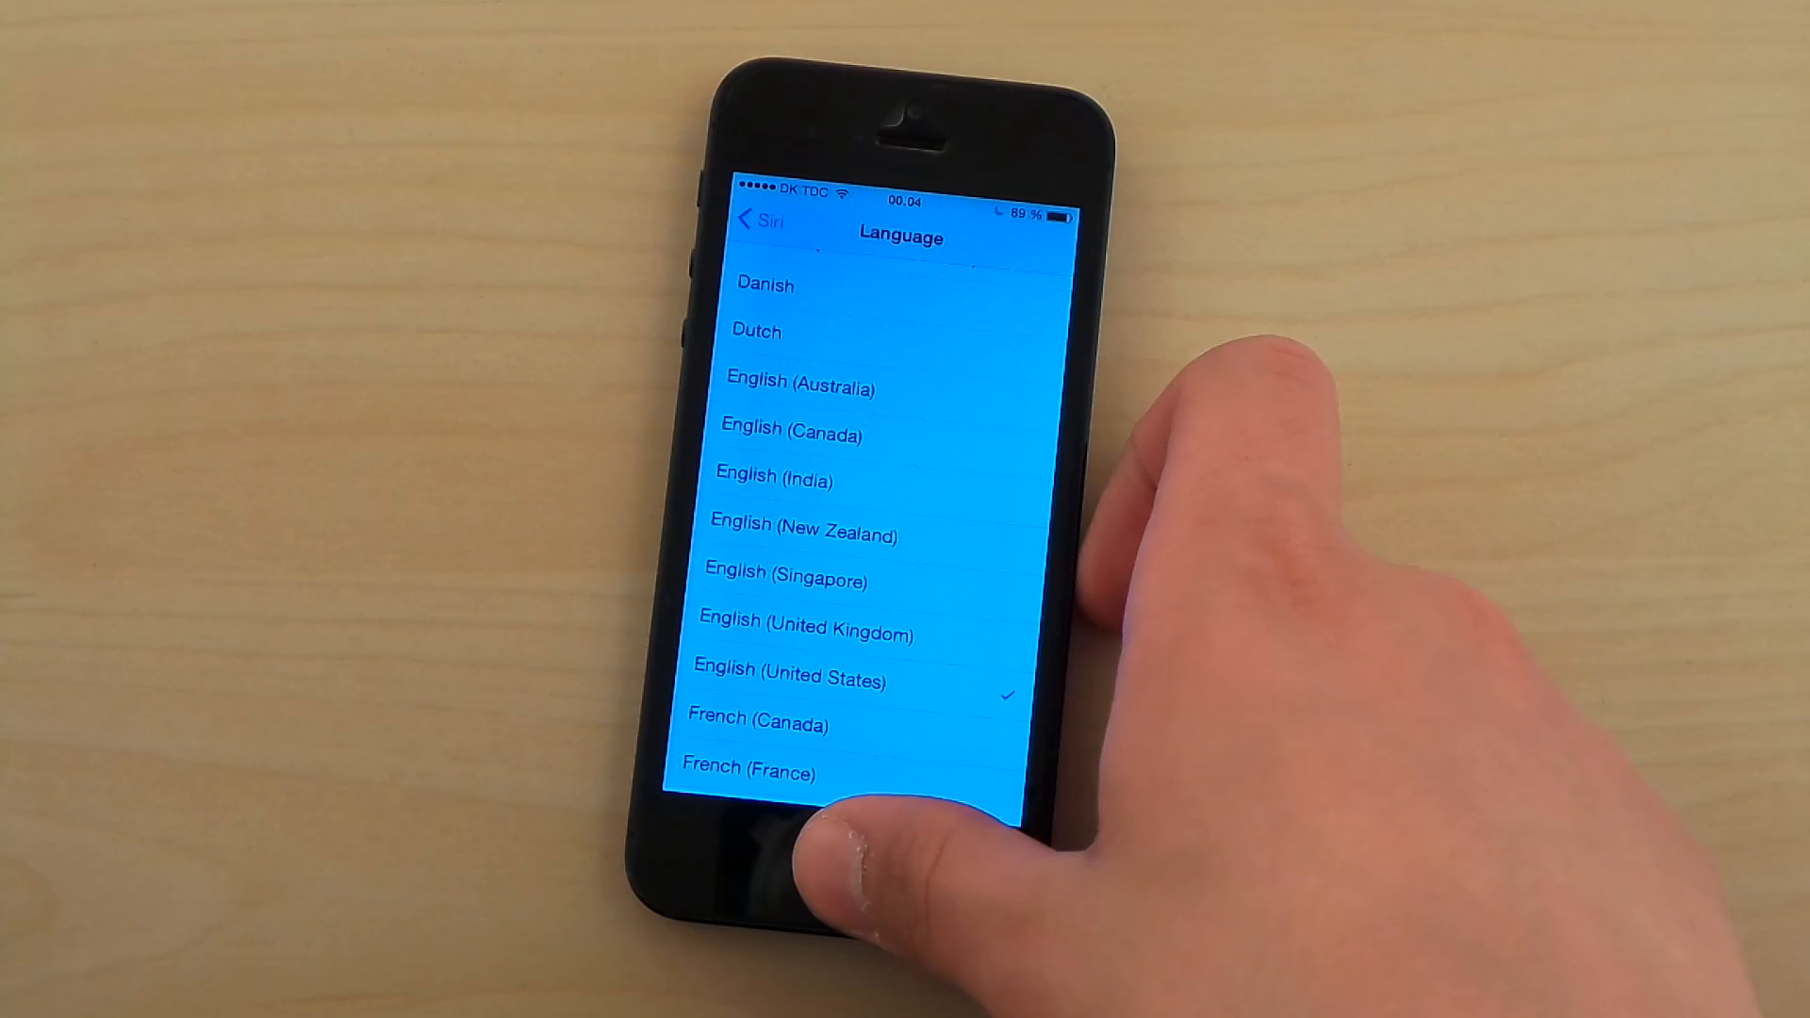
key("home")
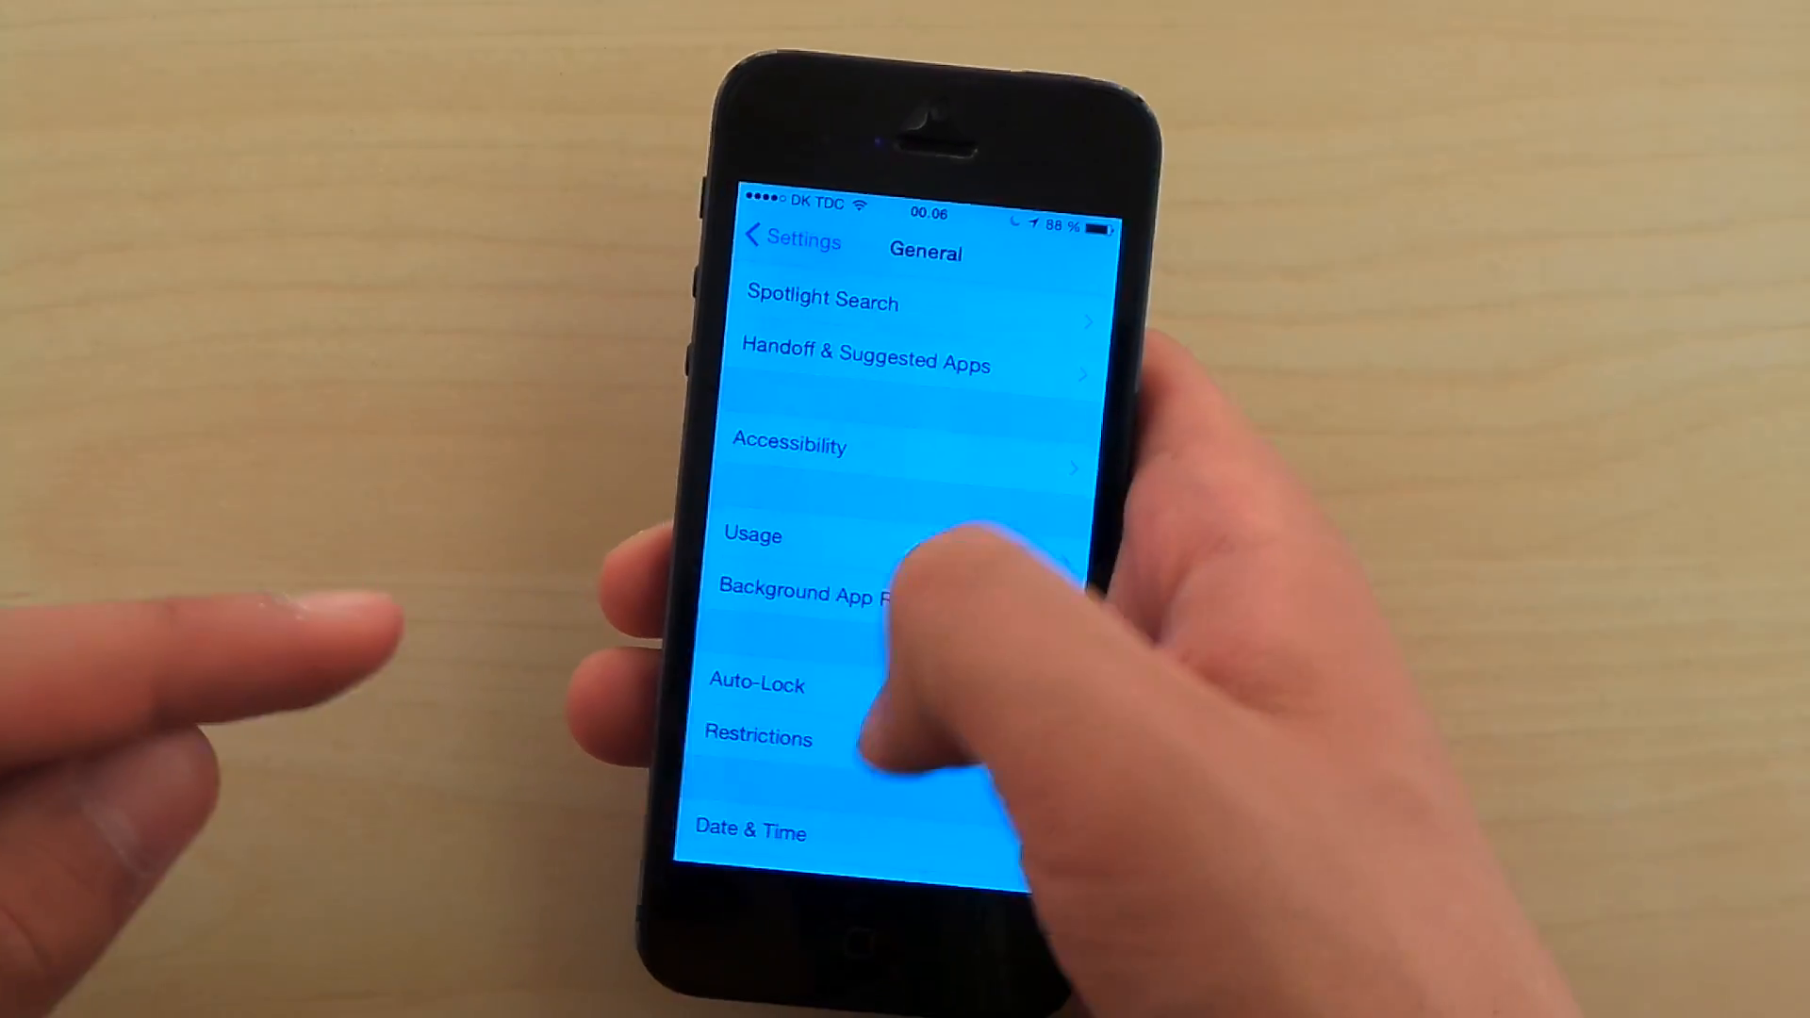
Step: Open Password Settings under Restrictions, confirming the Apple ID sign-in prompt
left_click(758, 736)
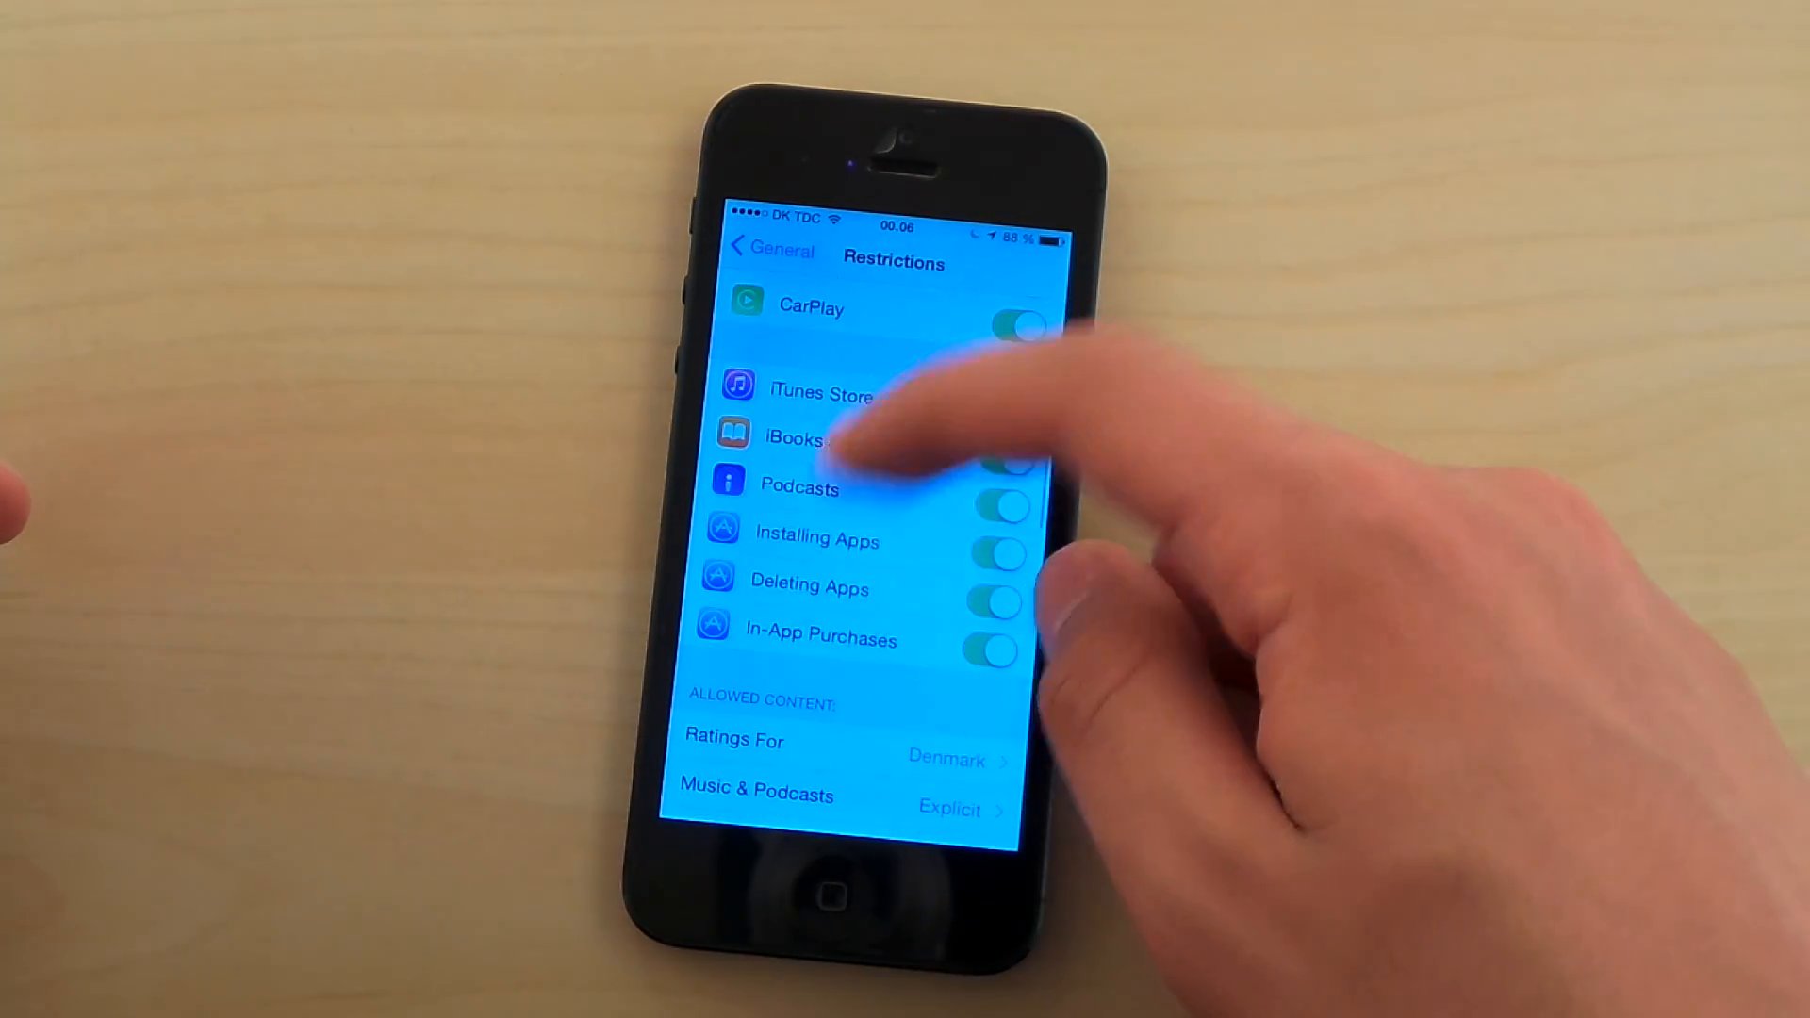
scroll("down", 3)
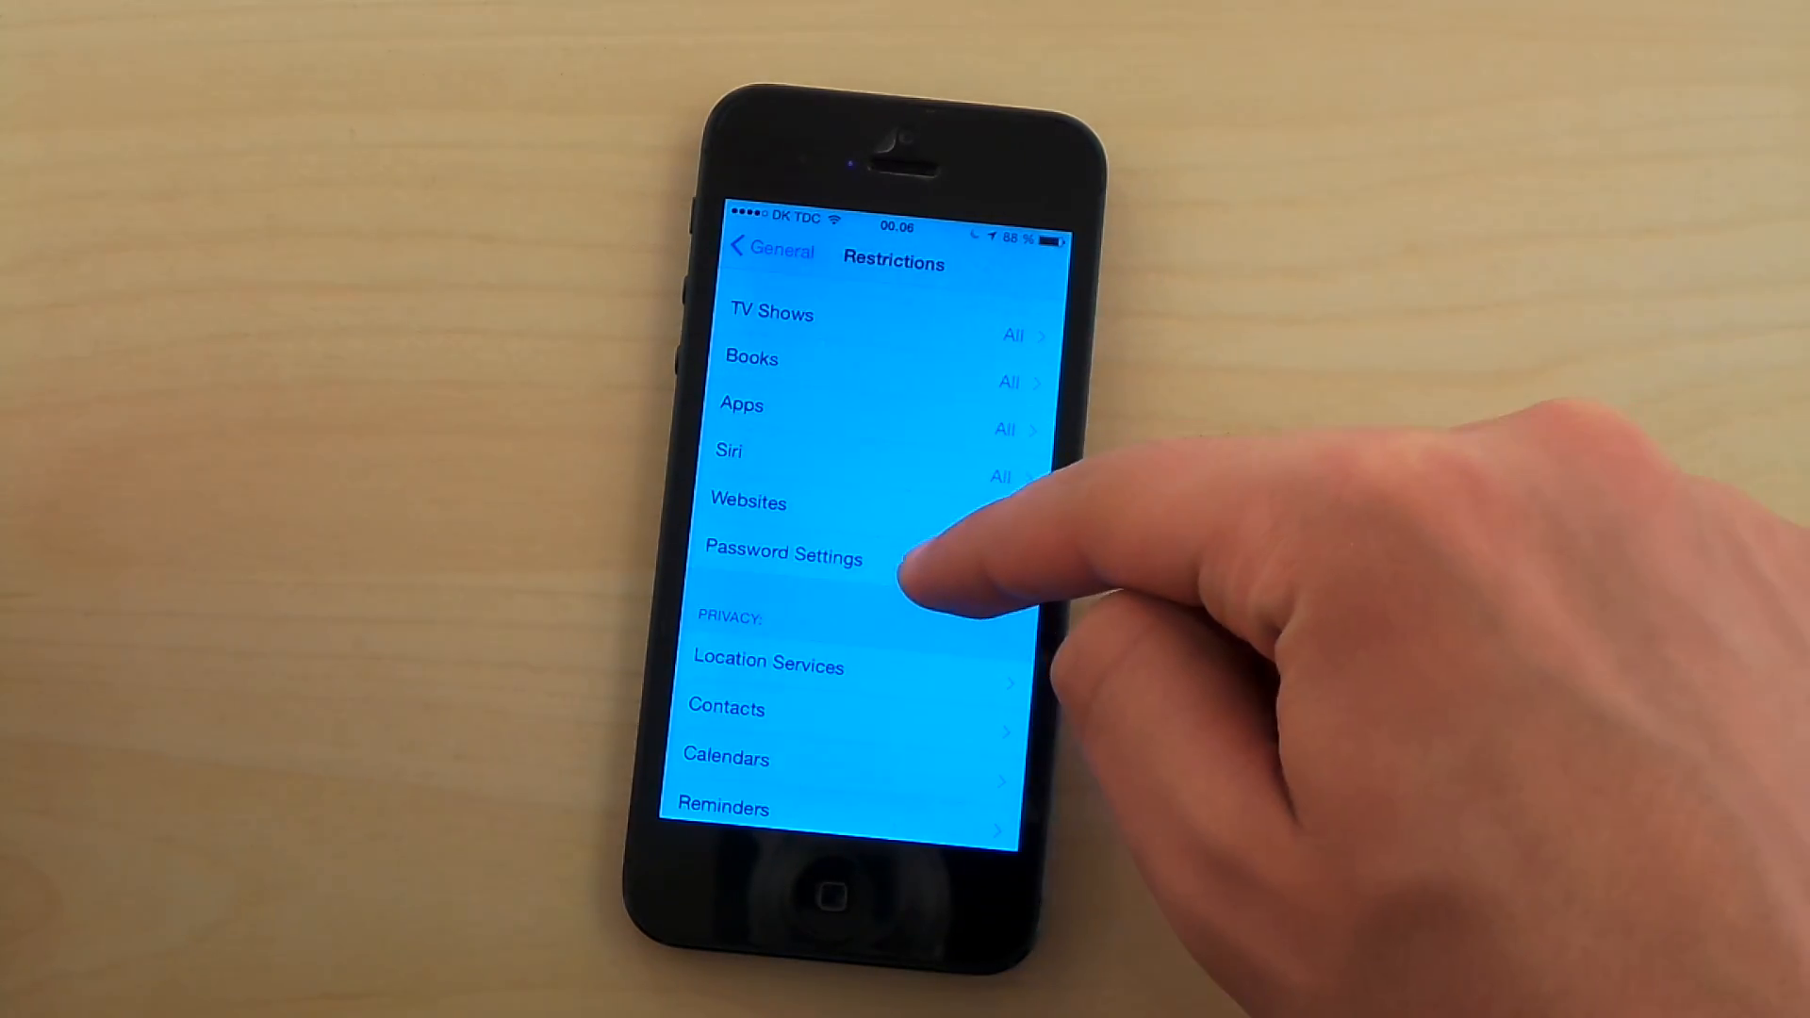
left_click(783, 555)
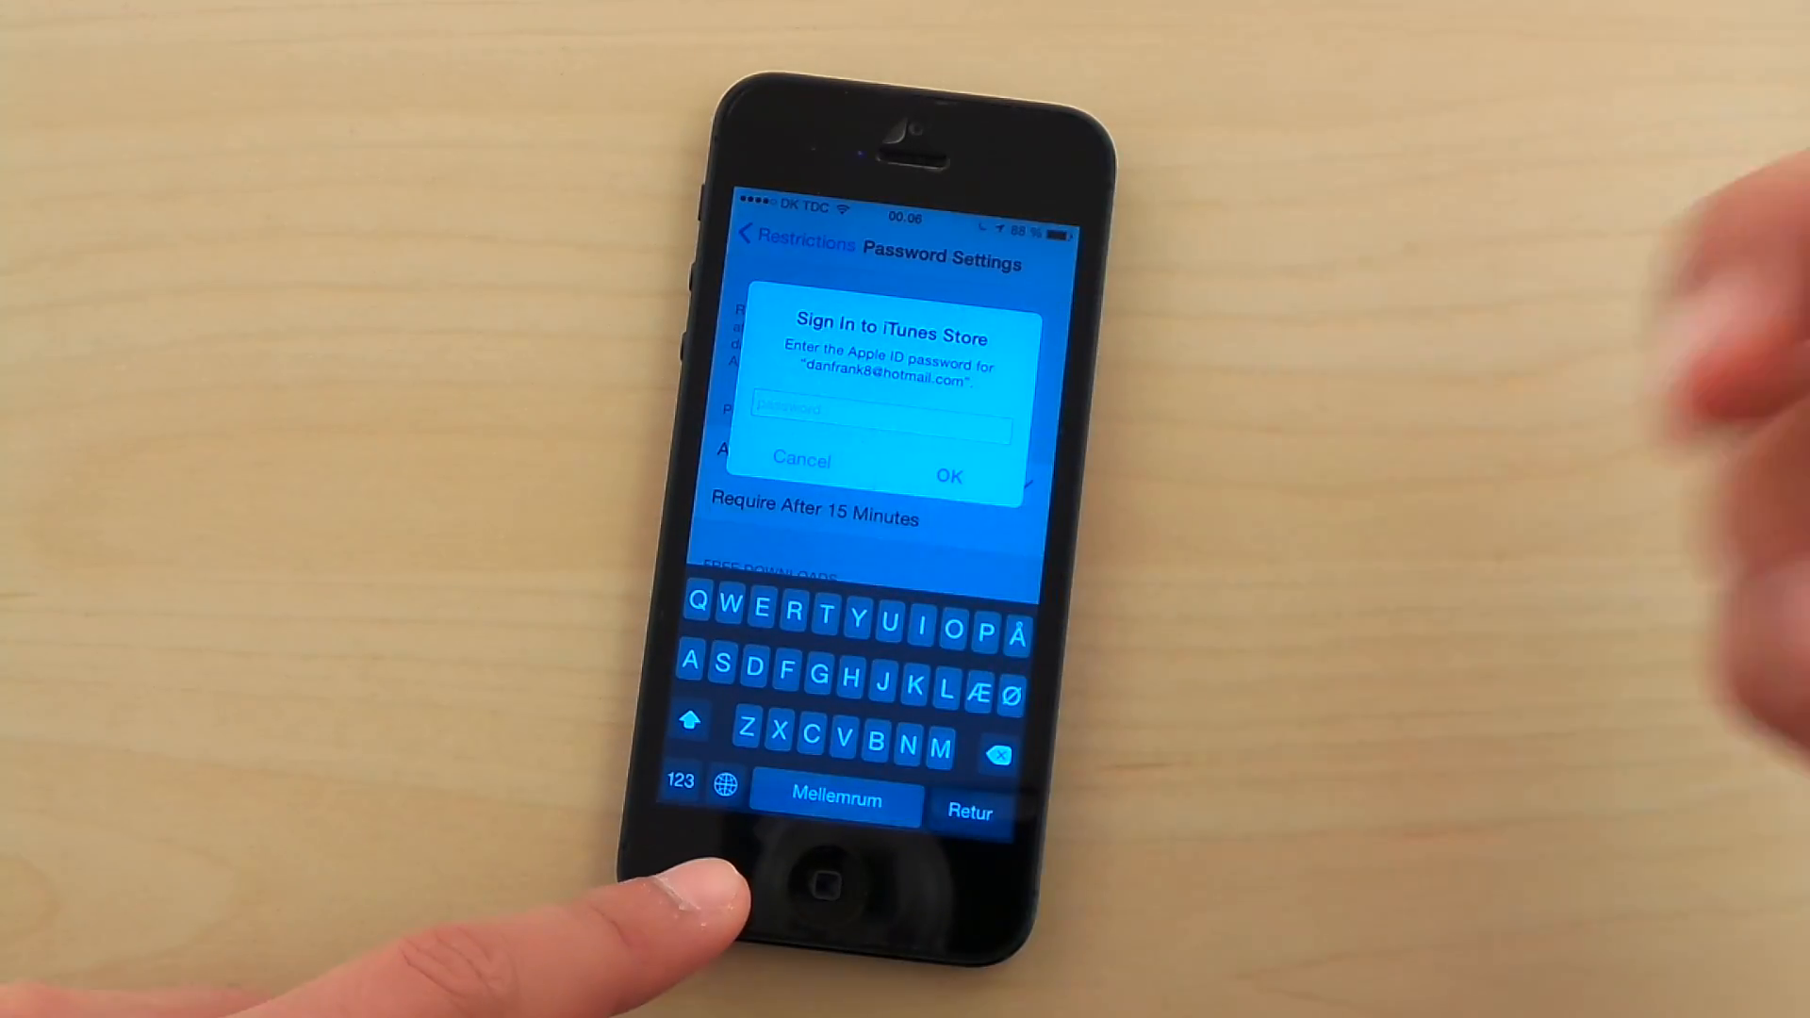
left_click(803, 459)
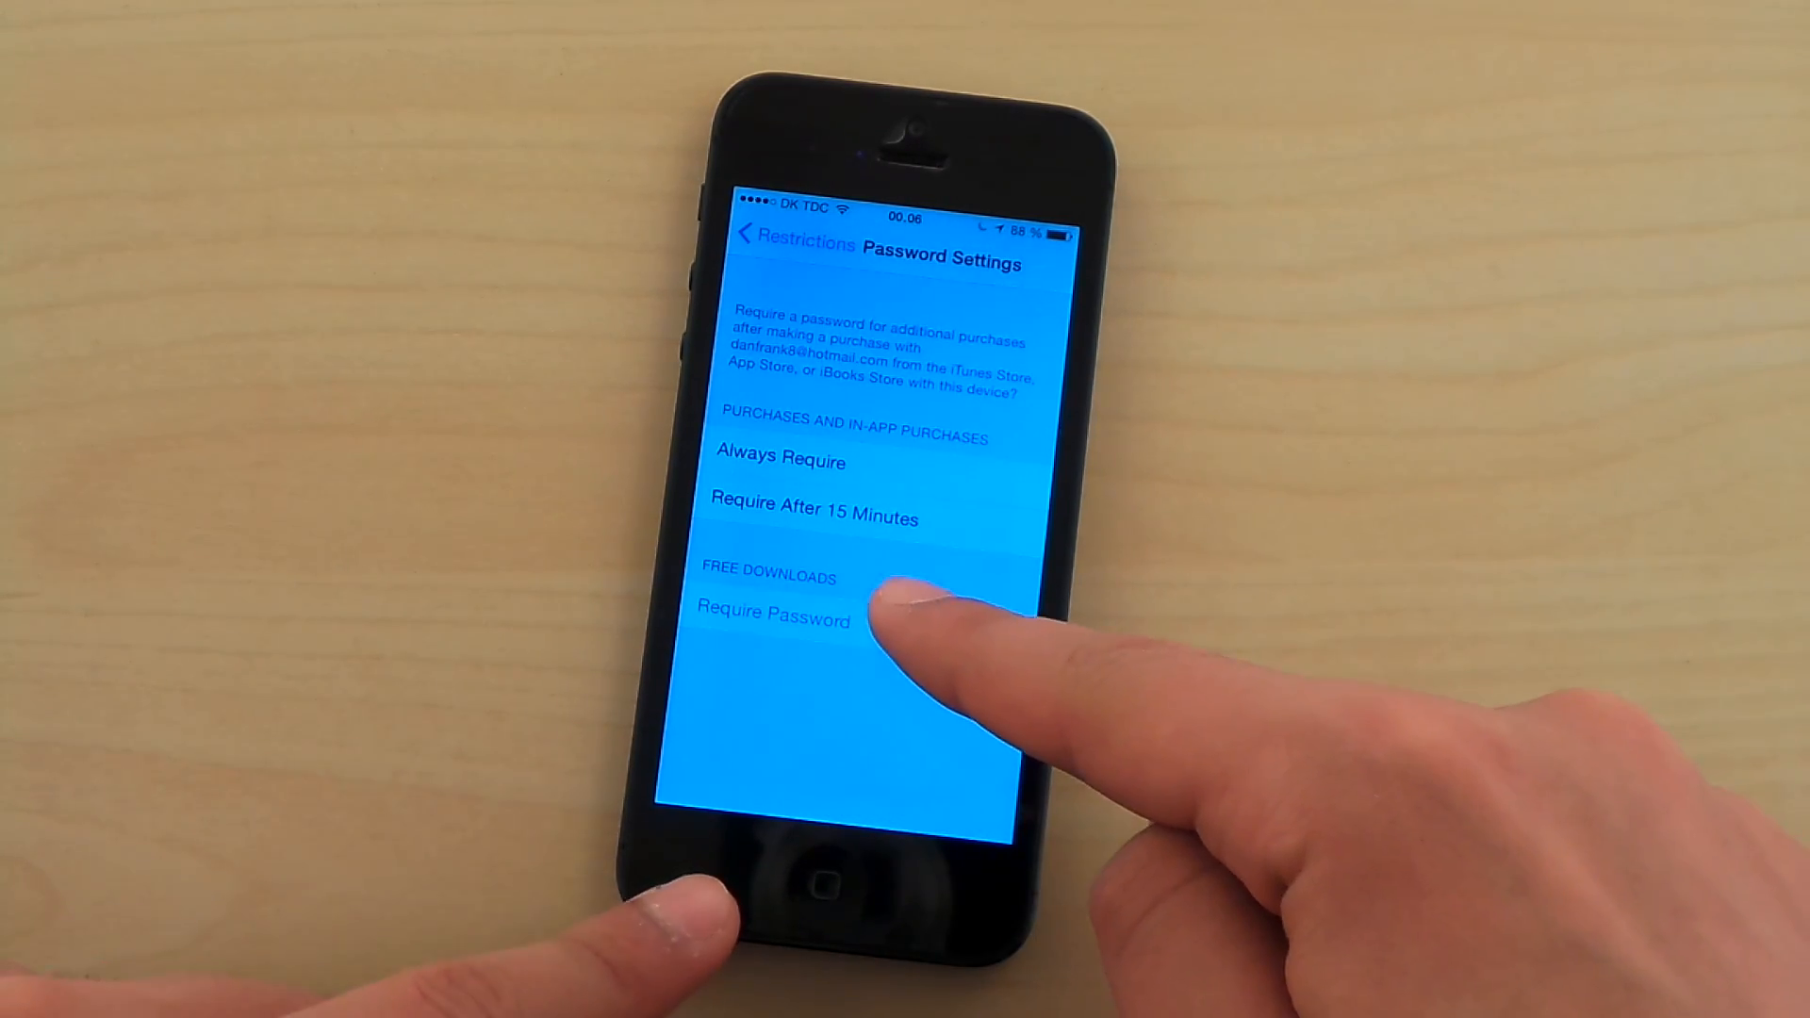
left_click(967, 621)
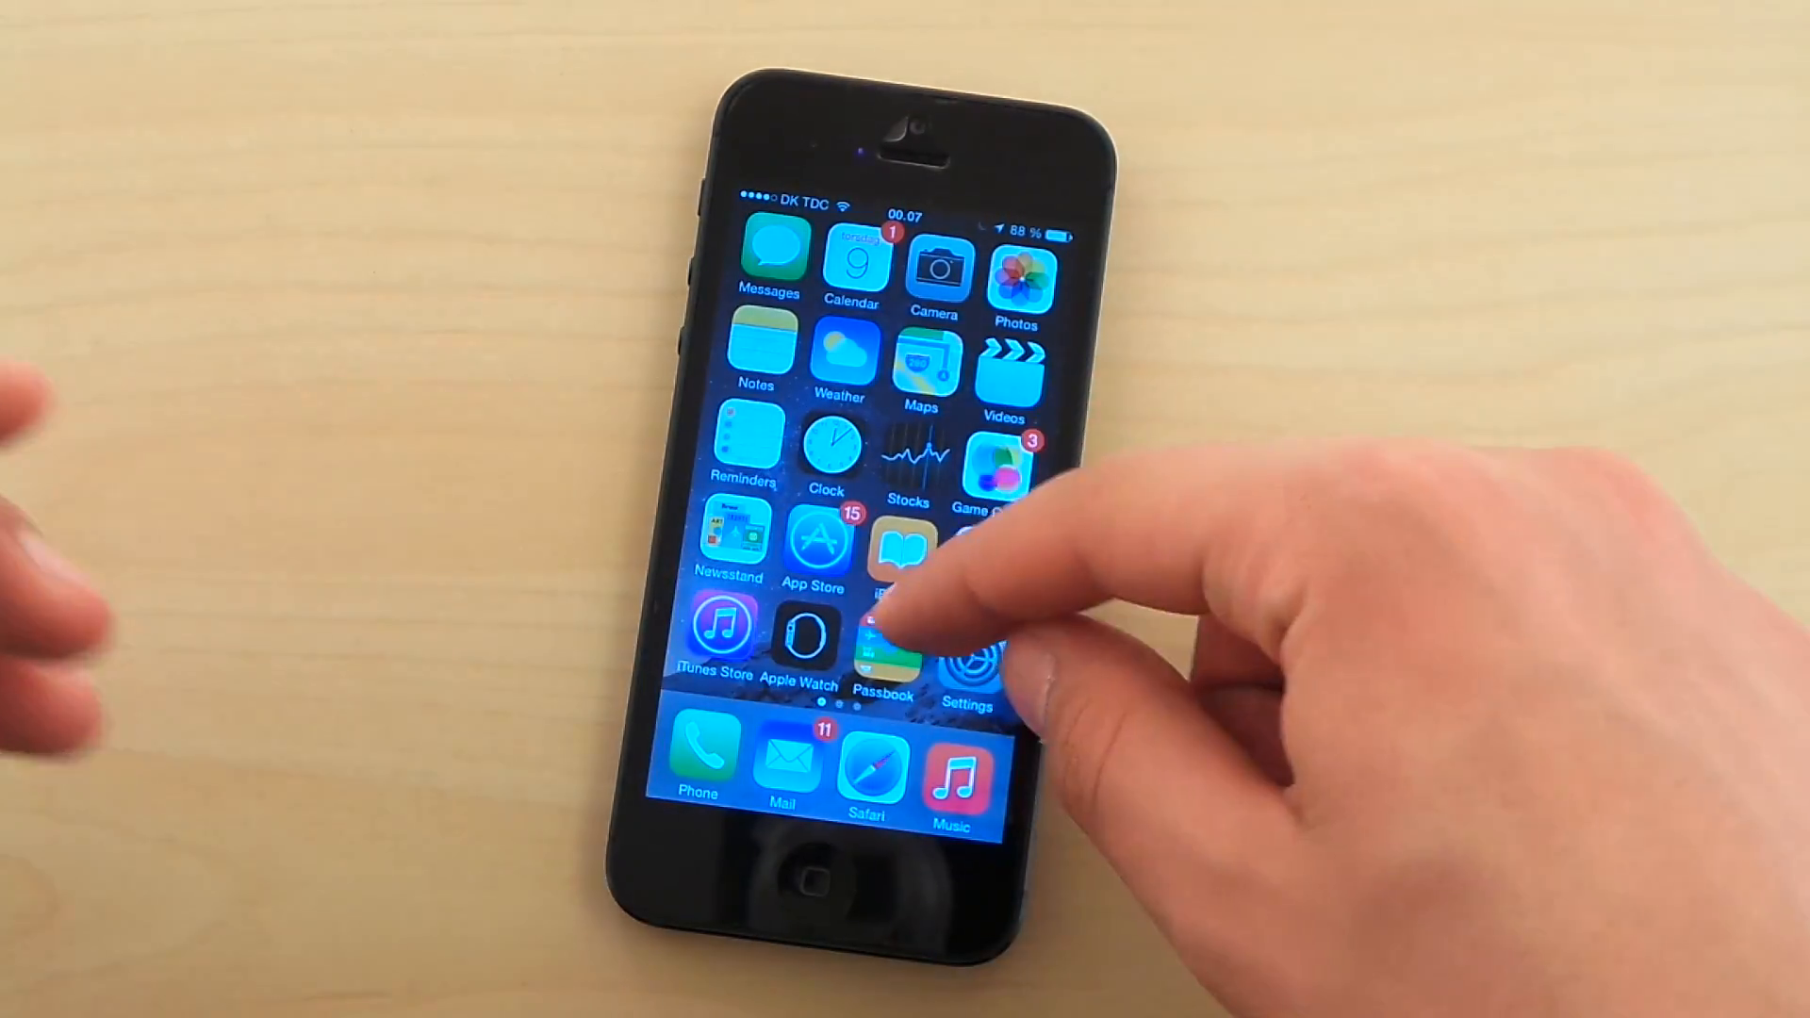
Step: Launch the App Store from the home screen to view its Featured page
left_click(818, 543)
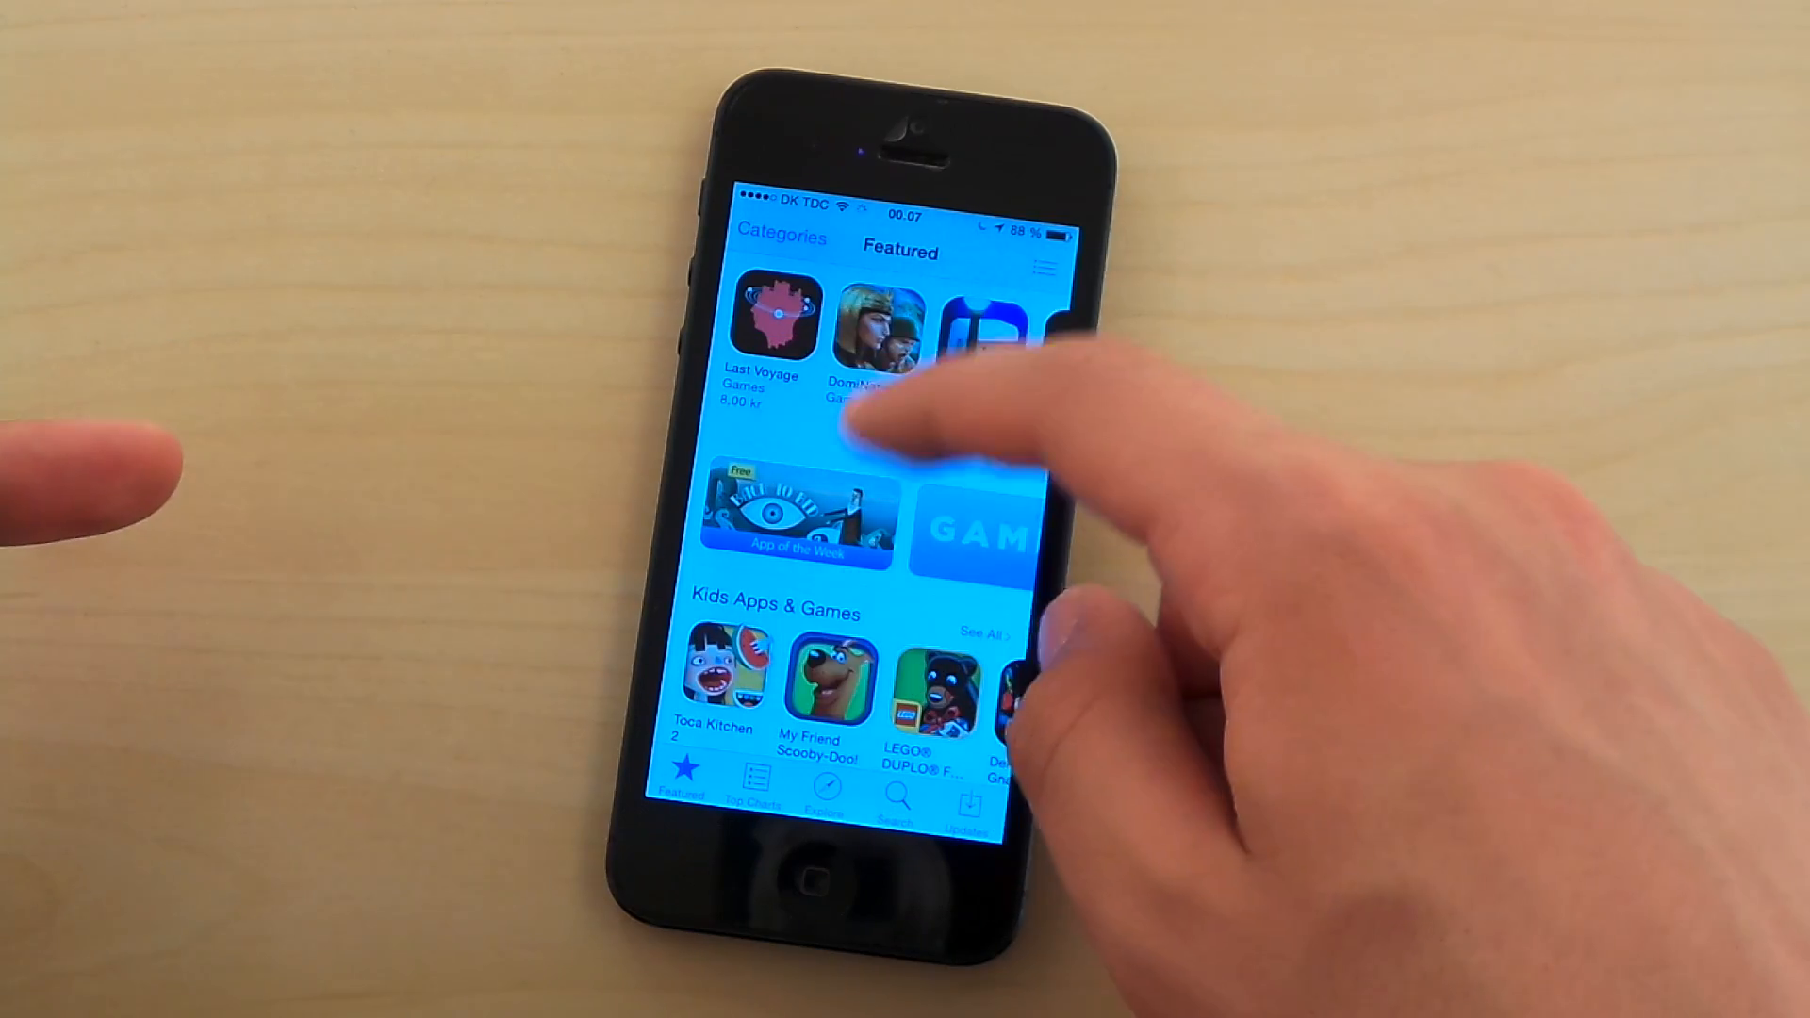
left_click(871, 335)
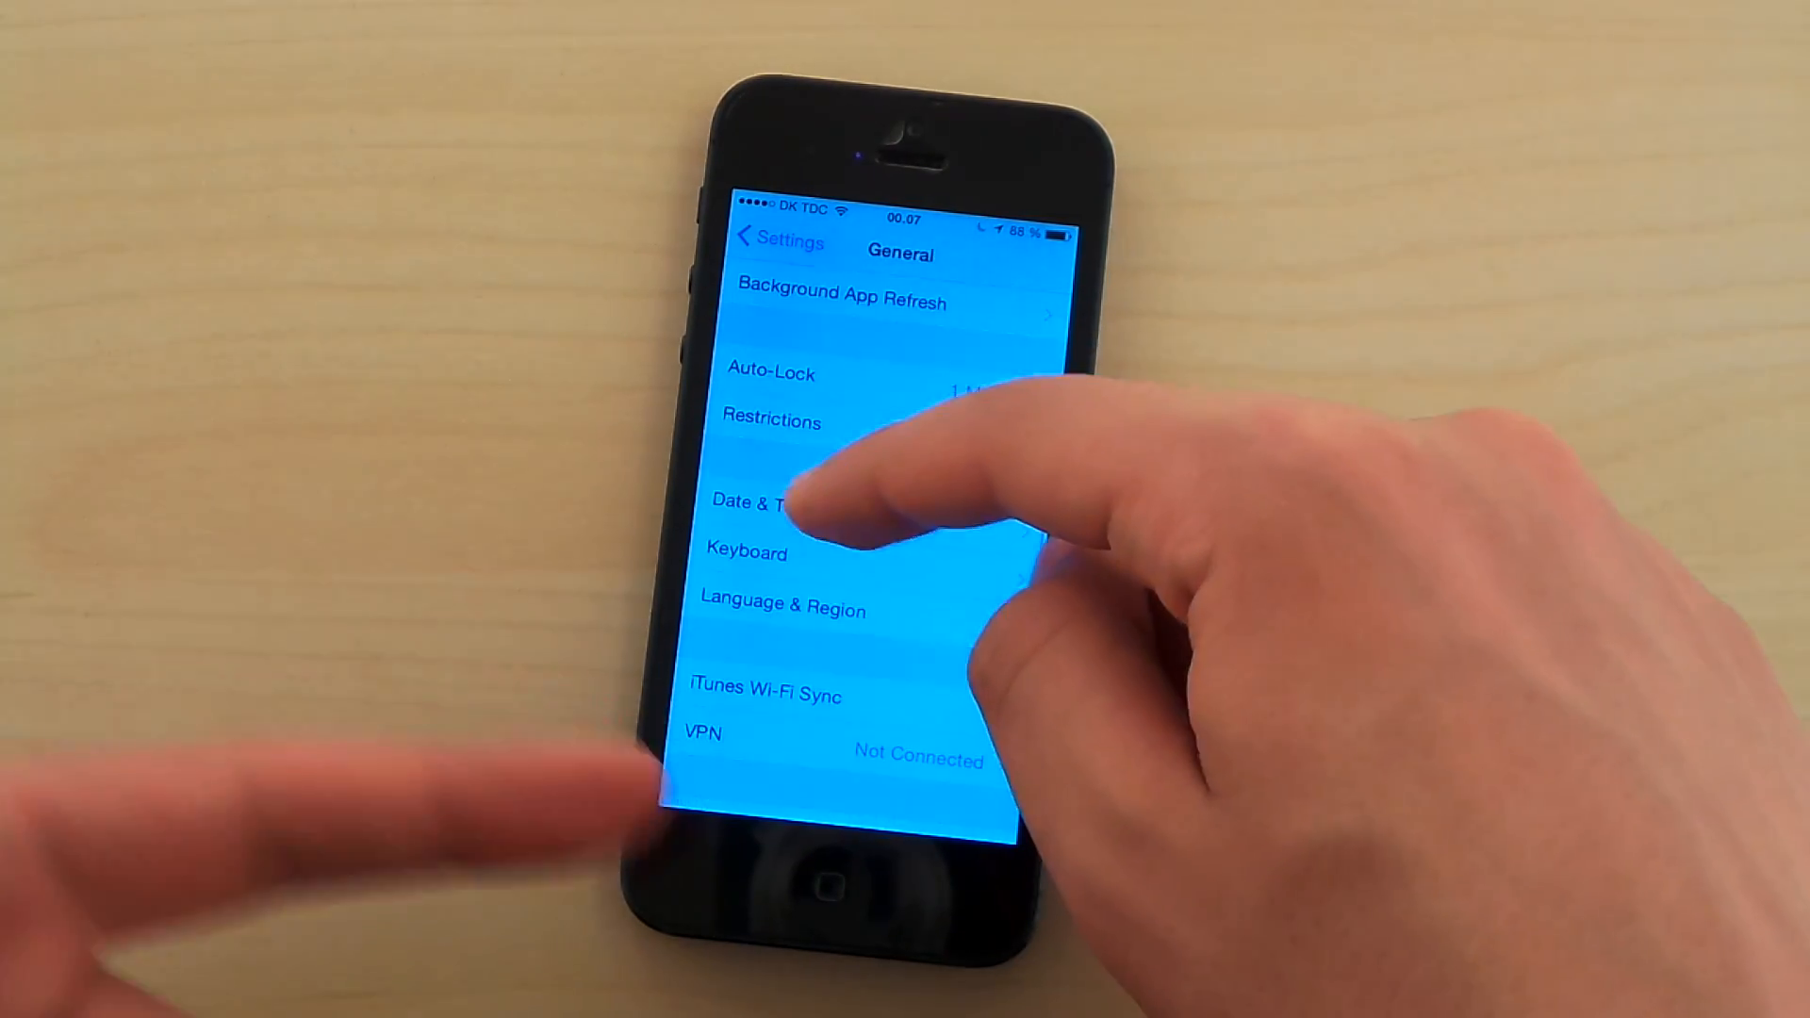
Step: Revisit Restrictions' Password Settings with Always Require and set the free-downloads password option
scroll("down", 3)
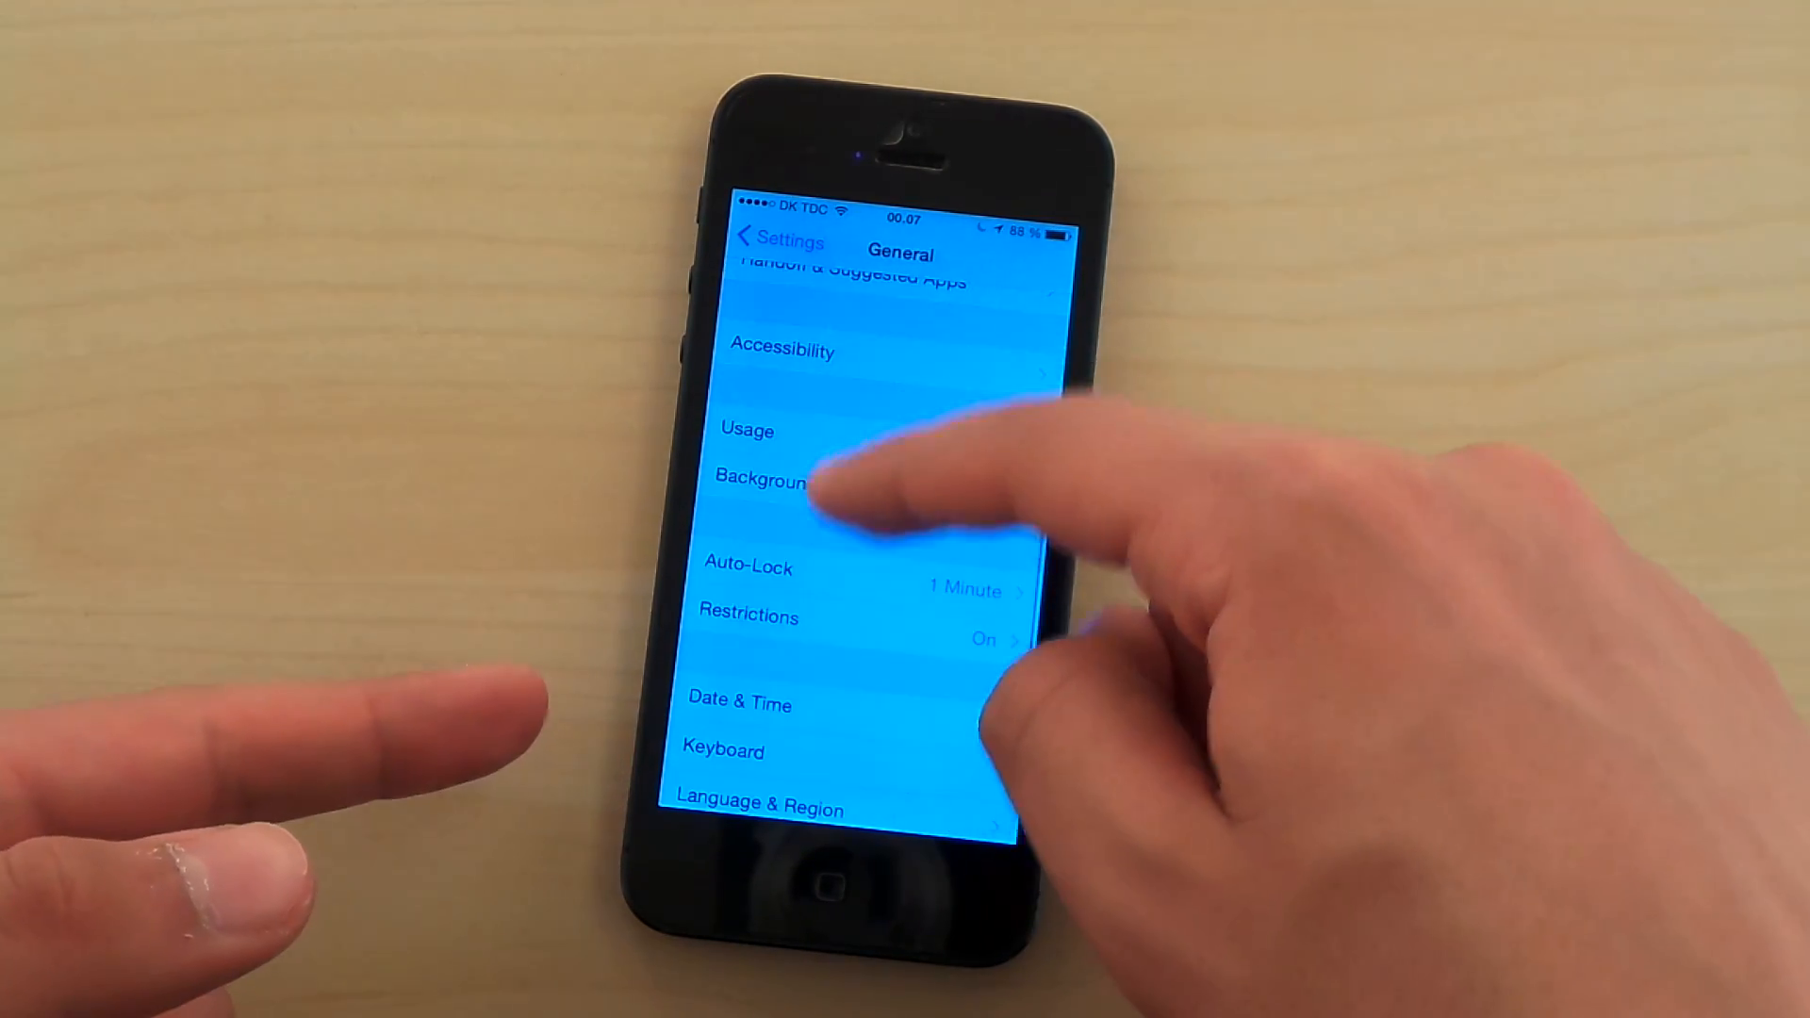
left_click(751, 616)
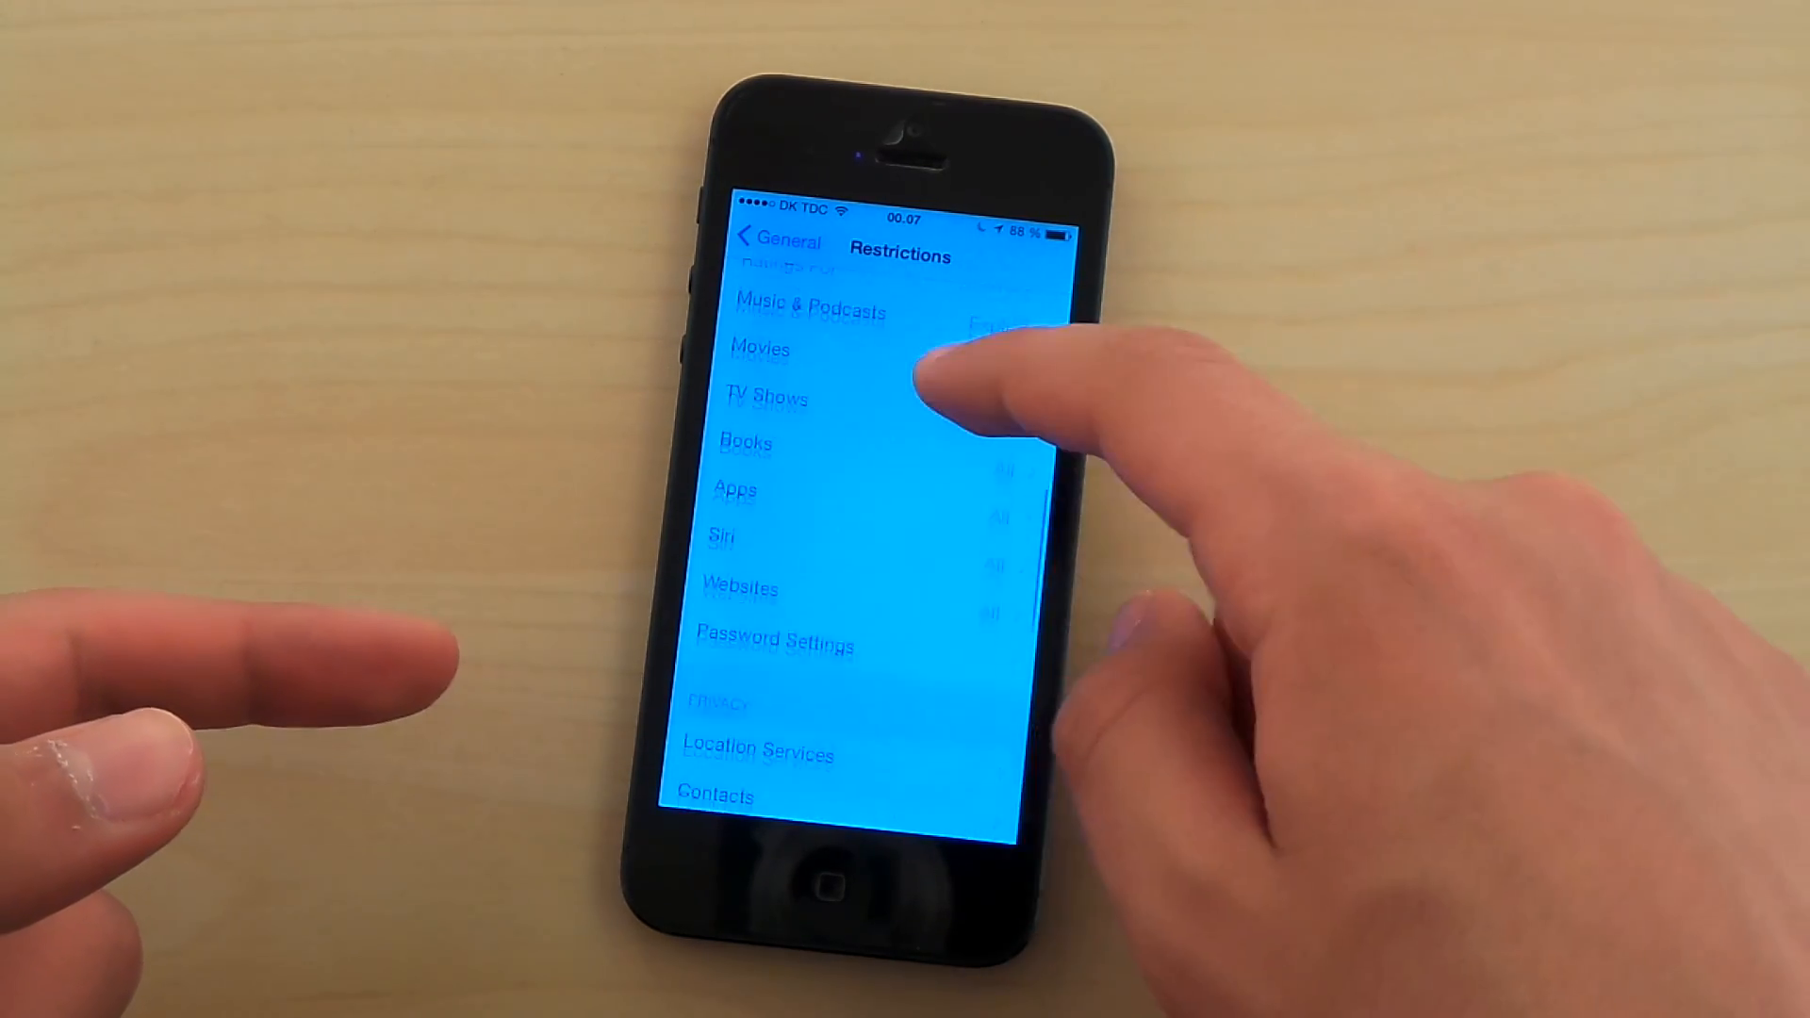
left_click(773, 643)
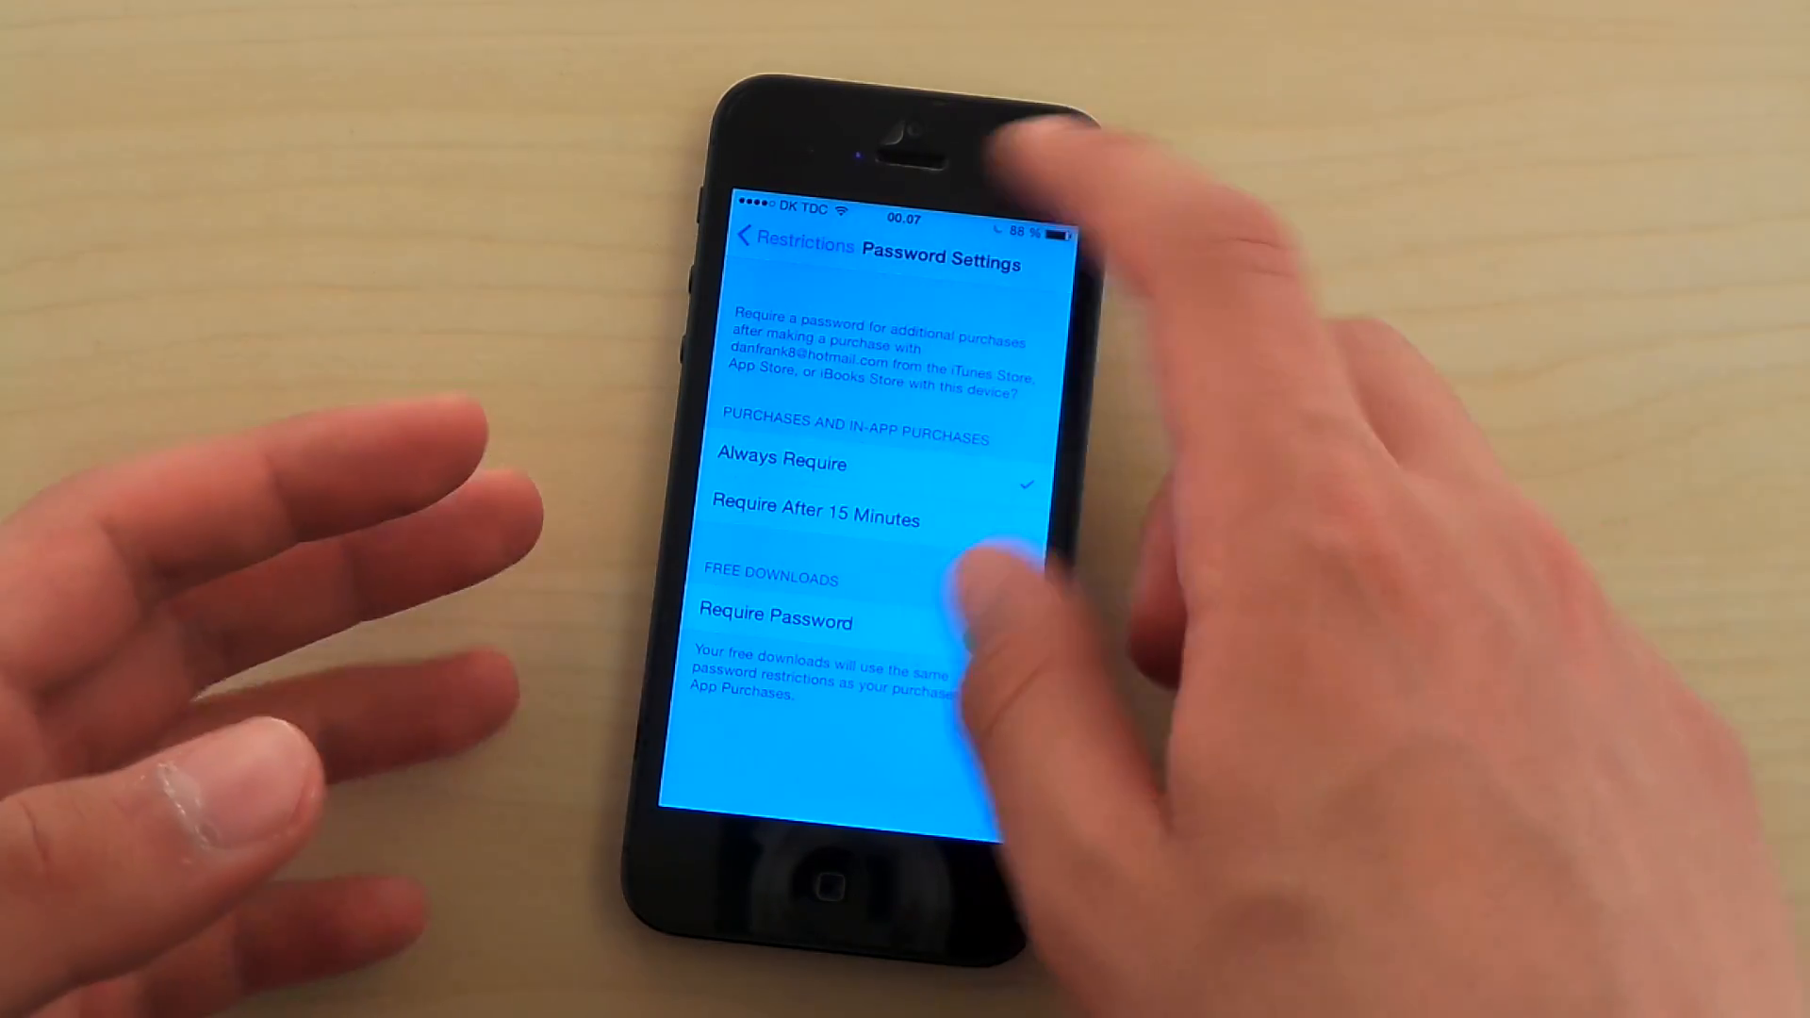
left_click(1010, 646)
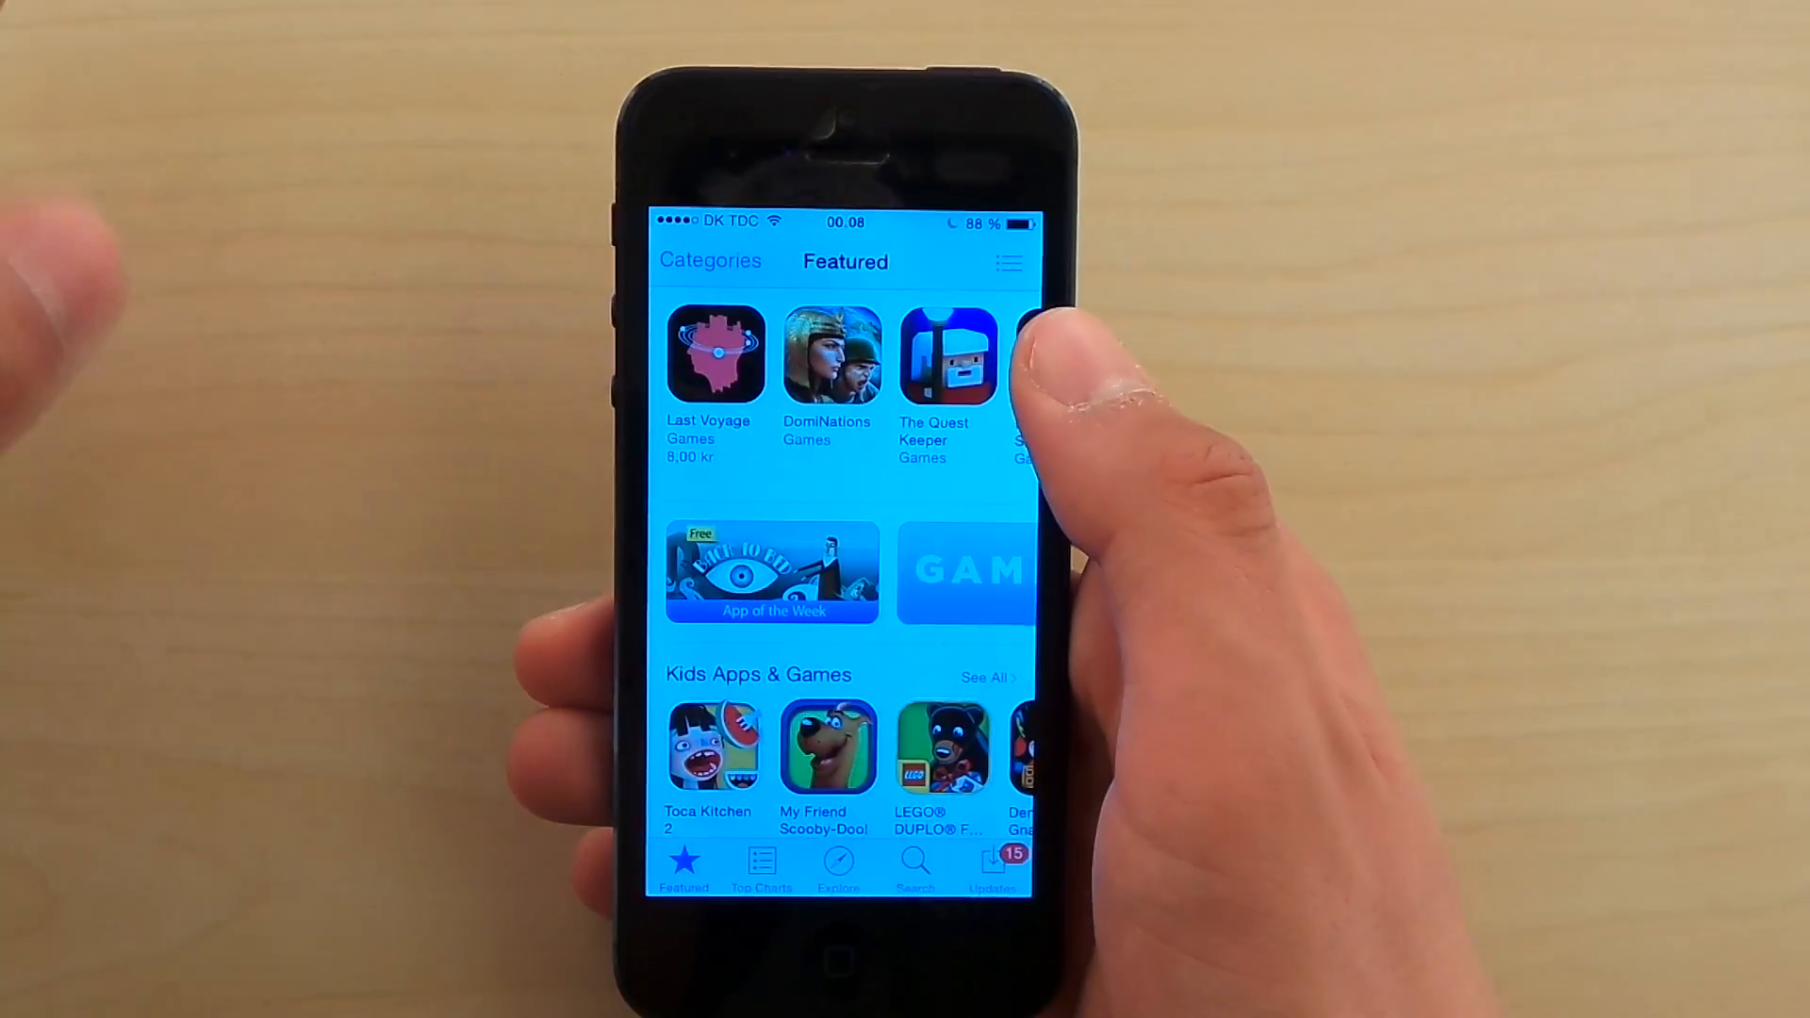
Step: View the App Store's Featured page, then leave it for the home screen
left_click(947, 355)
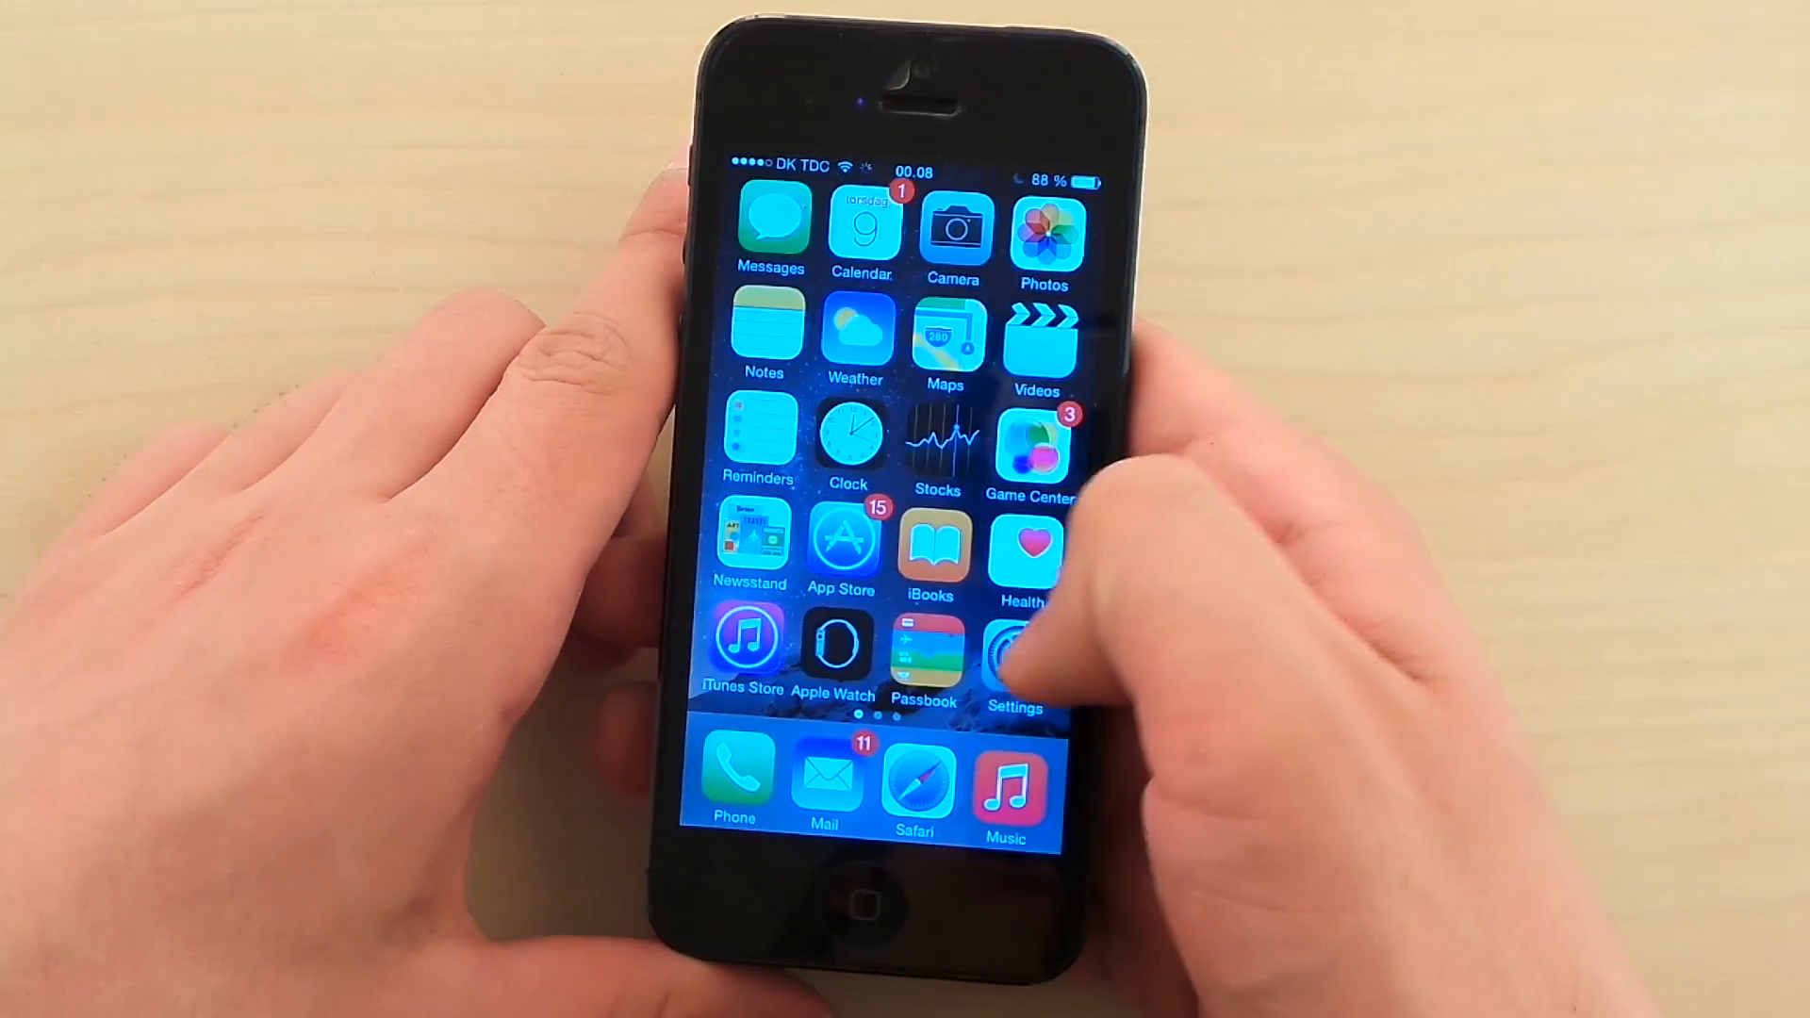
Step: Open Settings > General > Software Update to check for updates
left_click(1013, 647)
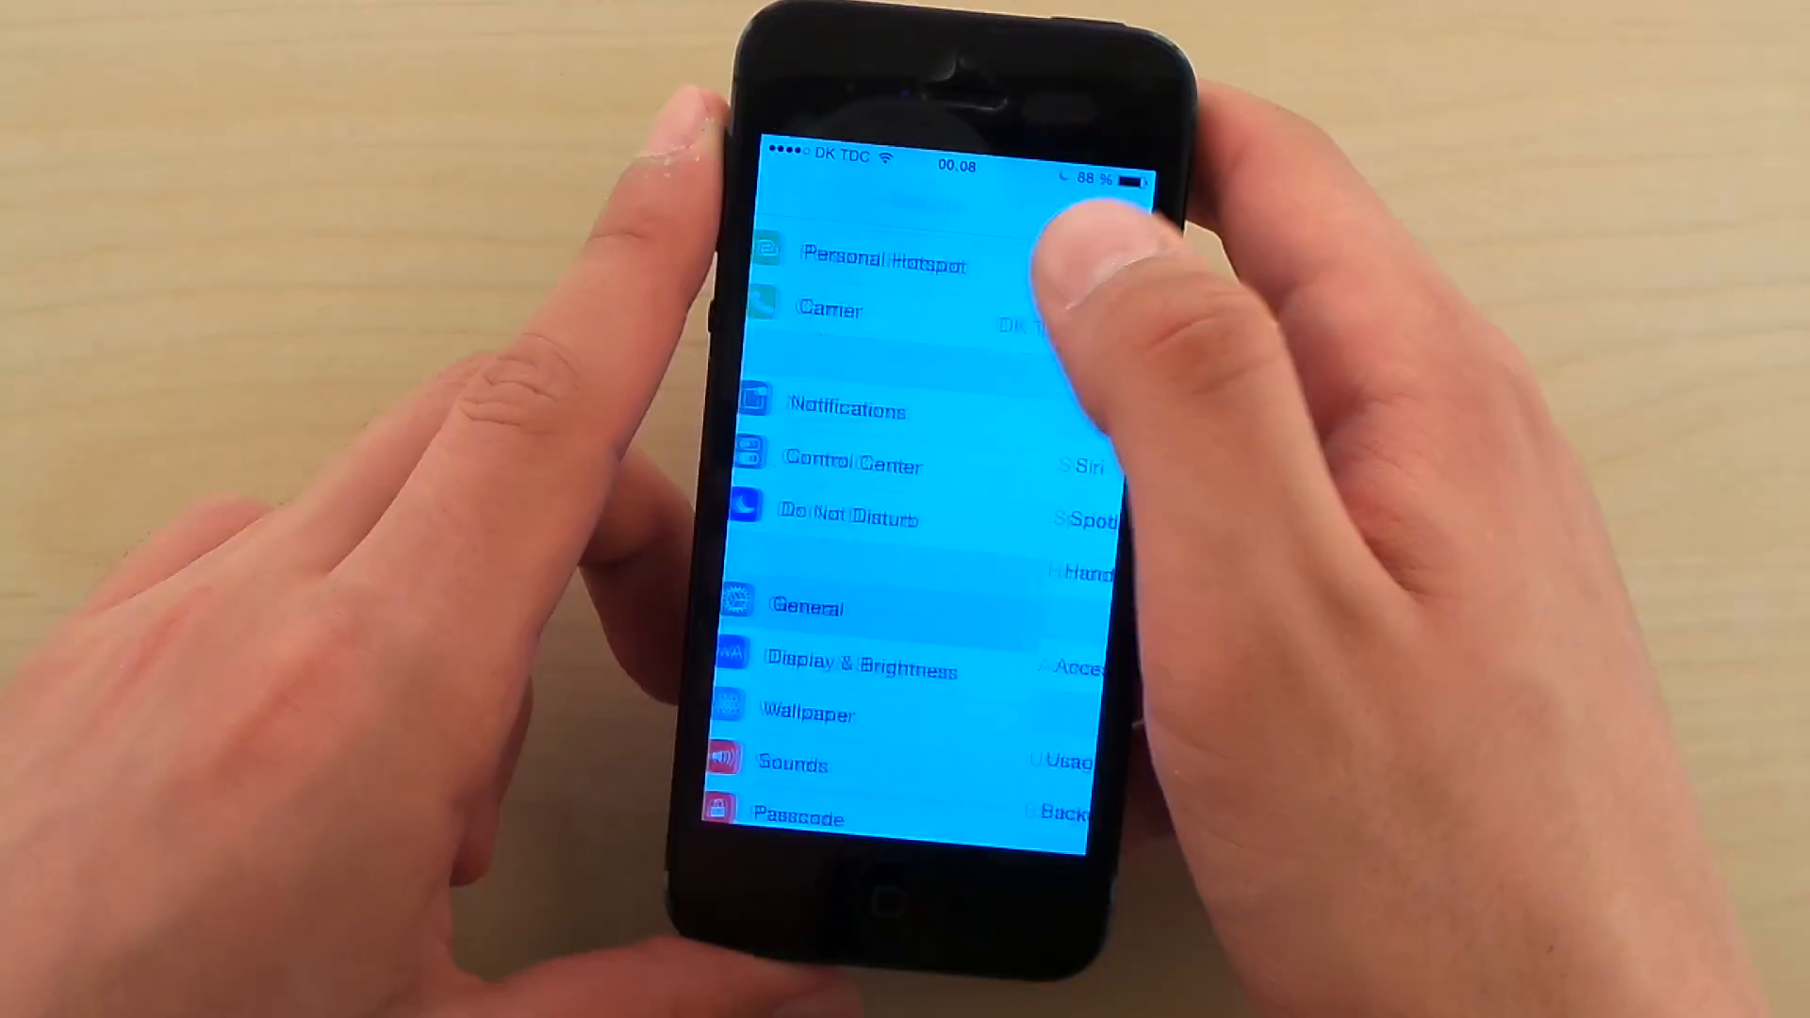
left_click(804, 607)
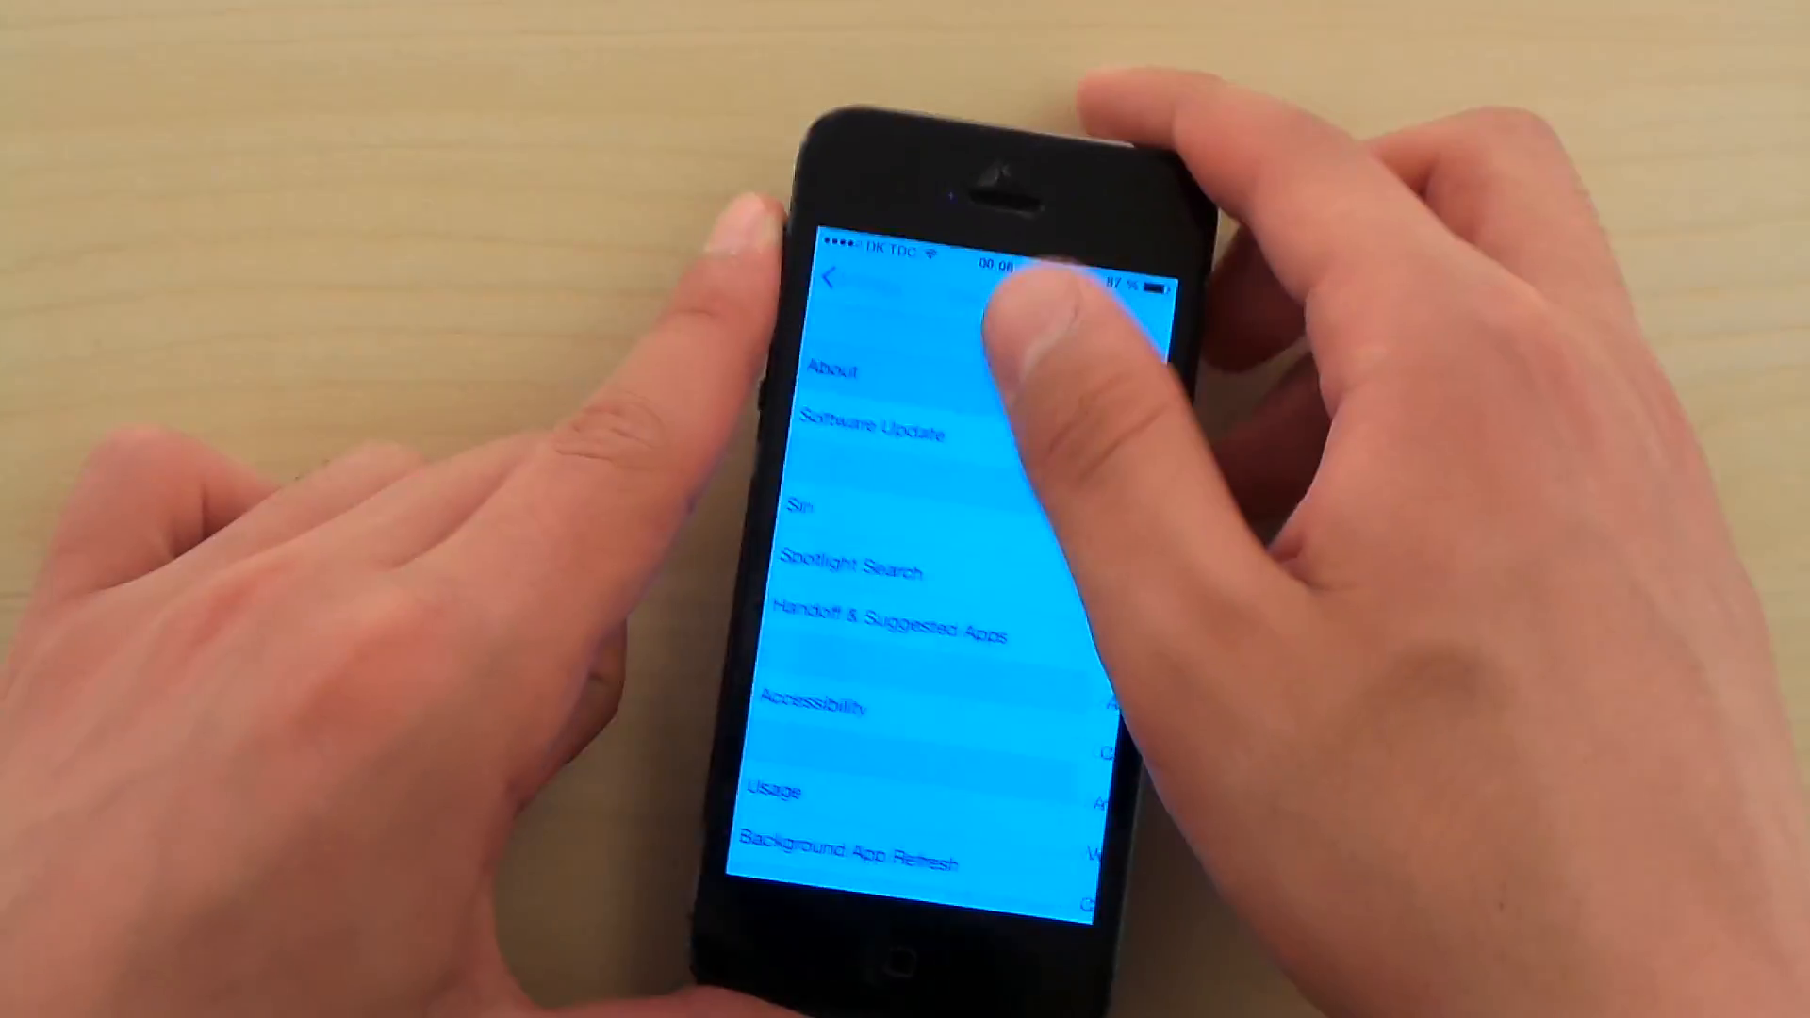
left_click(871, 432)
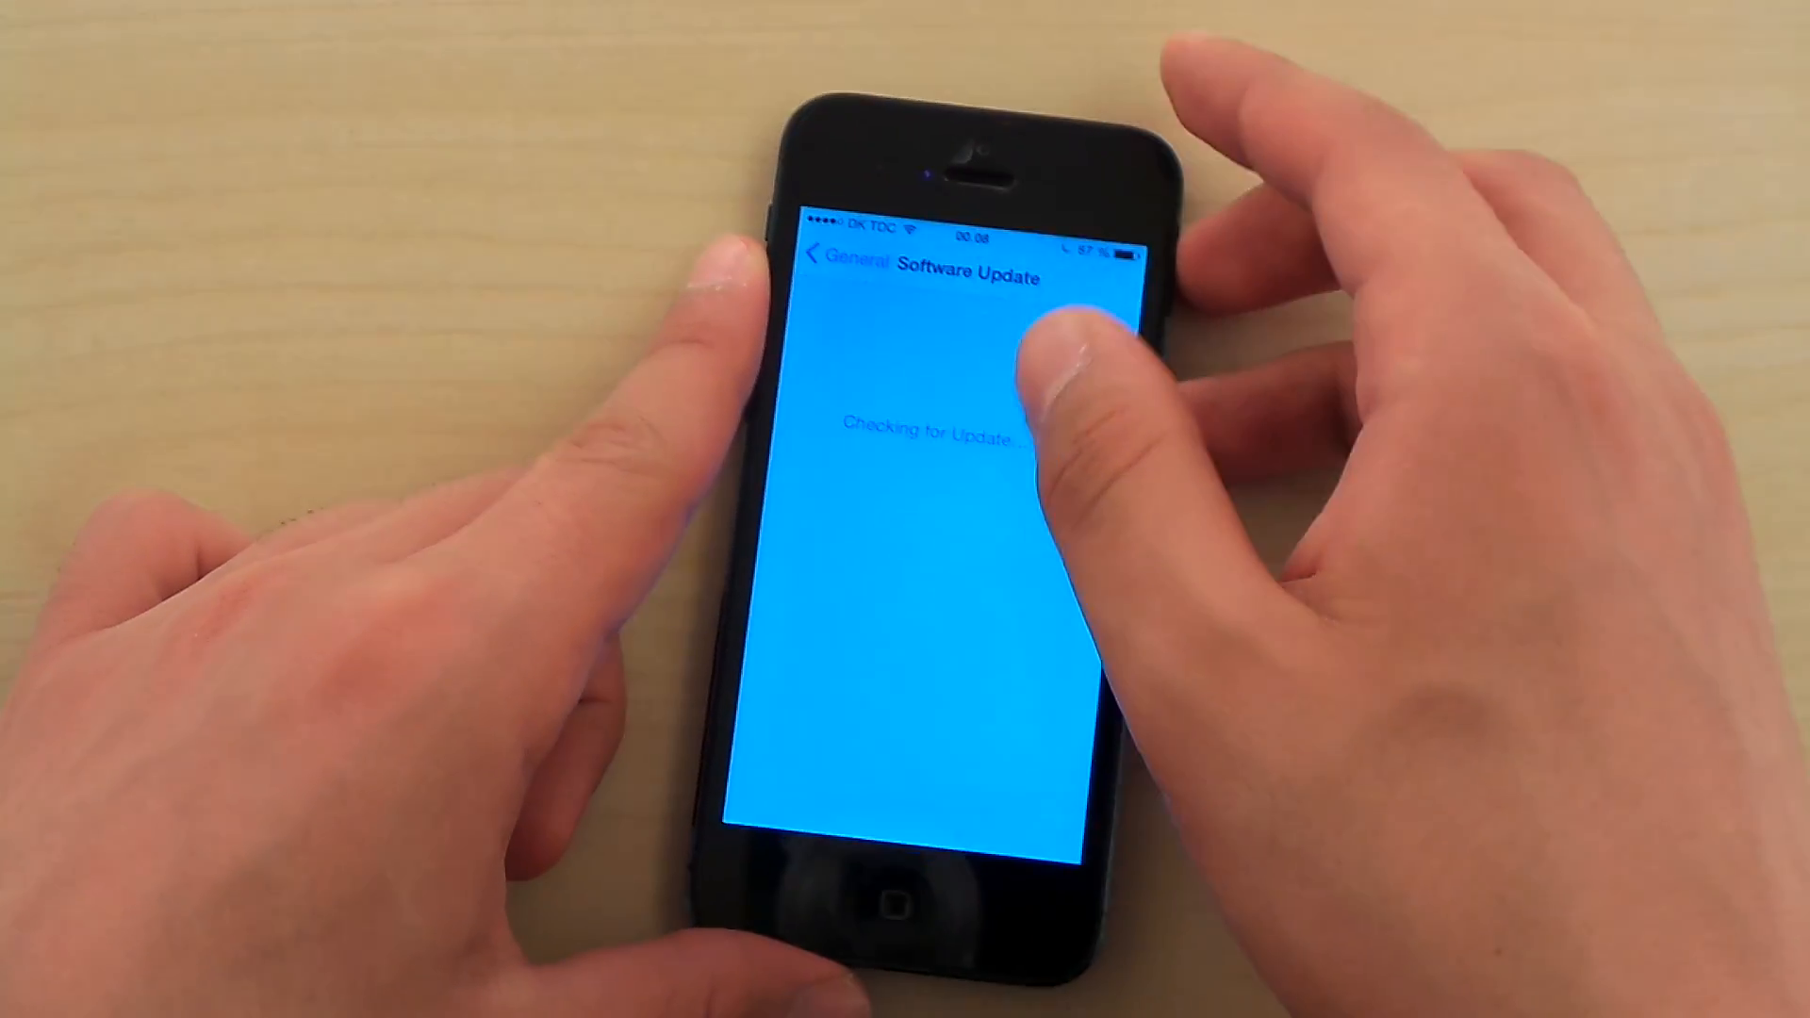